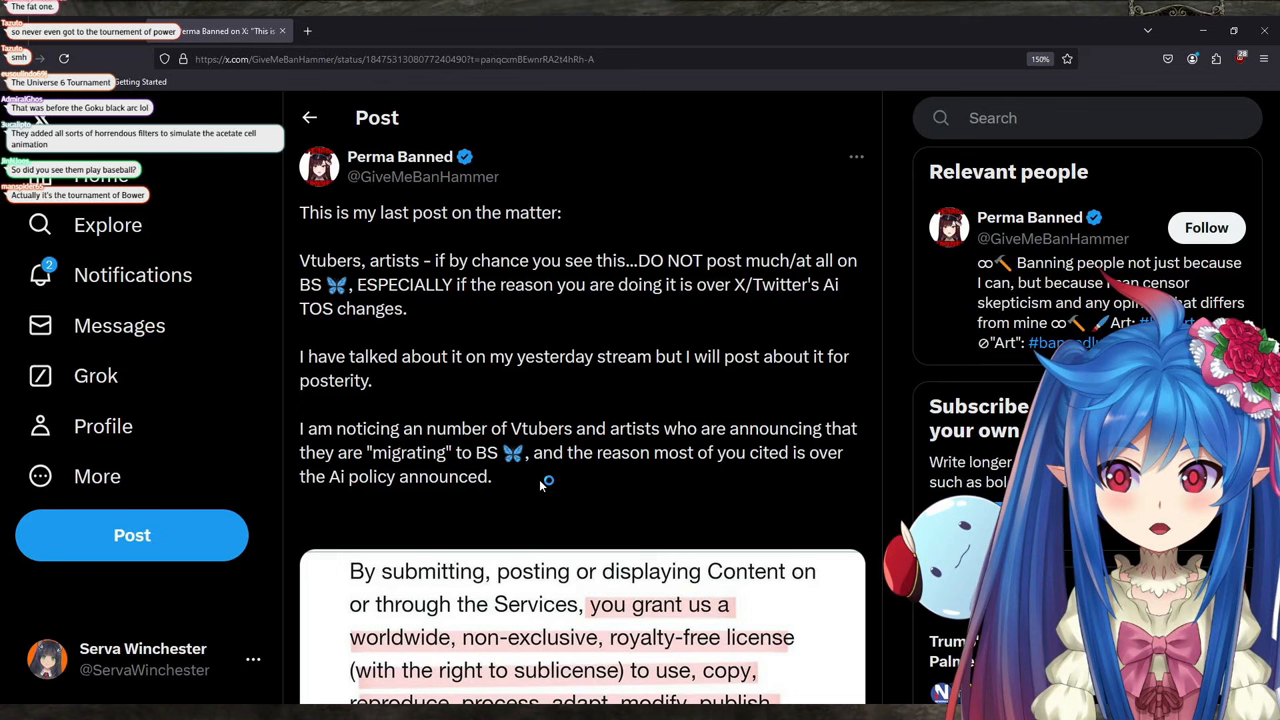
mouse_move(622, 458)
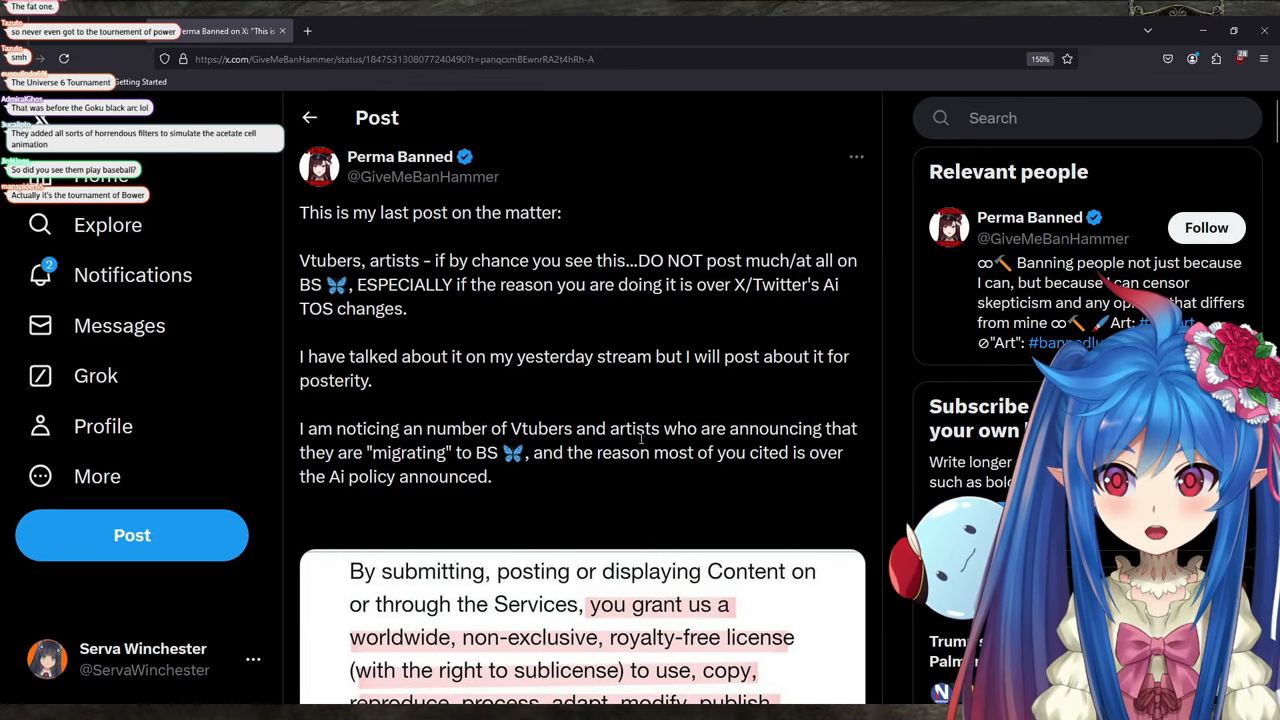
Read down the post through the highlighted AI-training and licensing terms of service
scroll("down", 3)
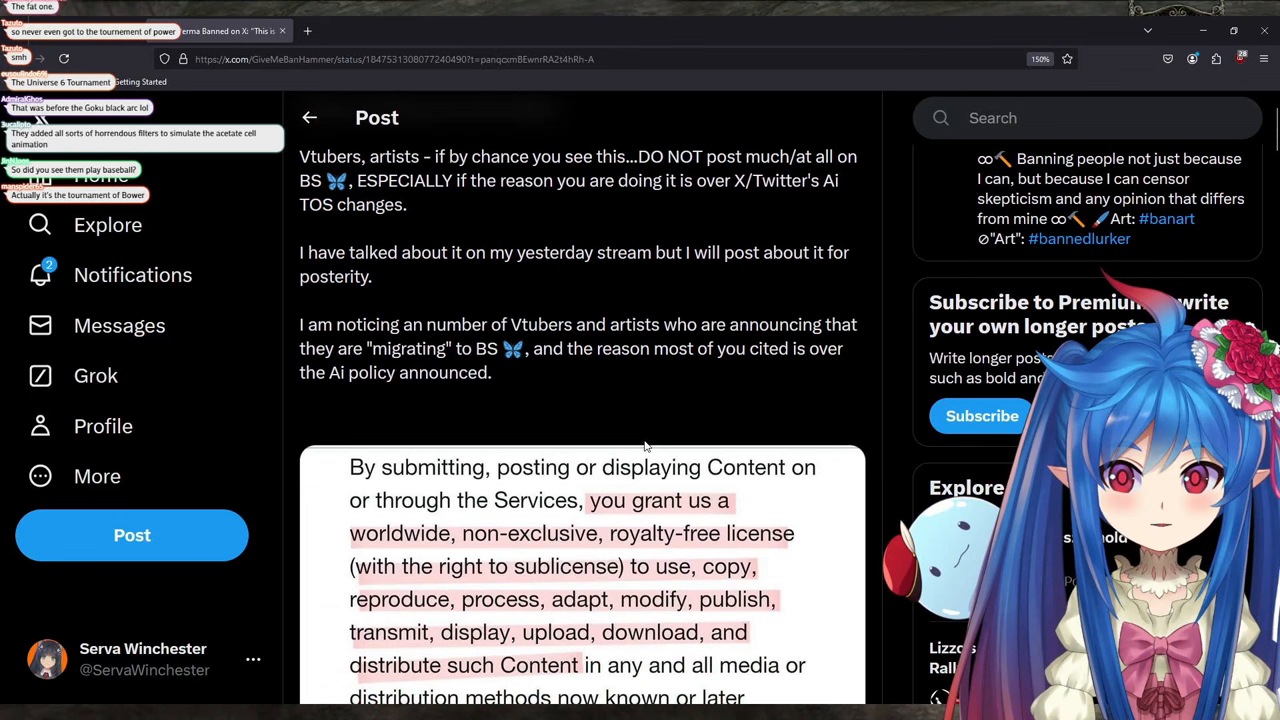
mouse_move(612, 414)
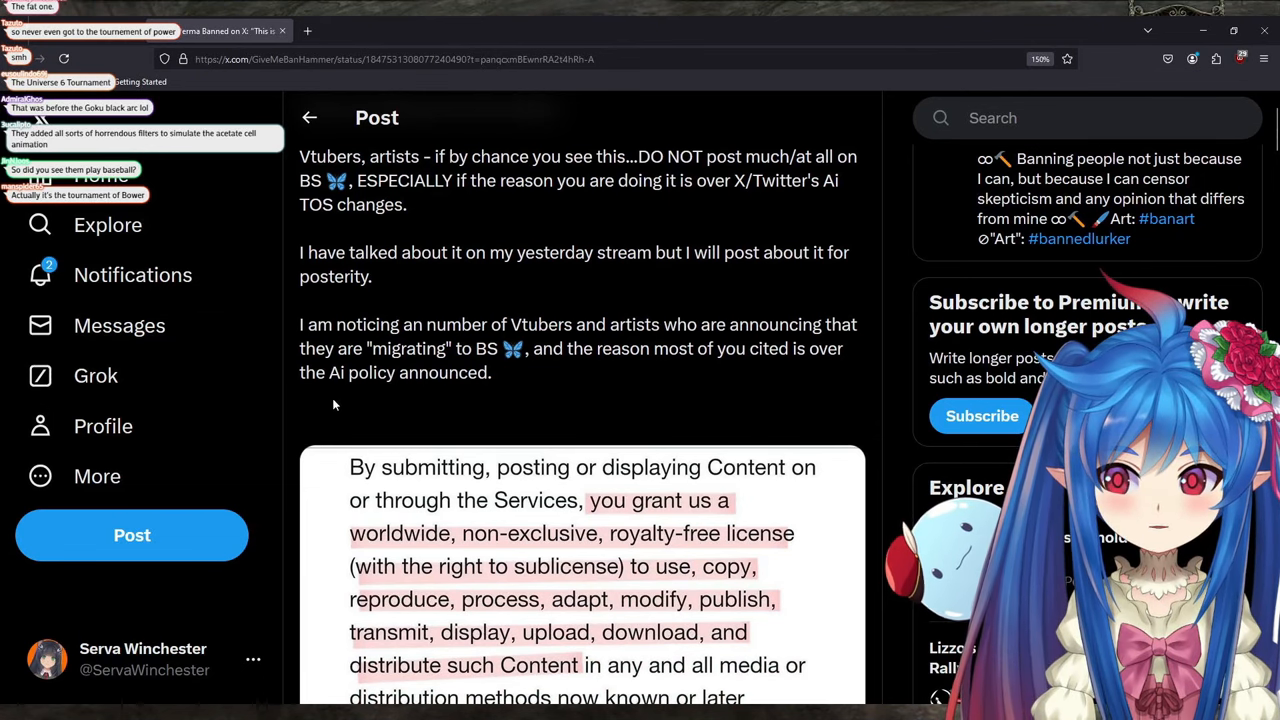
scroll("down", 3)
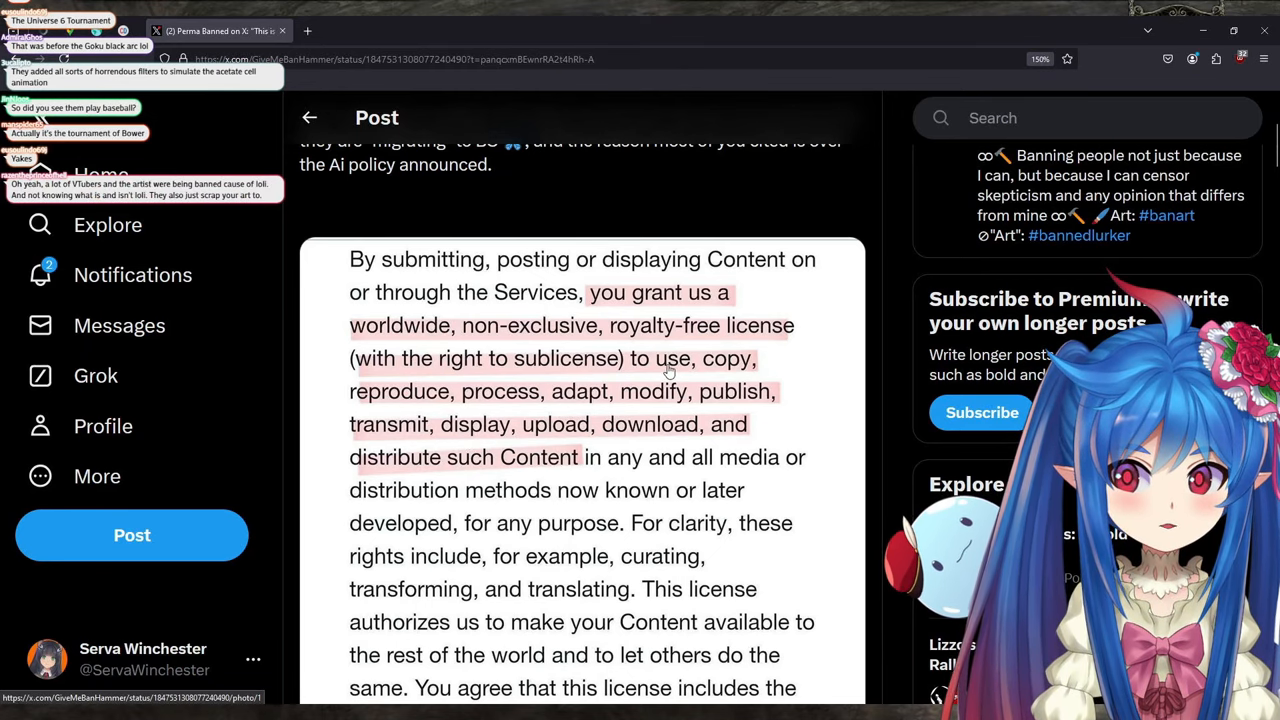
scroll("down", 3)
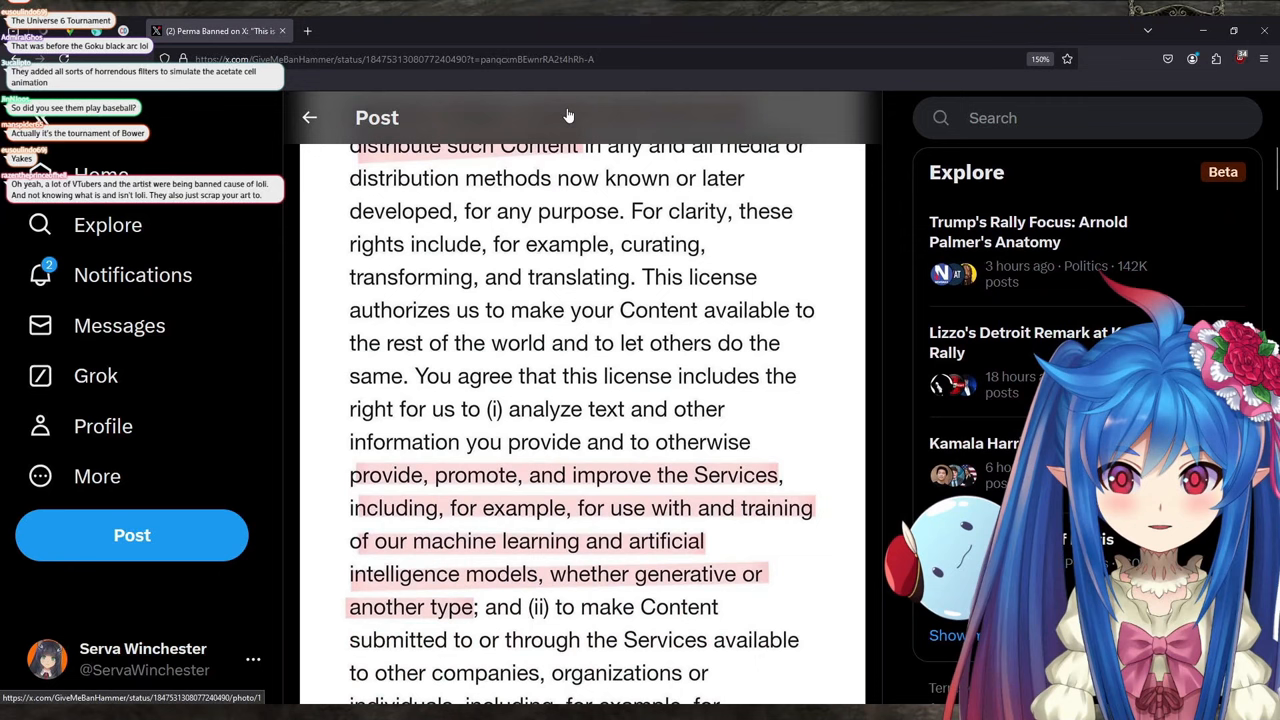
scroll("down", 3)
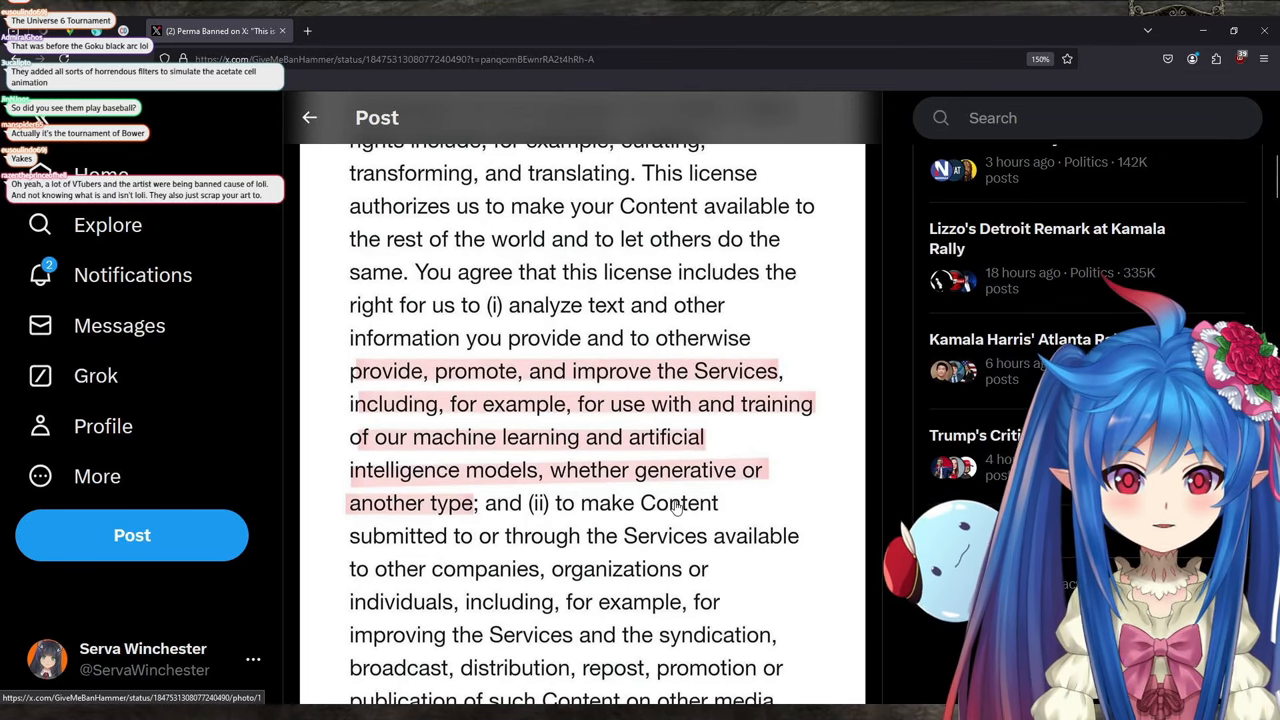
scroll("down", 3)
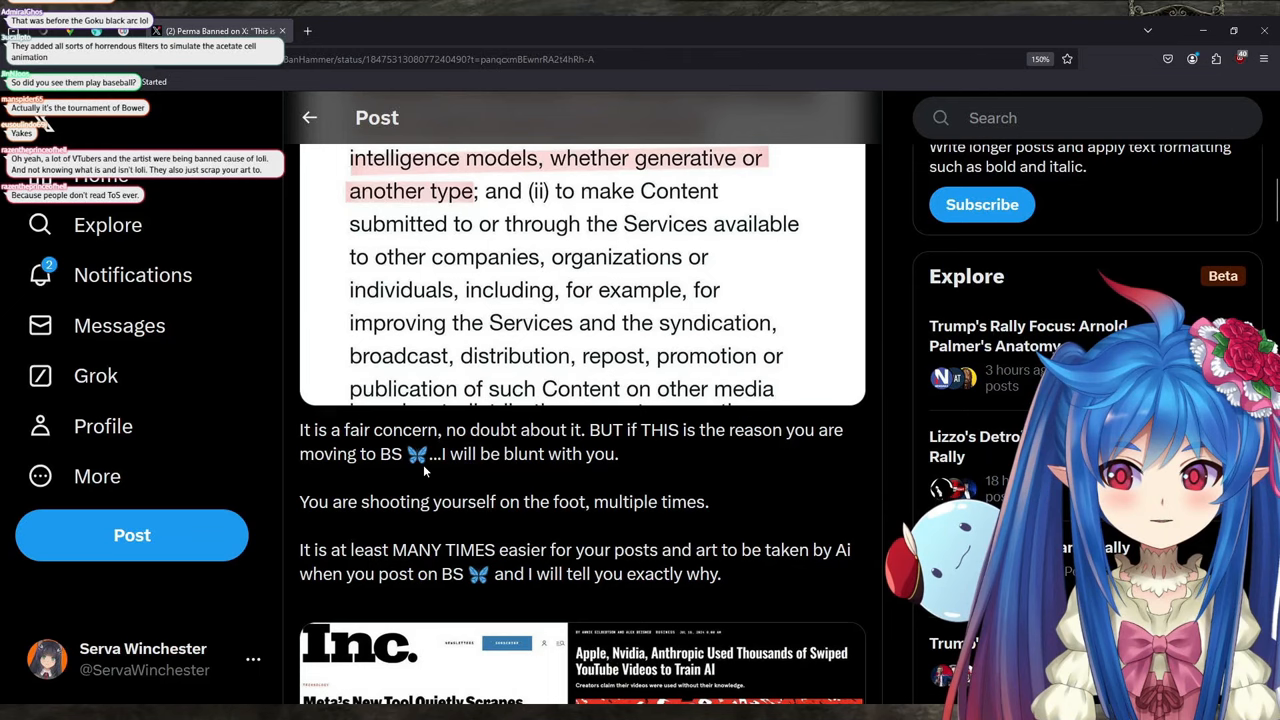
mouse_move(690, 492)
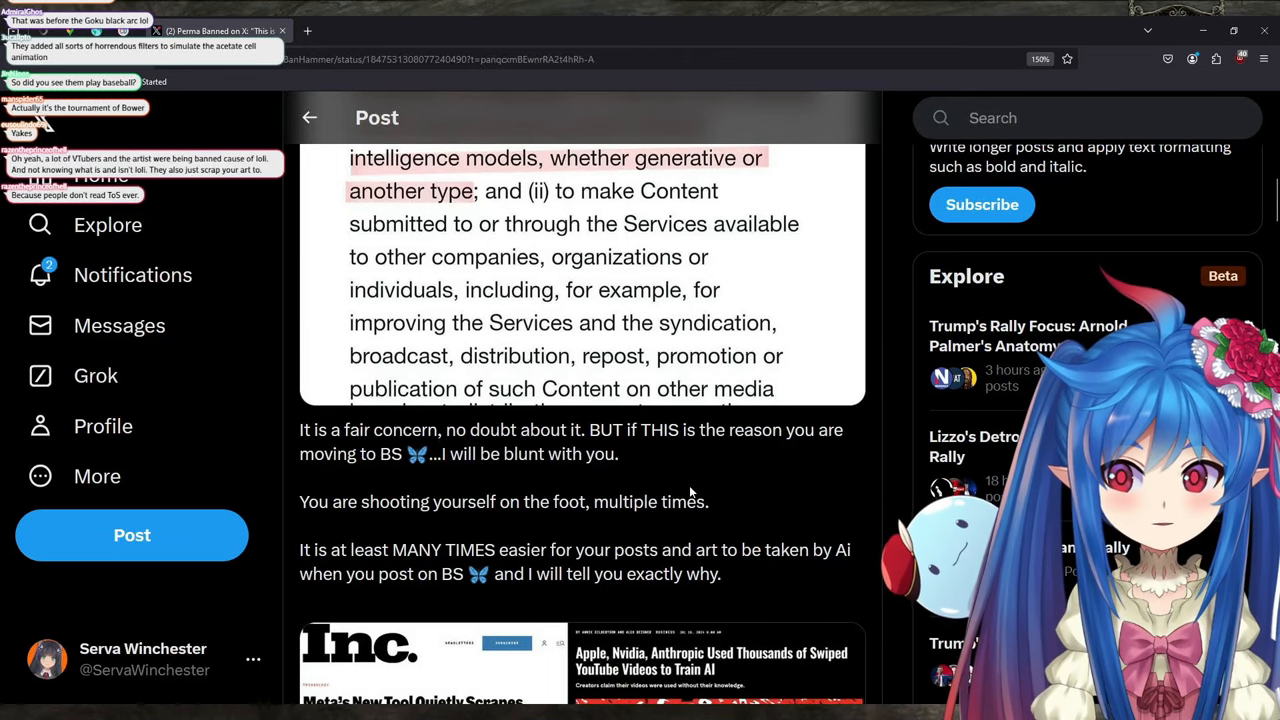
mouse_move(724, 510)
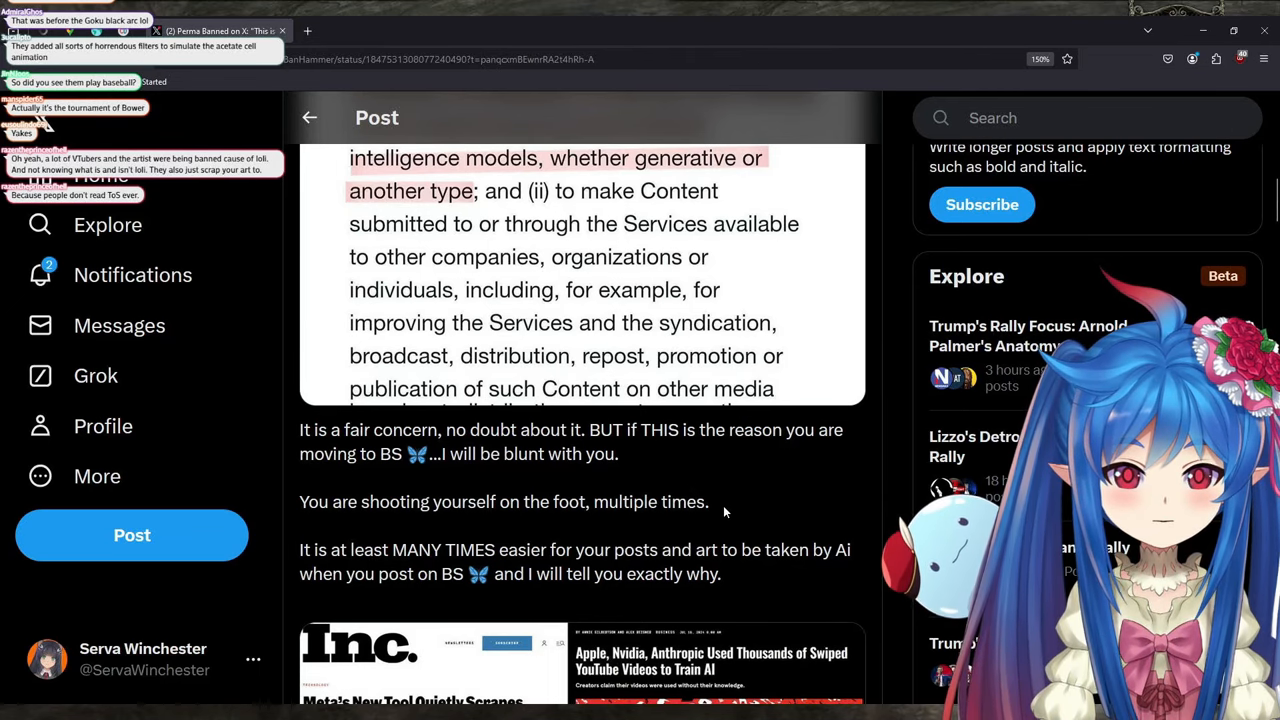
scroll("down", 3)
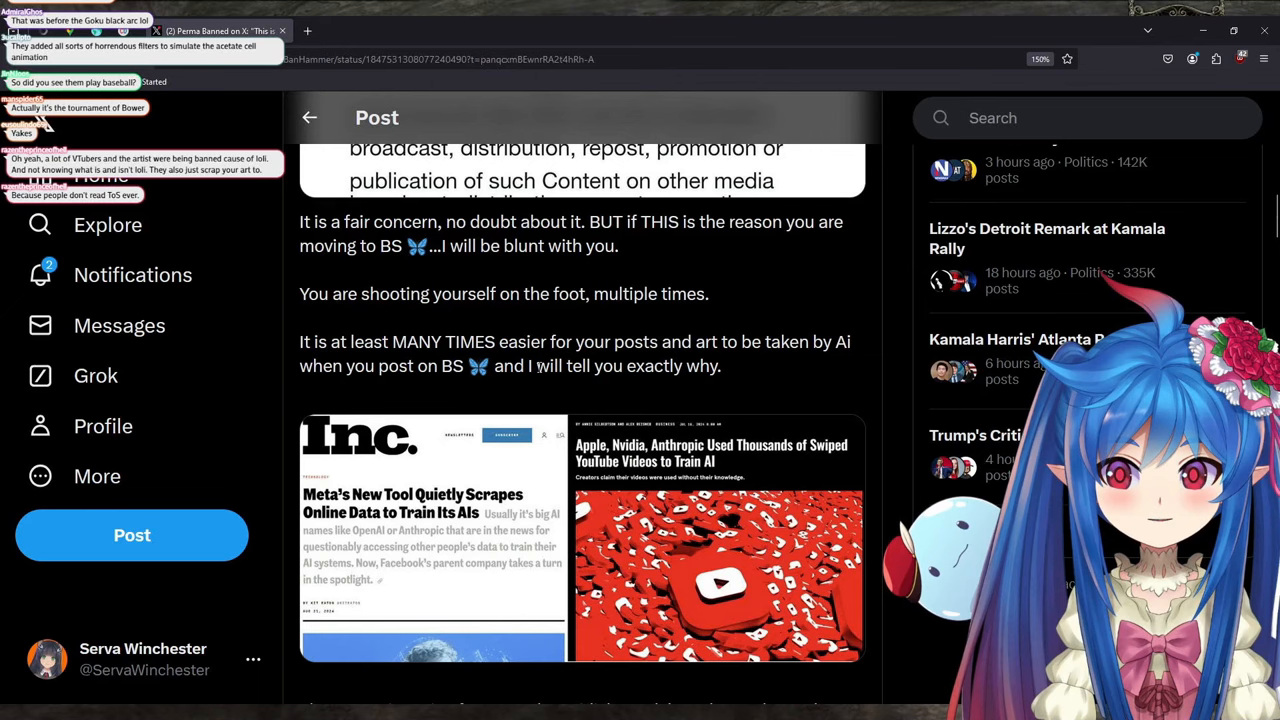
mouse_move(844, 364)
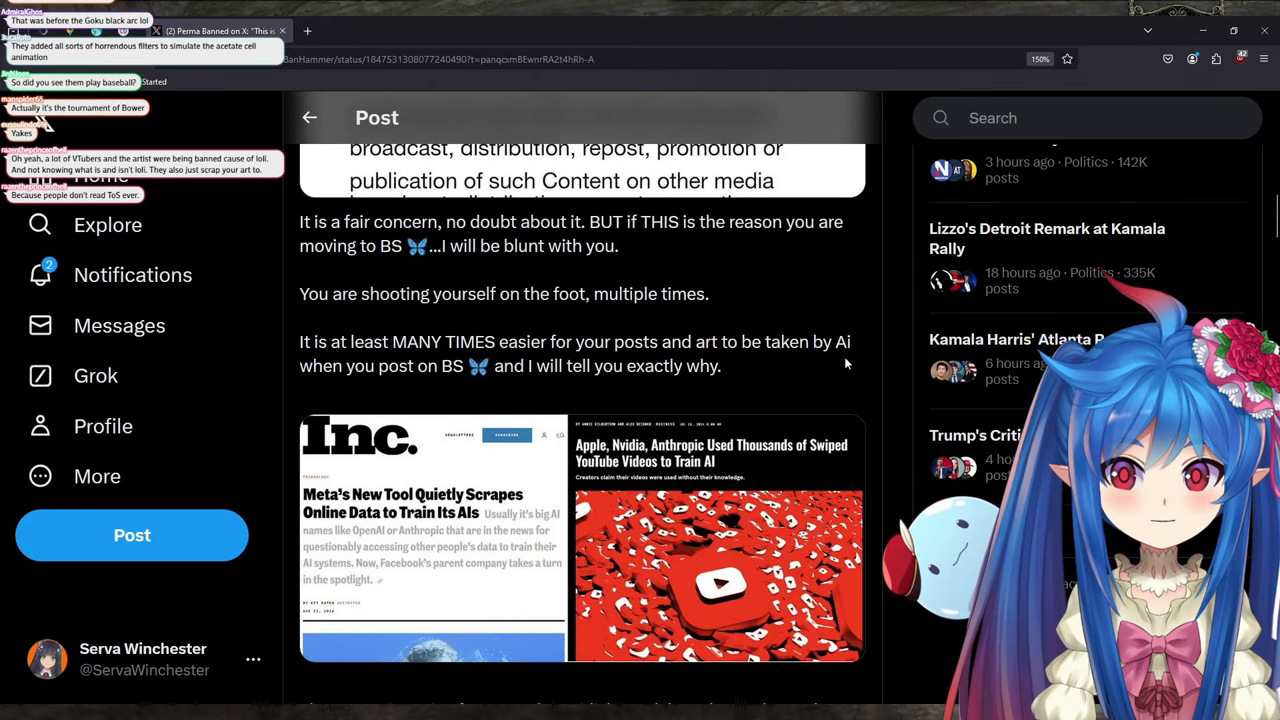
mouse_move(814, 376)
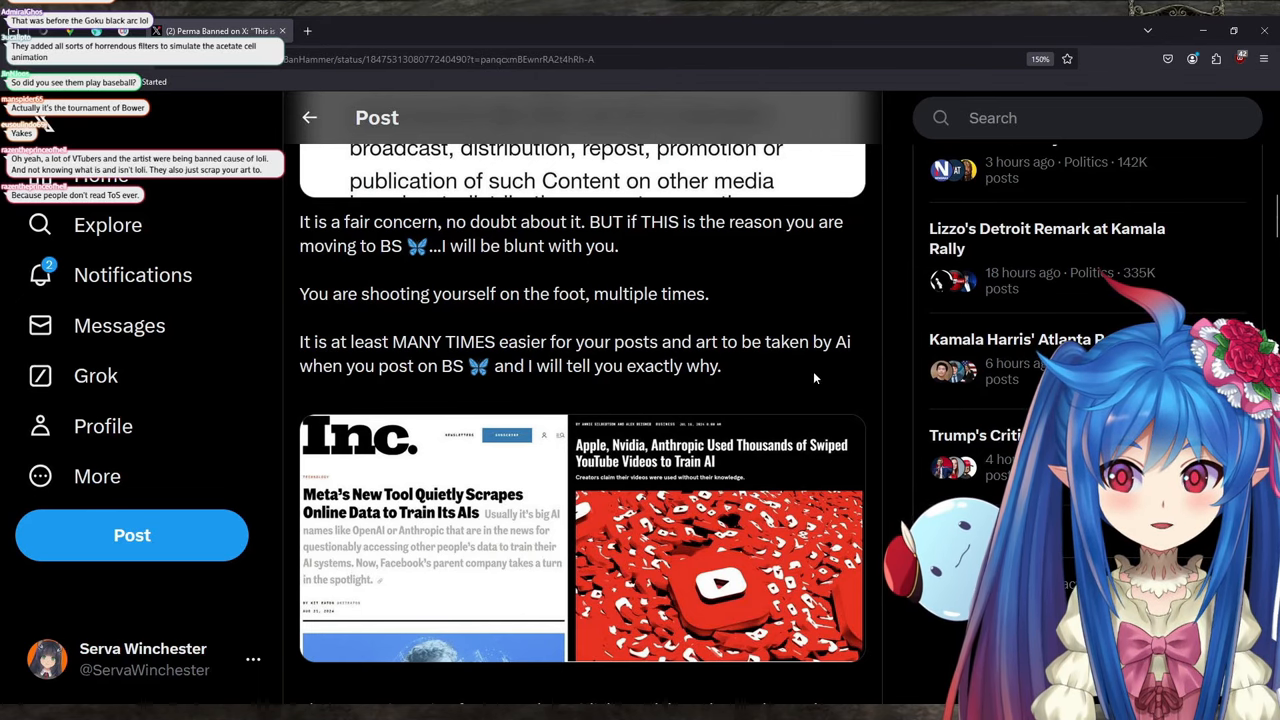
Continue down past the quoted terms to the Meta and Nvidia AI-scraping article images
scroll("down", 3)
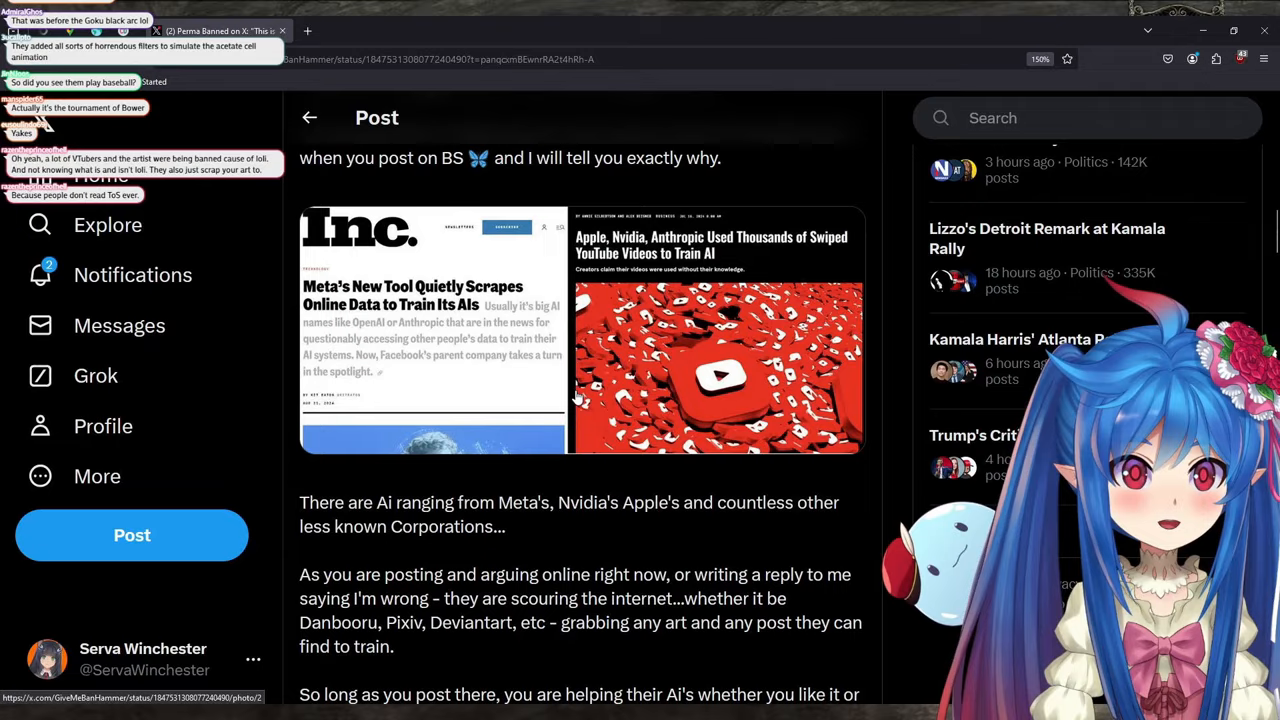
scroll("up", 3)
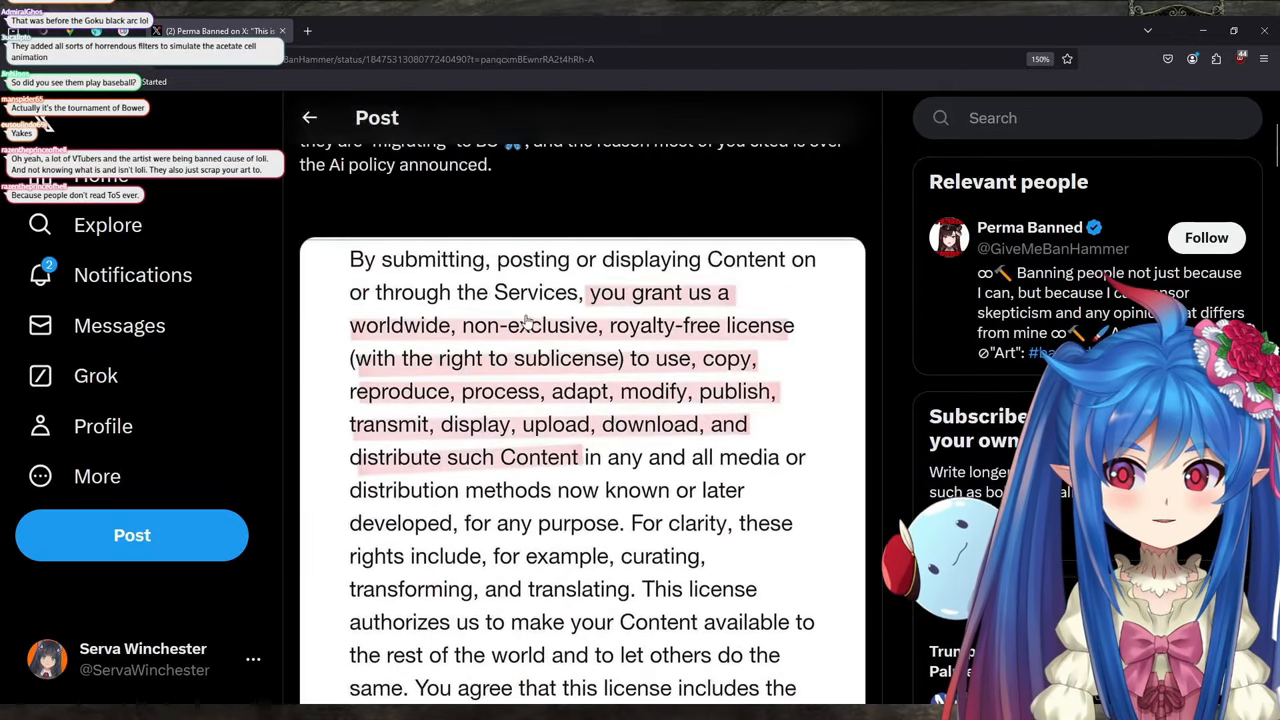
scroll("down", 3)
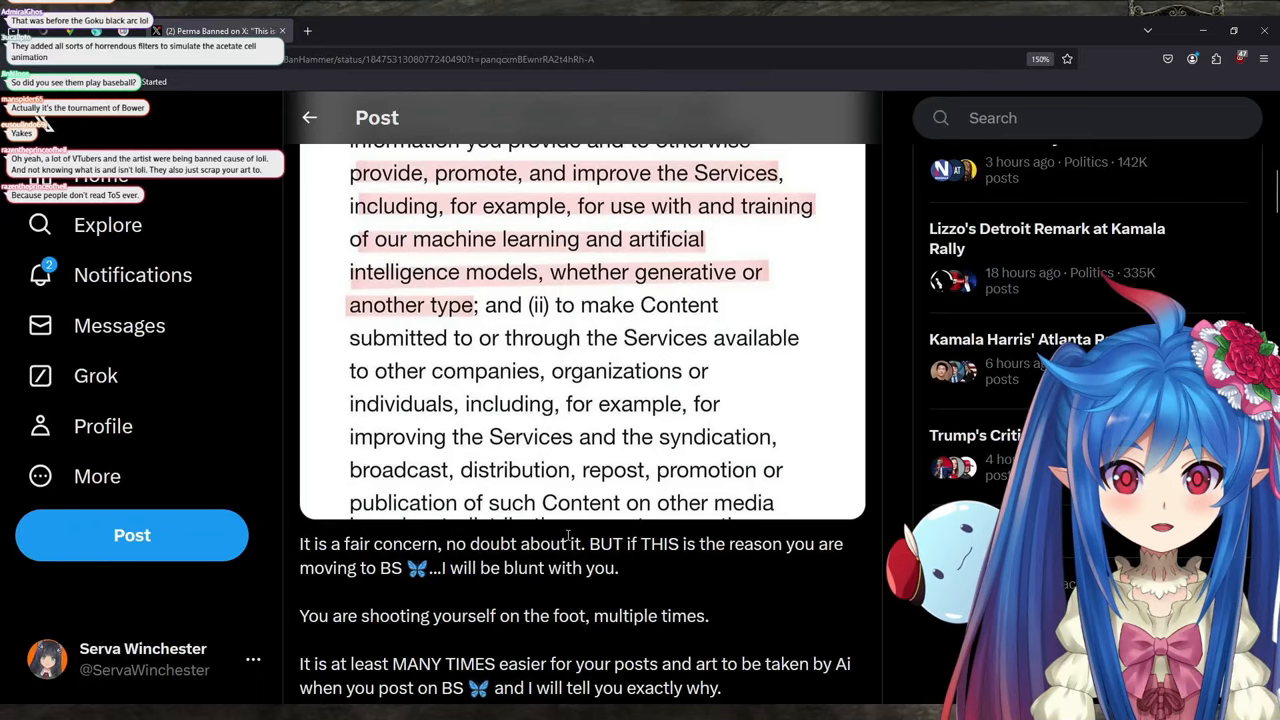
scroll("down", 3)
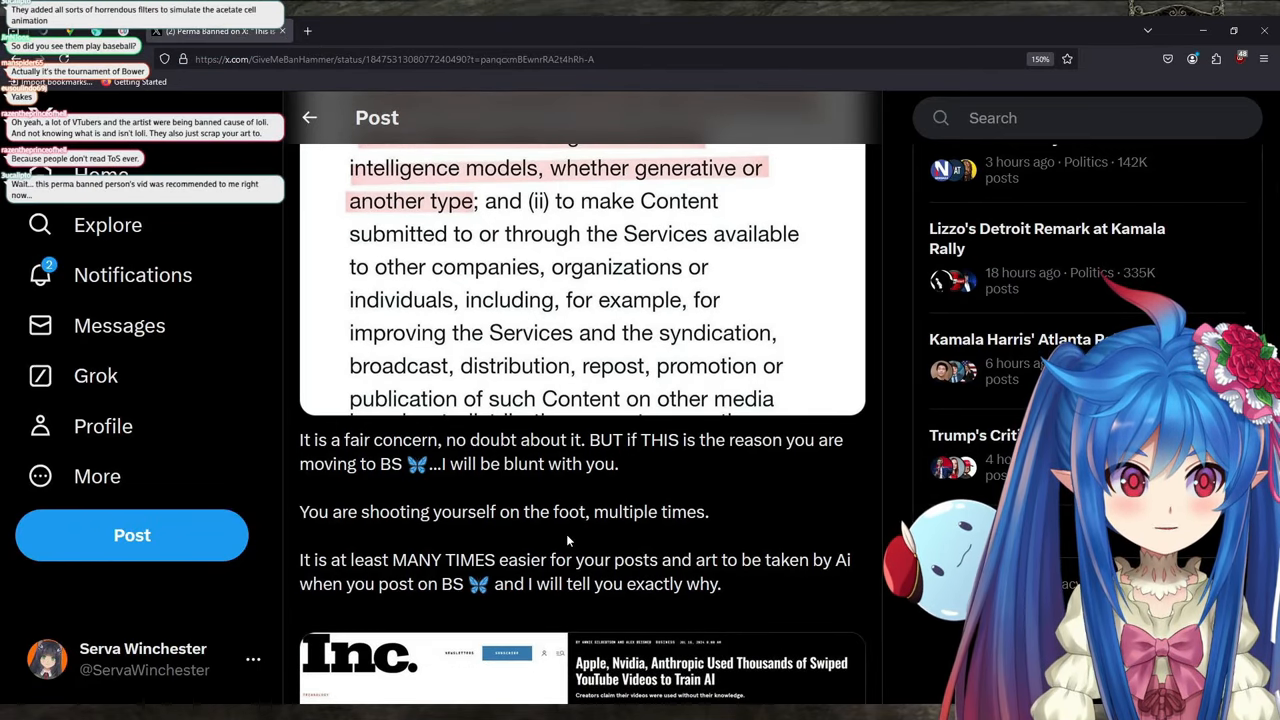
scroll("down", 3)
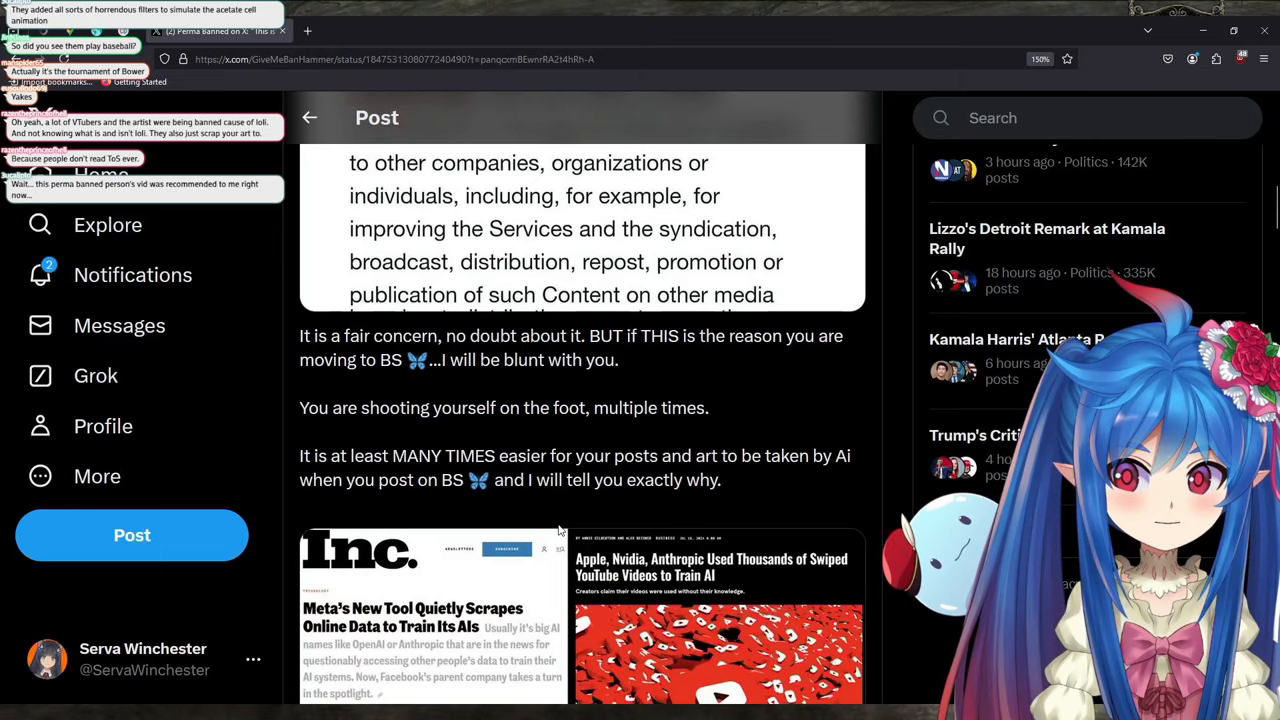
scroll("down", 3)
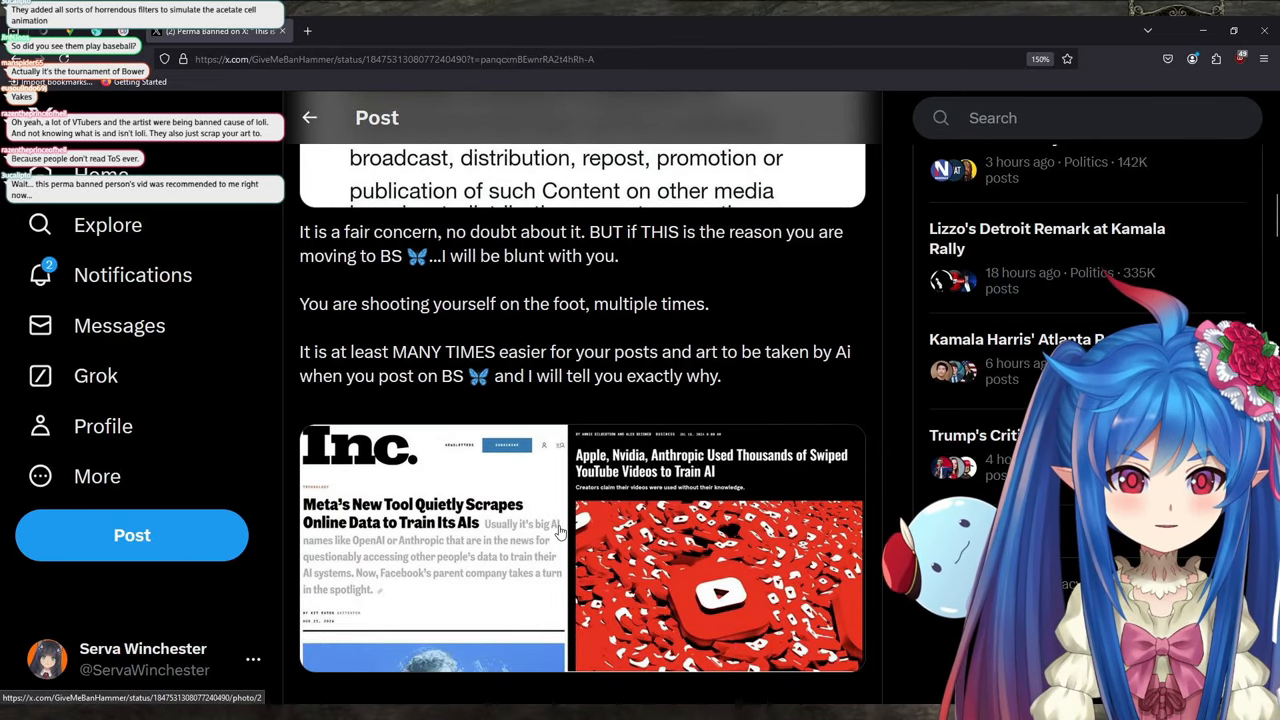
scroll("down", 3)
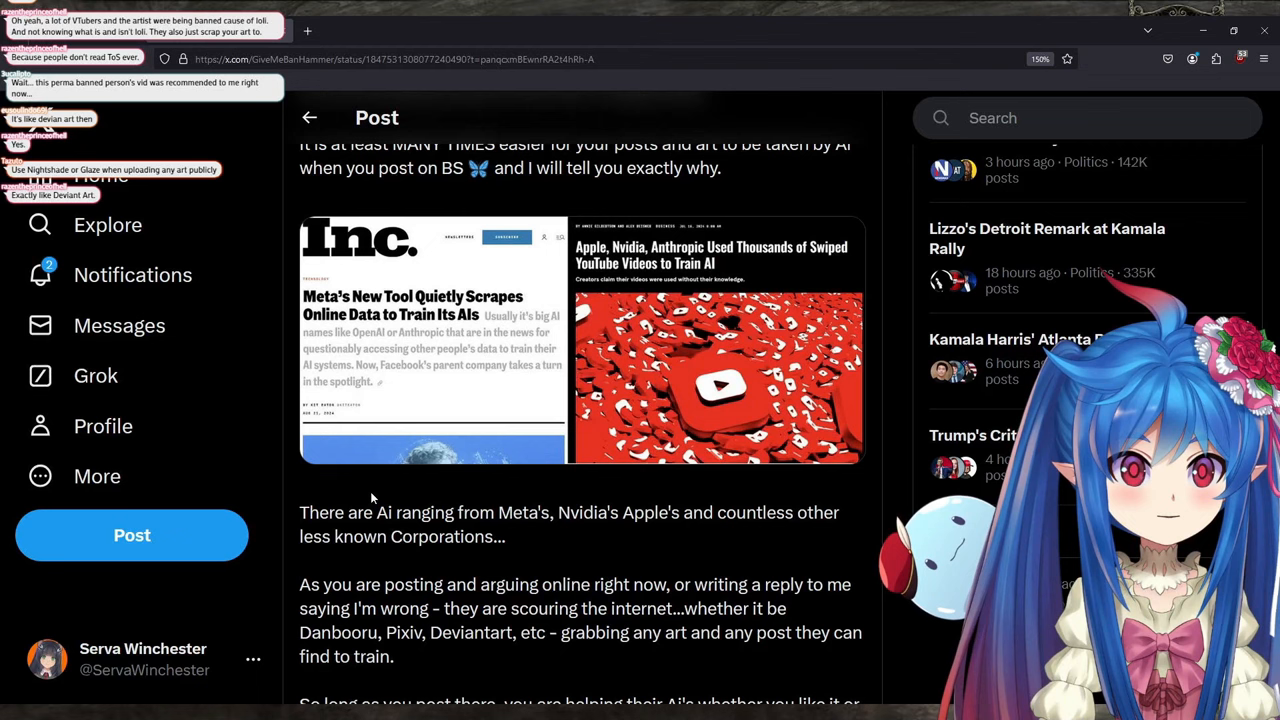
mouse_move(464, 456)
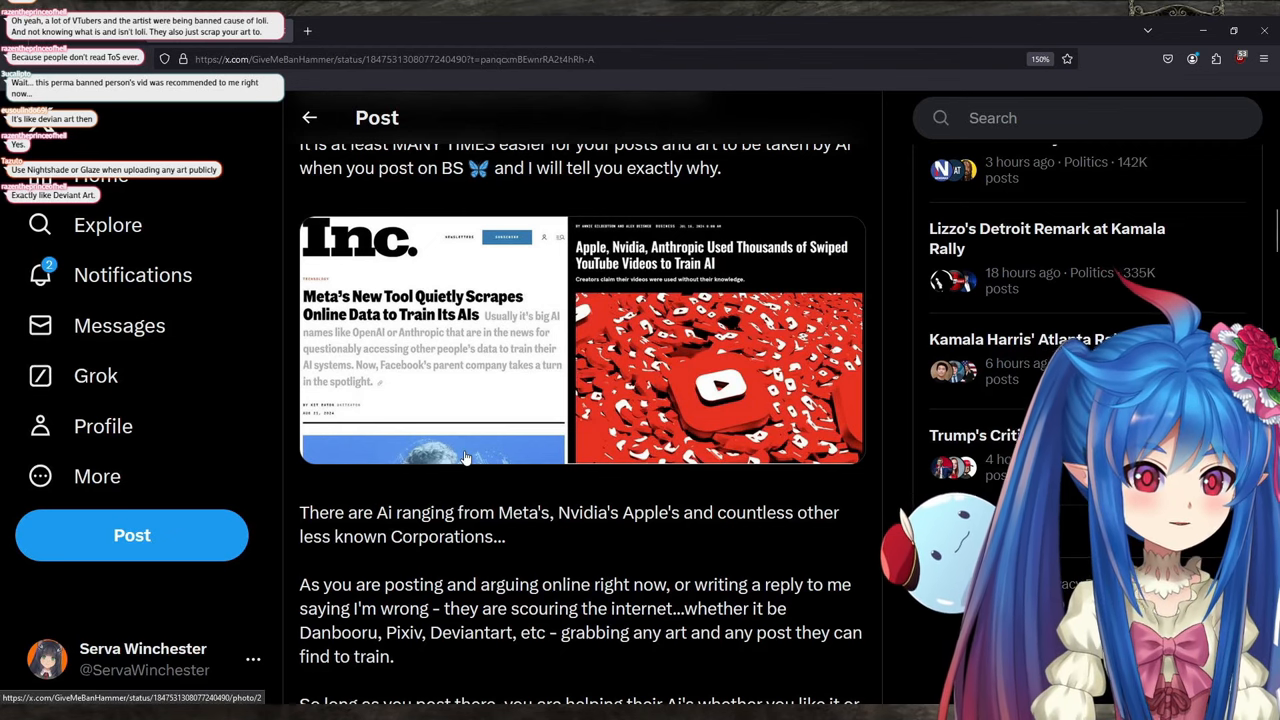
Read on to the passage about AI companies scouring the internet for art
scroll("down", 3)
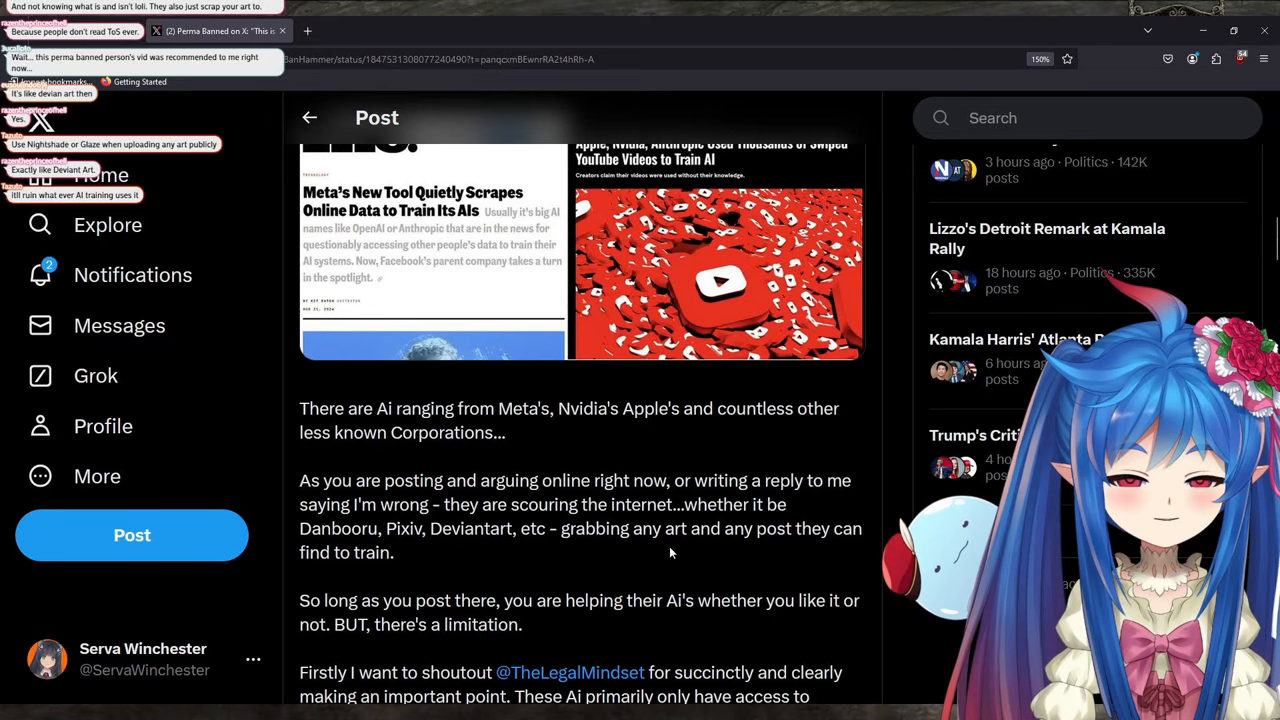
mouse_move(476, 340)
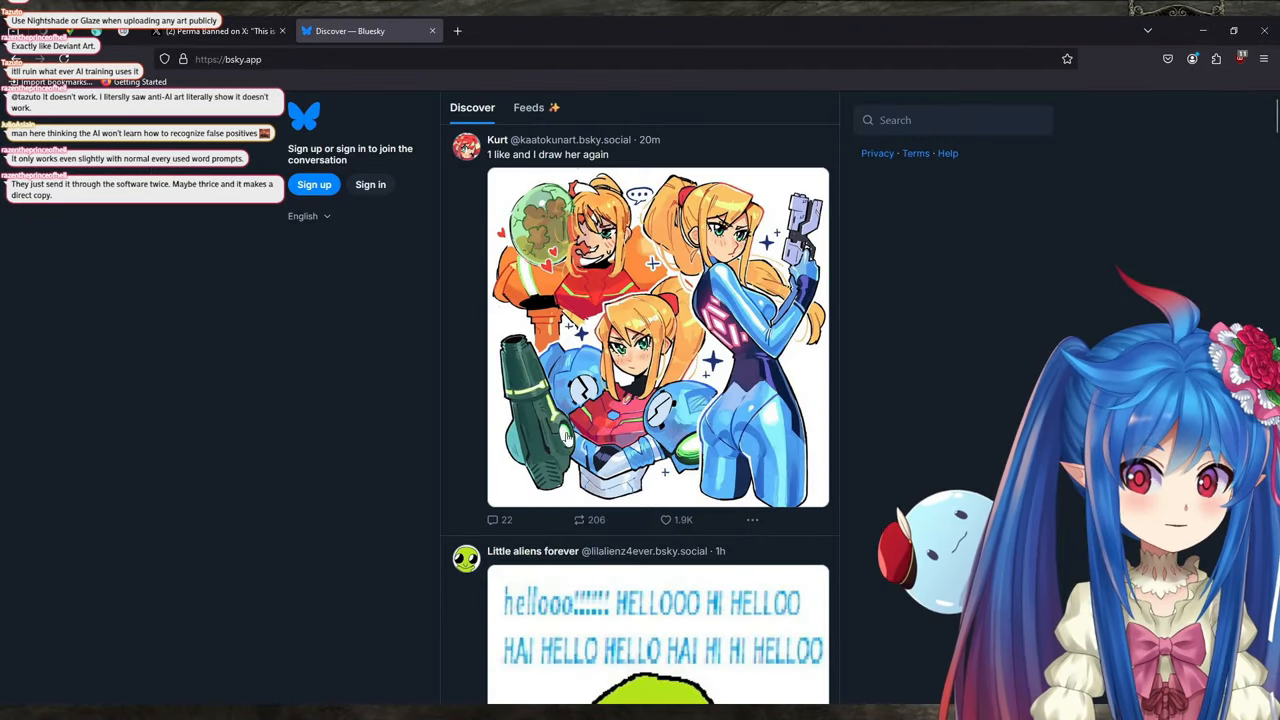
Browse the logged-out Bluesky Discover feed's public posts up and down
scroll("down", 3)
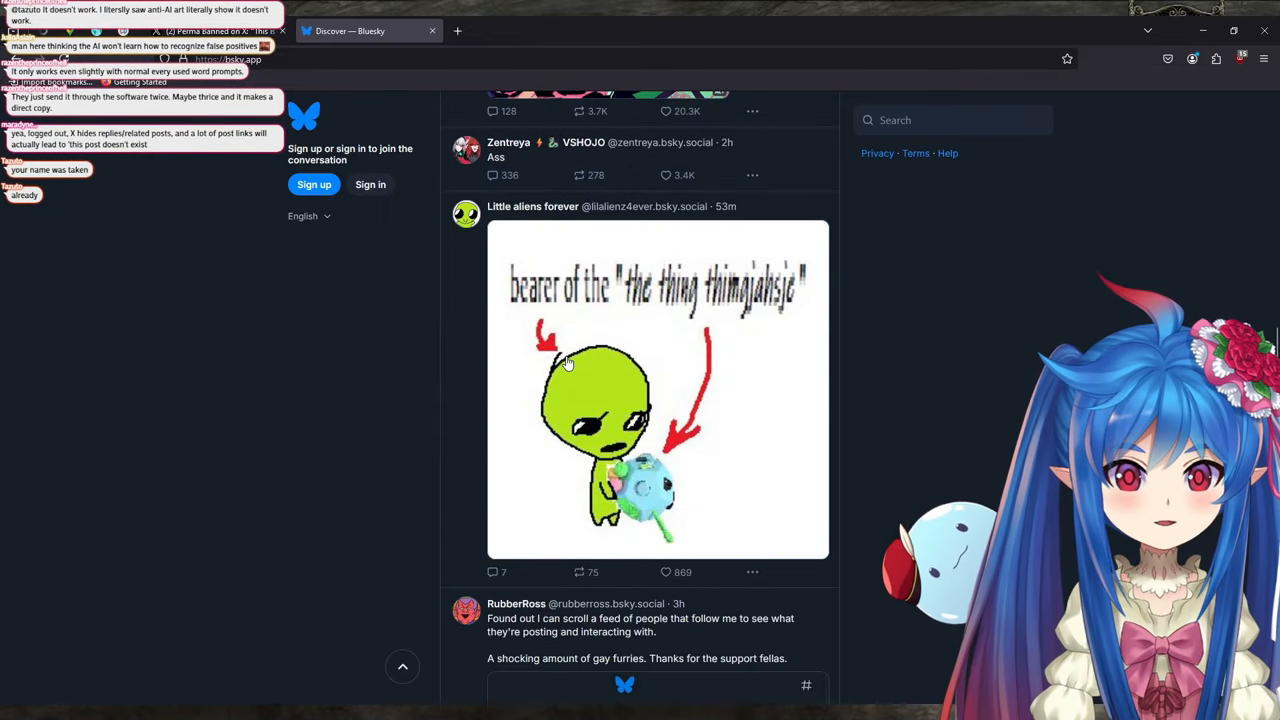
scroll("up", 3)
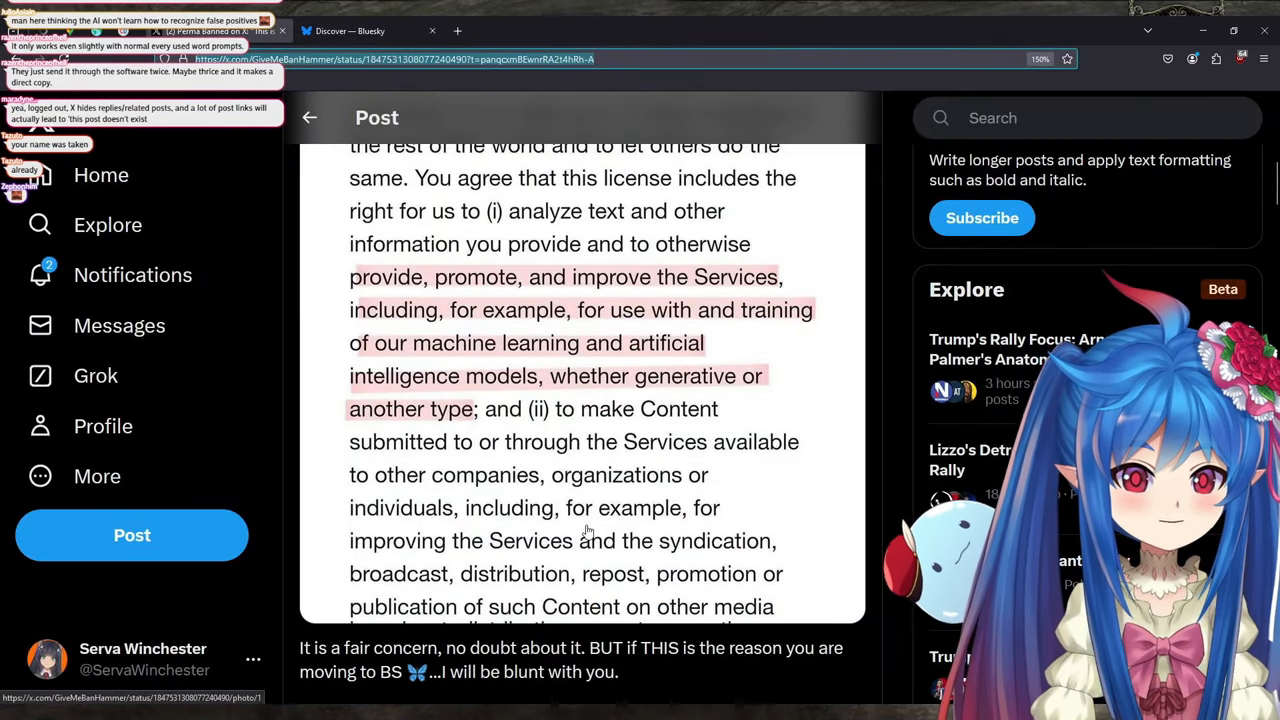
Read further down Perma Banned's post and clear the earlier highlighted passage
left_click(308, 116)
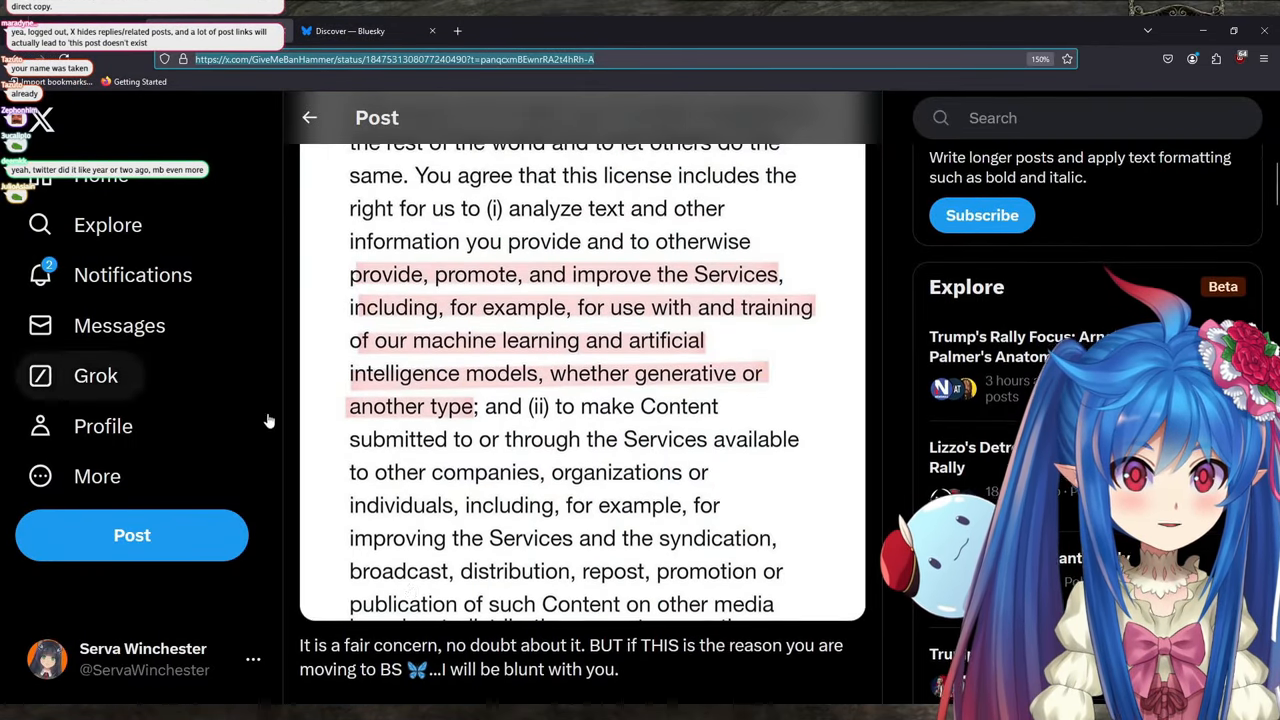
scroll("down", 3)
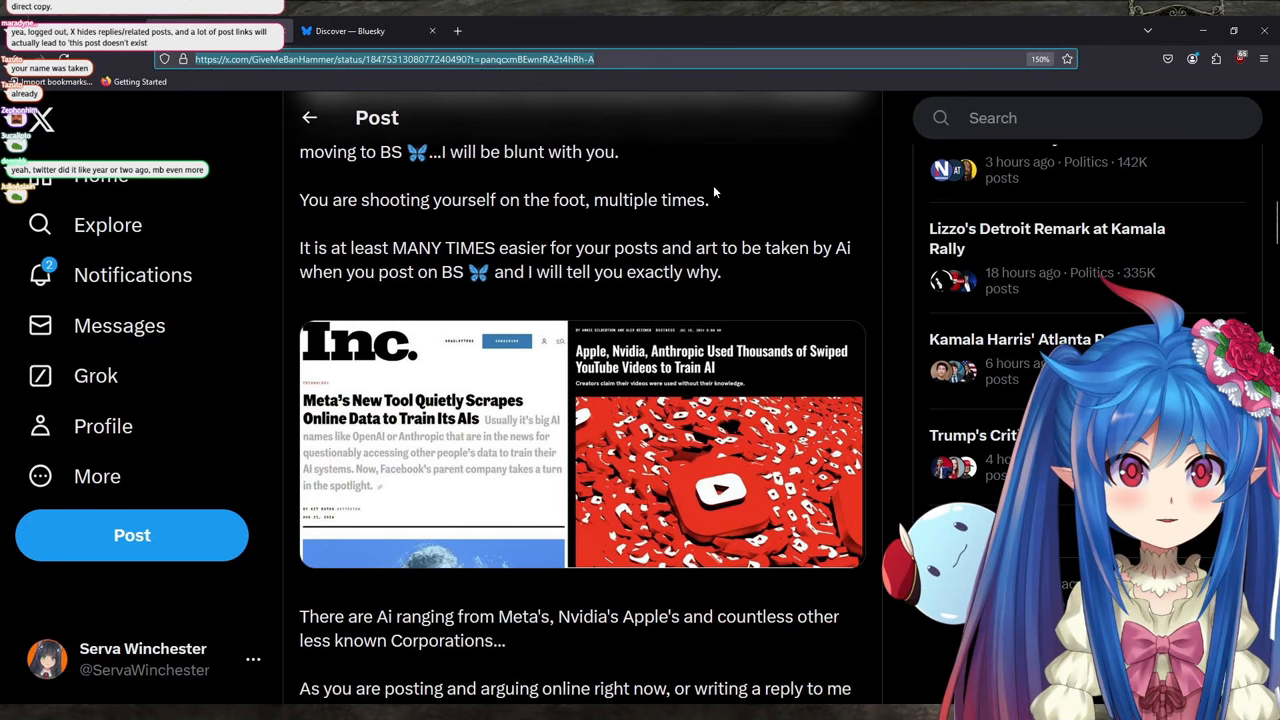
scroll("down", 3)
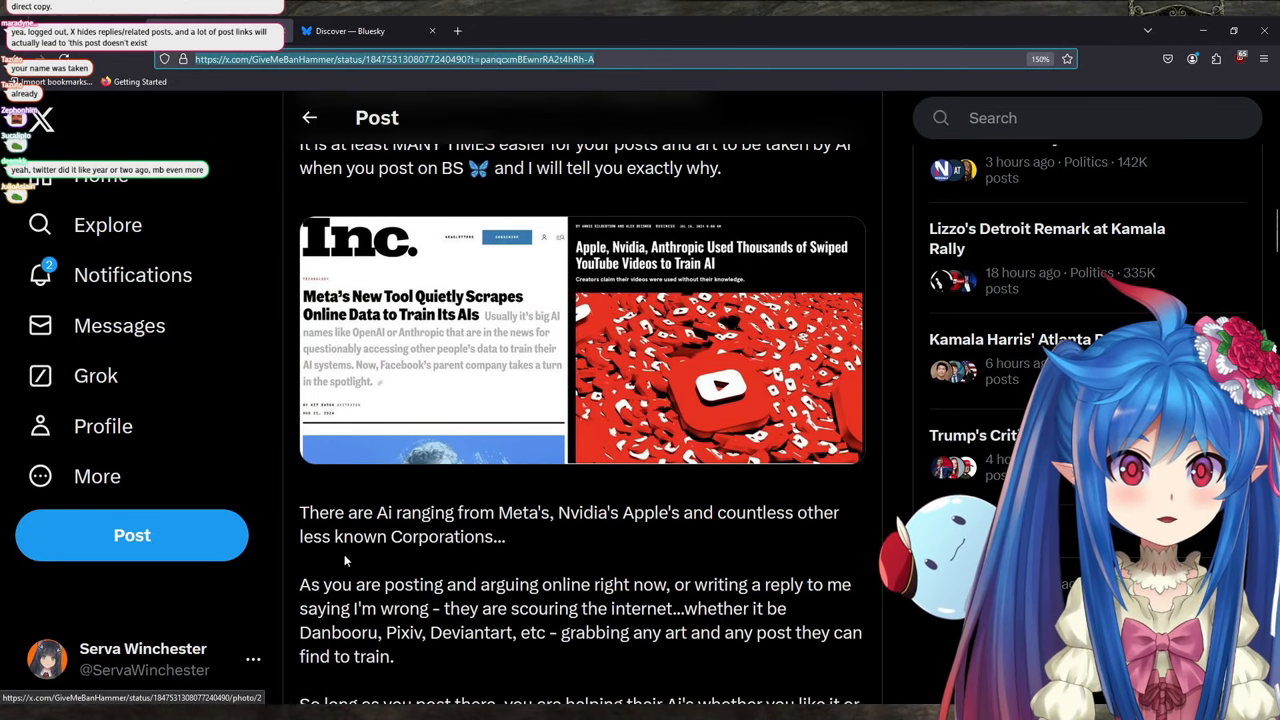
scroll("down", 3)
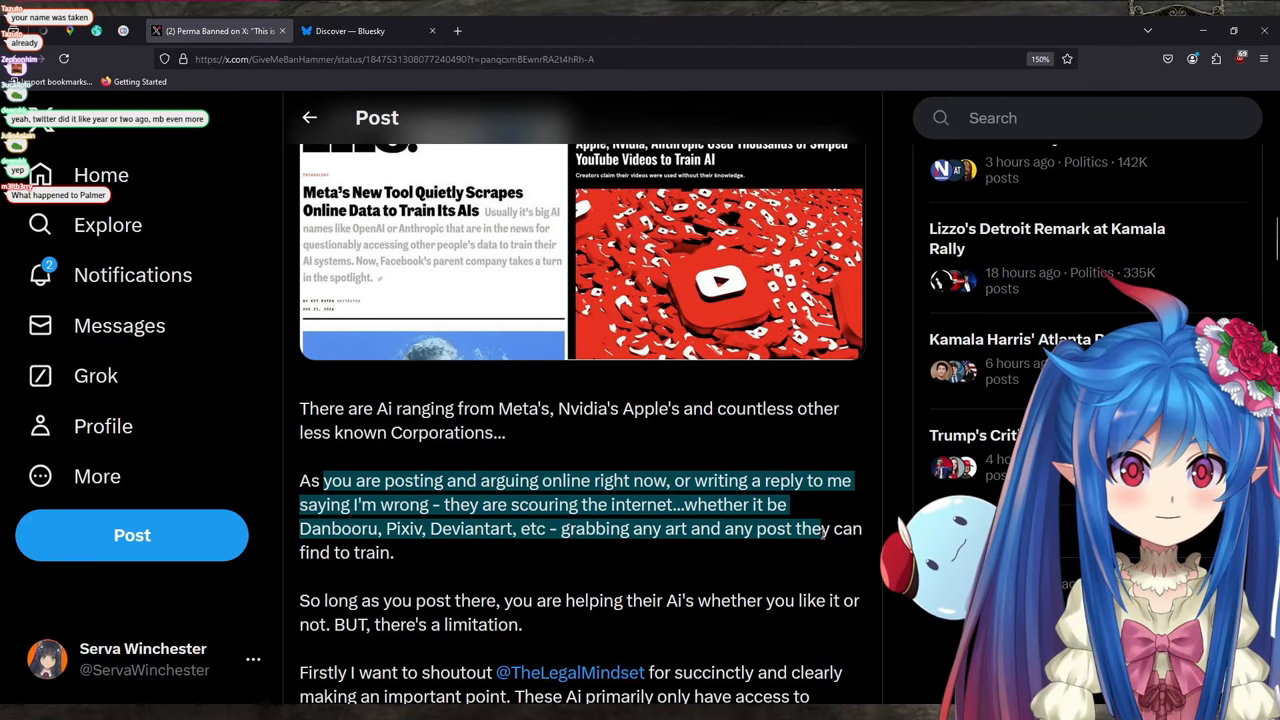
scroll("down", 3)
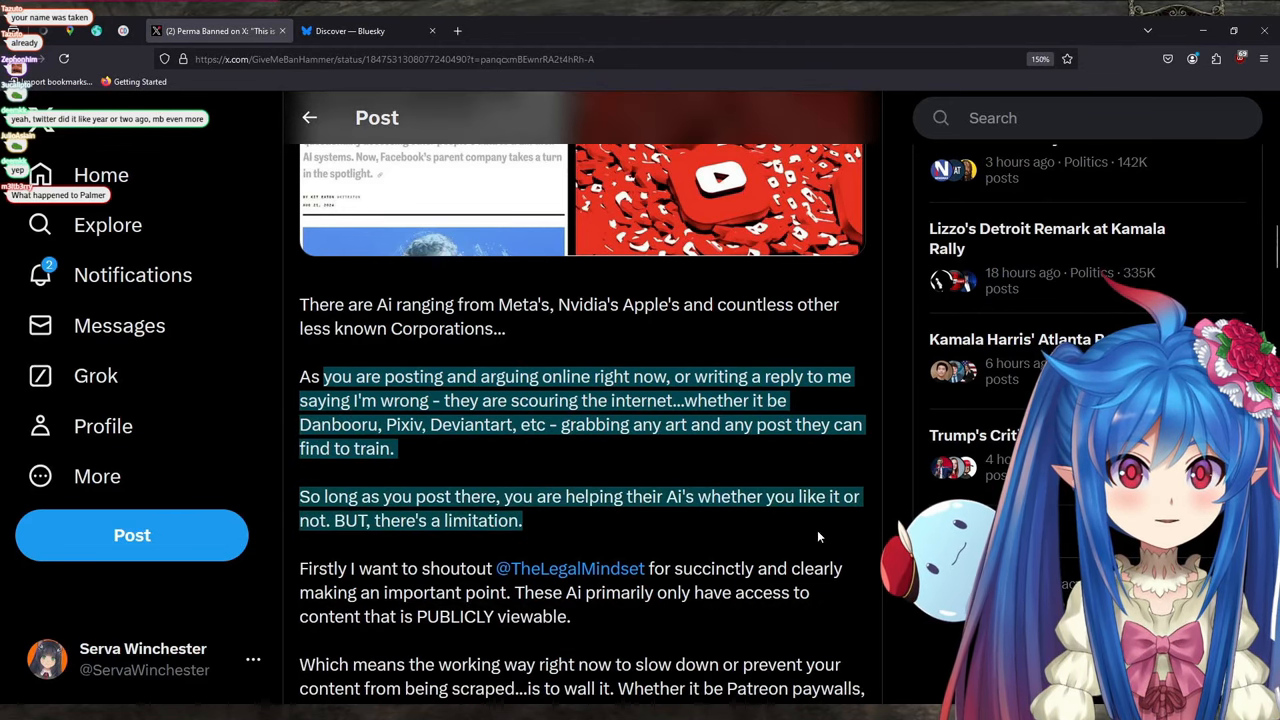
left_click(820, 538)
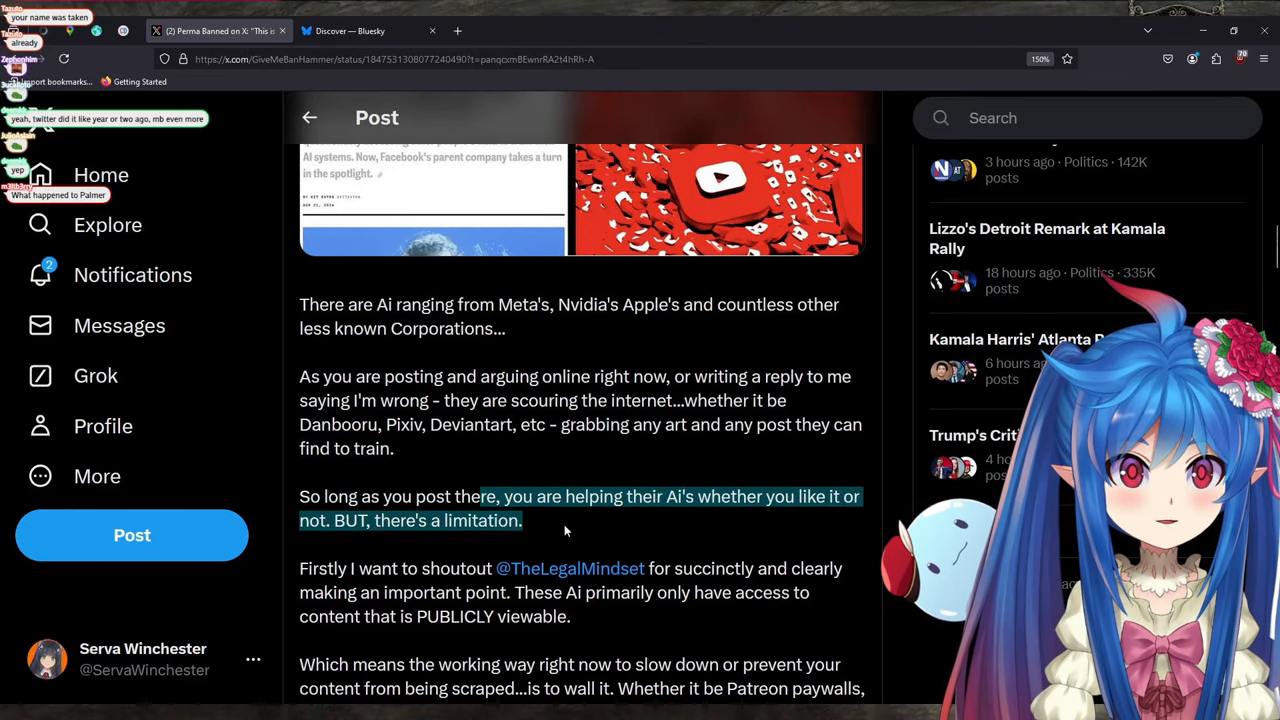
Highlight the sentence about publicly viewable content, then enlarge the sign-up wall screenshot
scroll("down", 3)
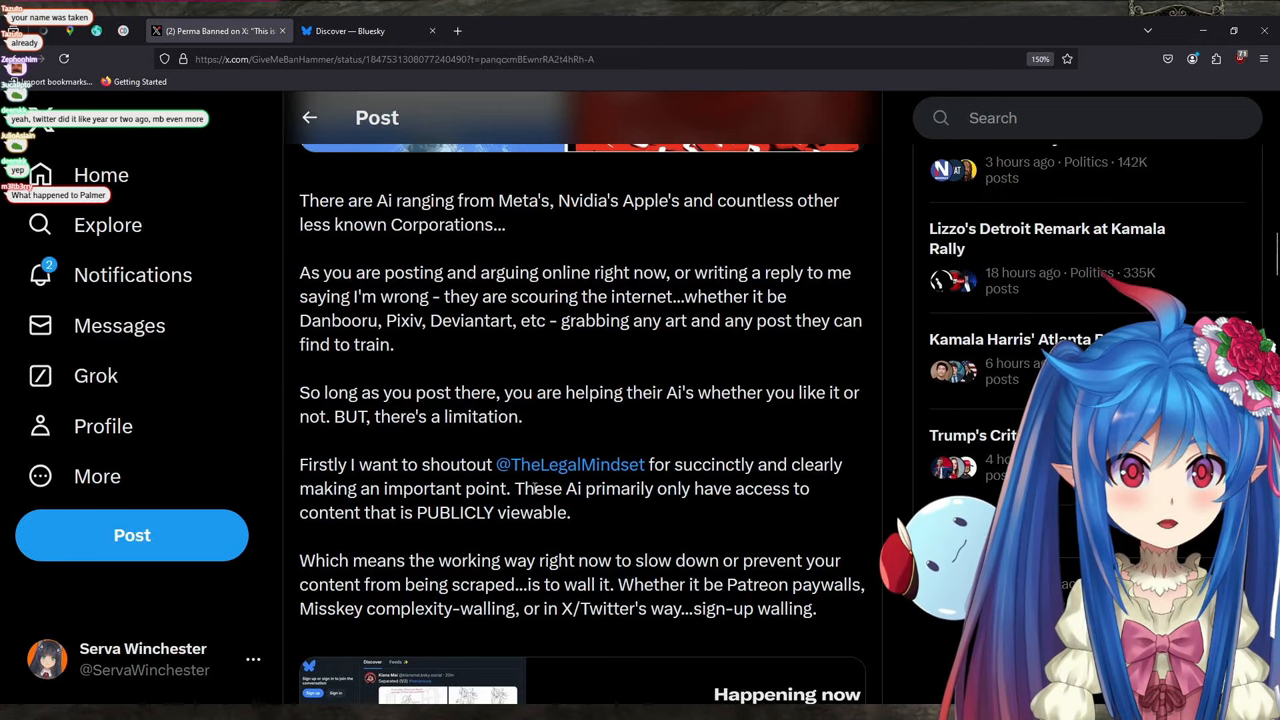
left_click_drag(516, 488, 572, 512)
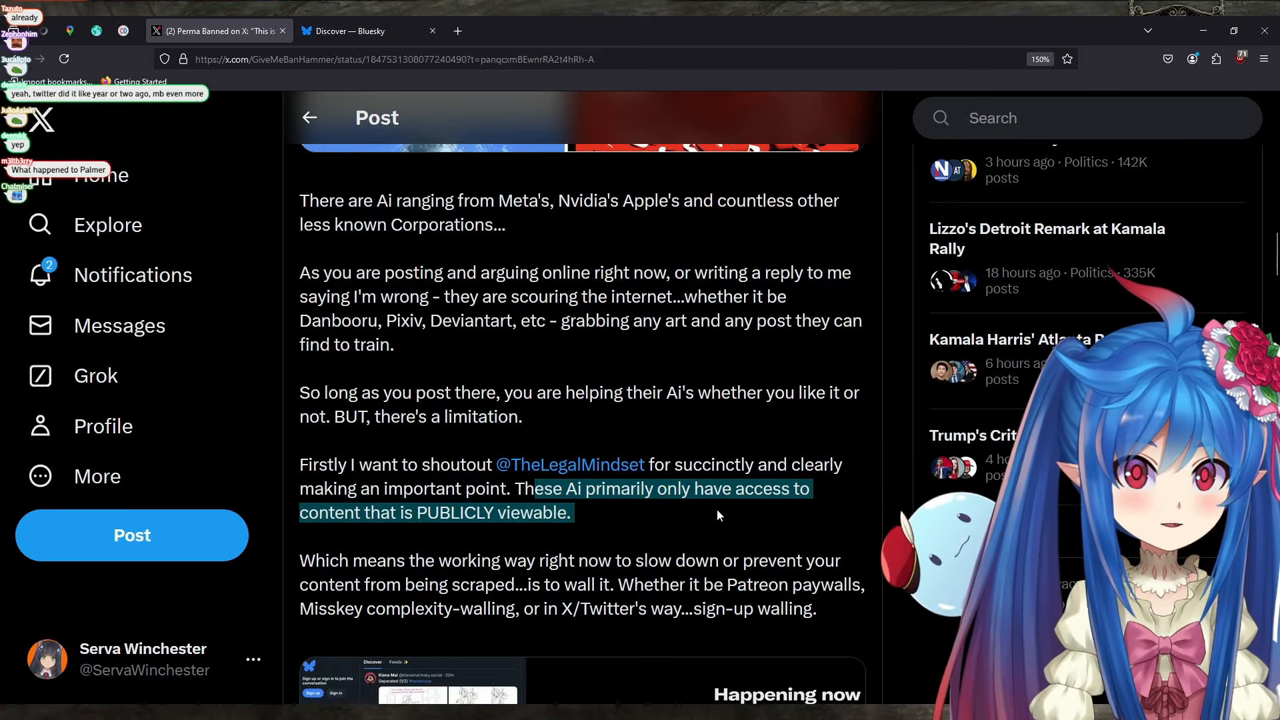
scroll("down", 3)
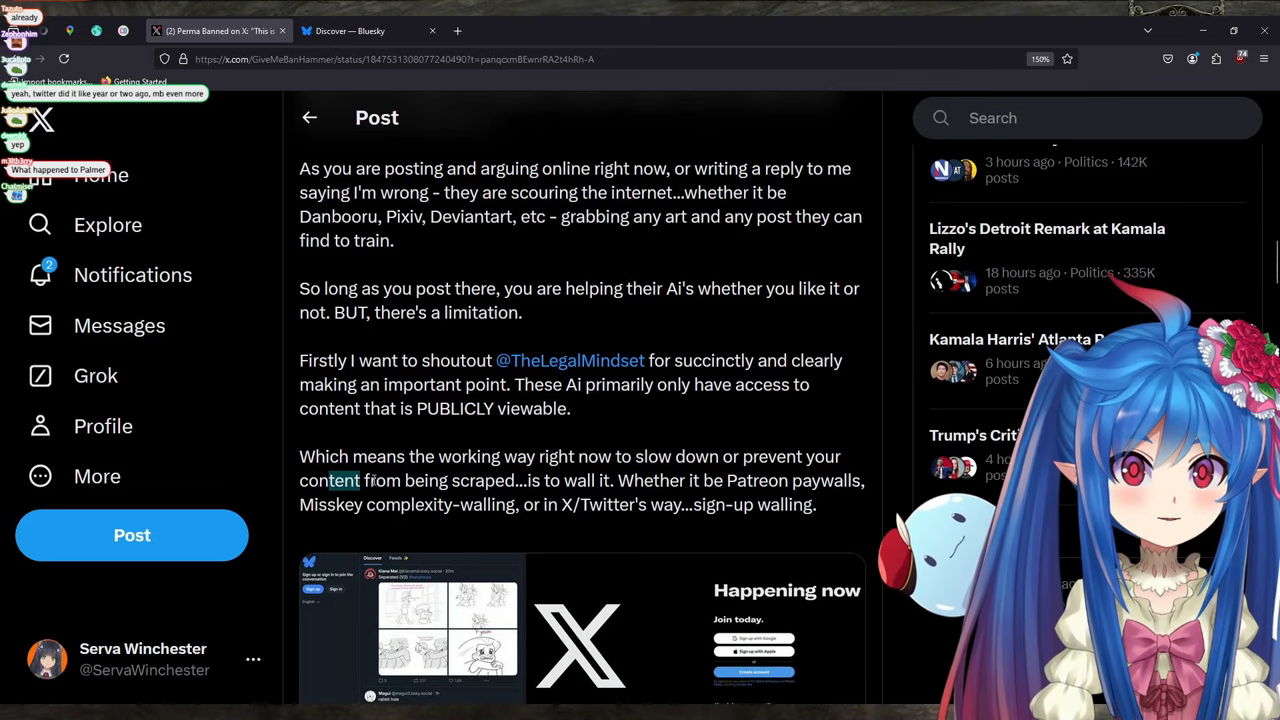
scroll("down", 3)
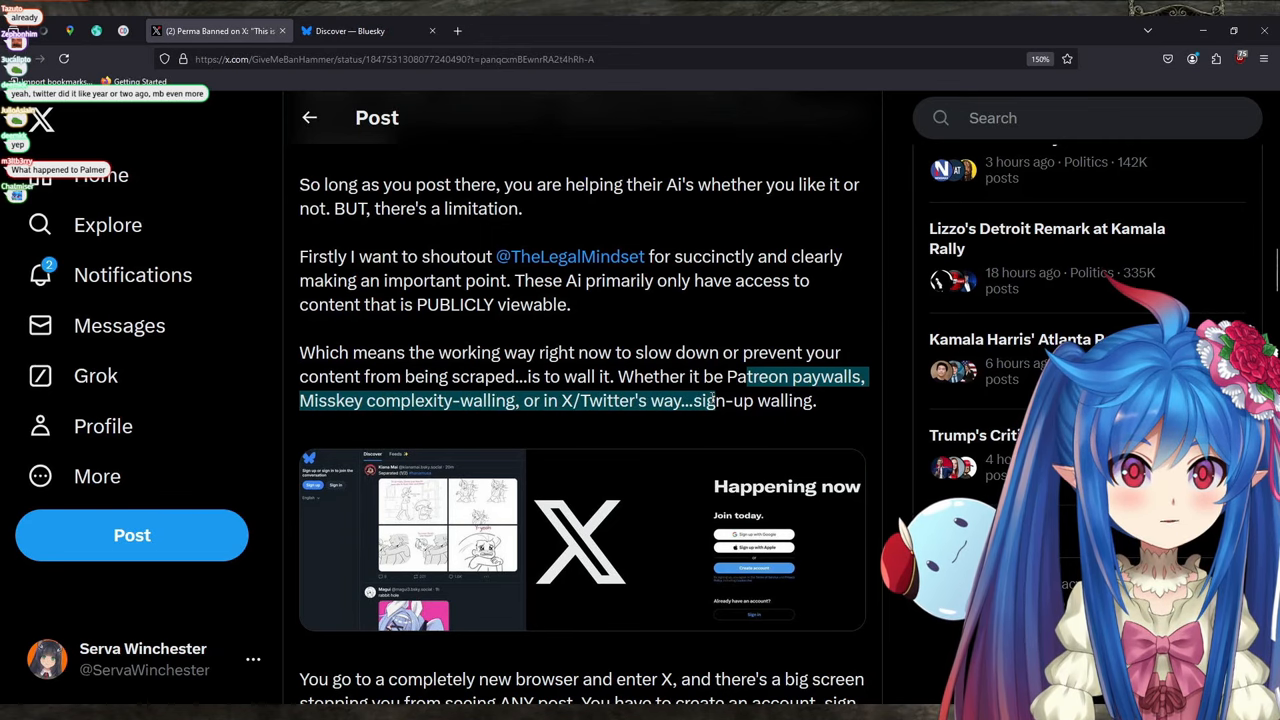
scroll("down", 3)
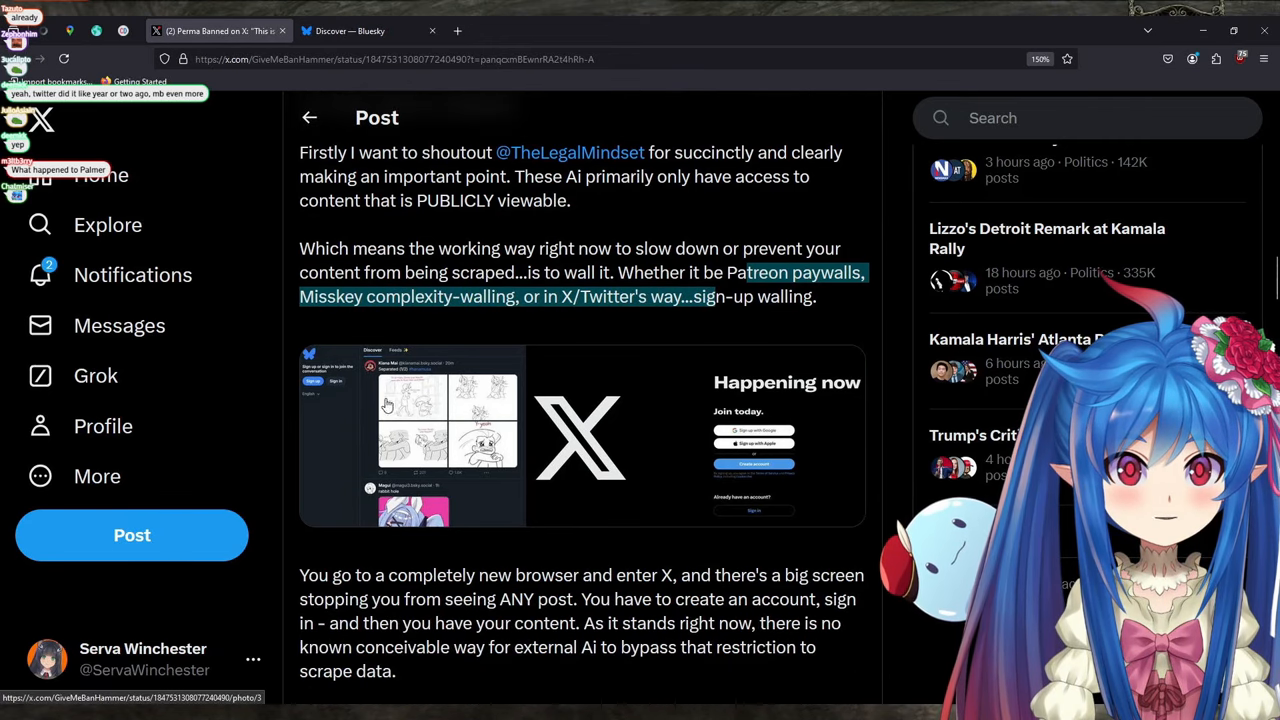
mouse_move(692, 416)
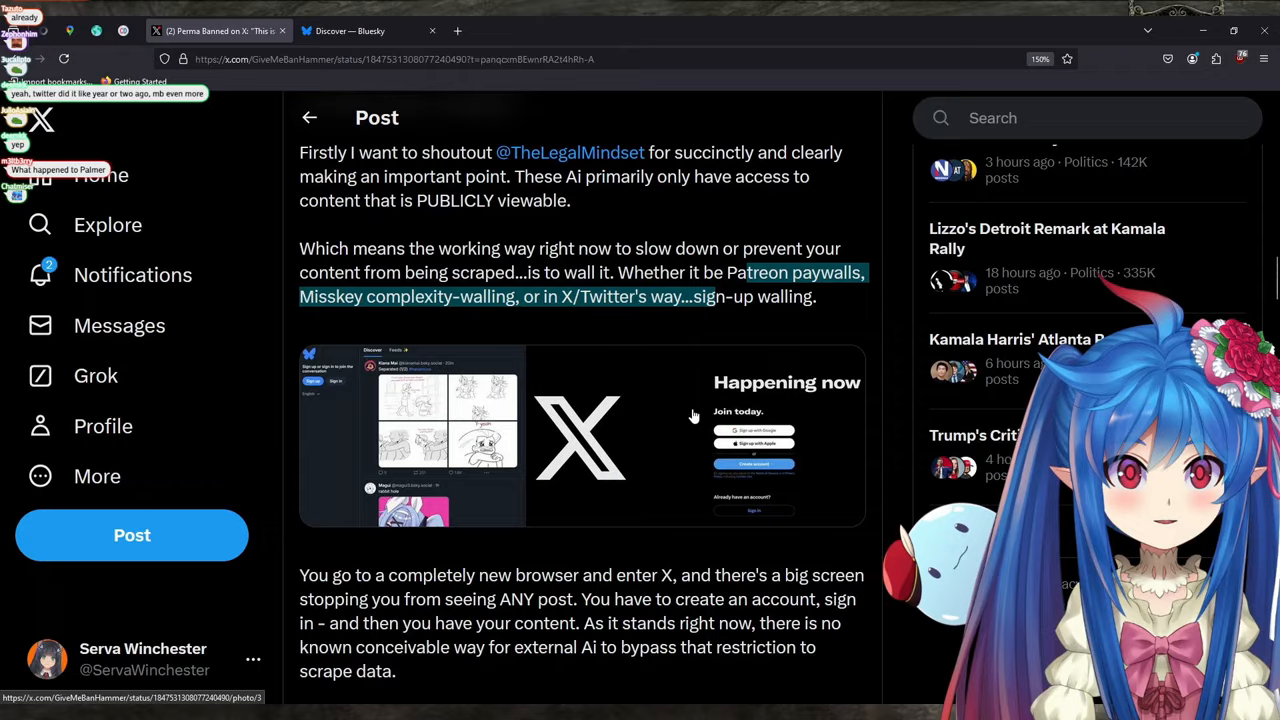
left_click(580, 436)
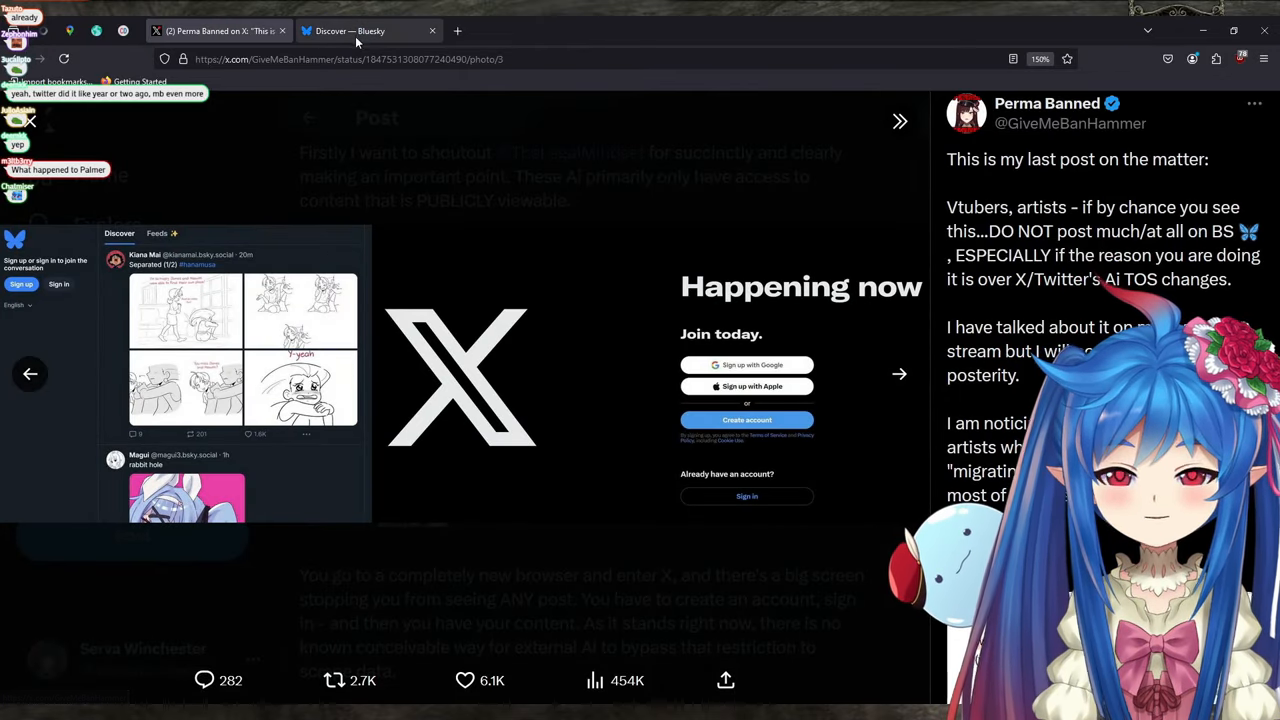
Browse the public Bluesky Discover feed without signing in, then return to the X post
left_click(368, 30)
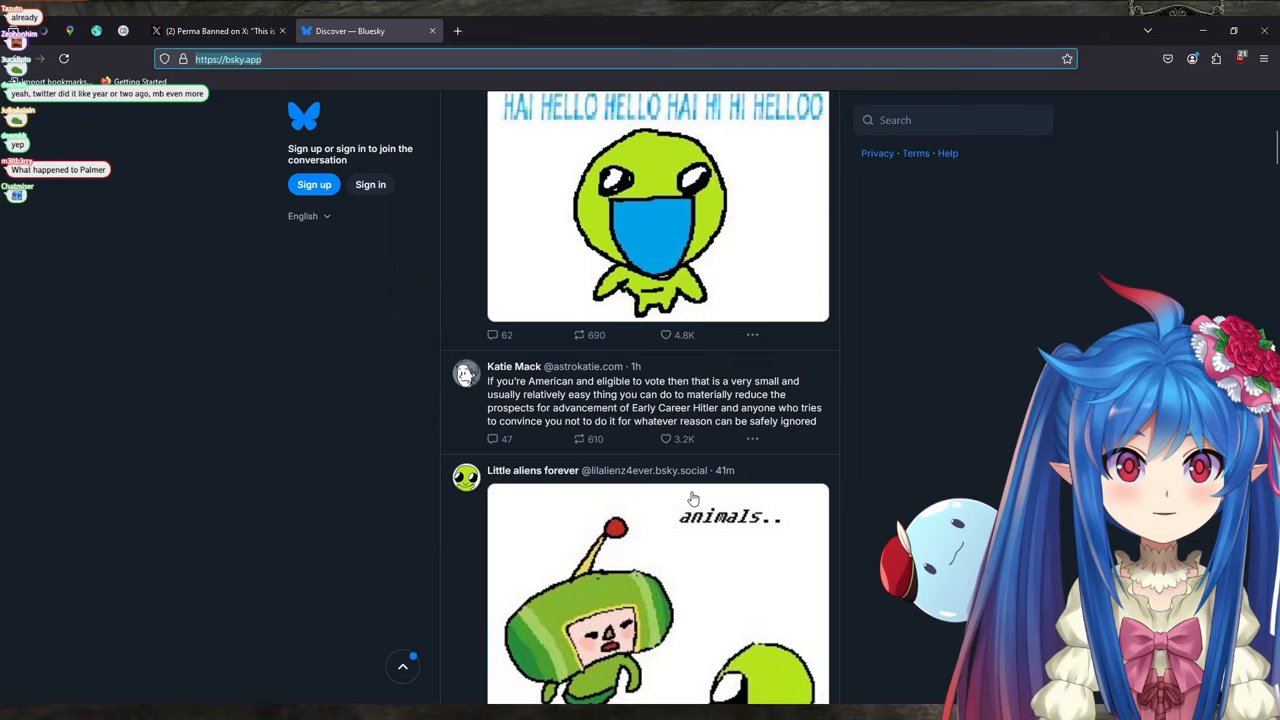
scroll("up", 3)
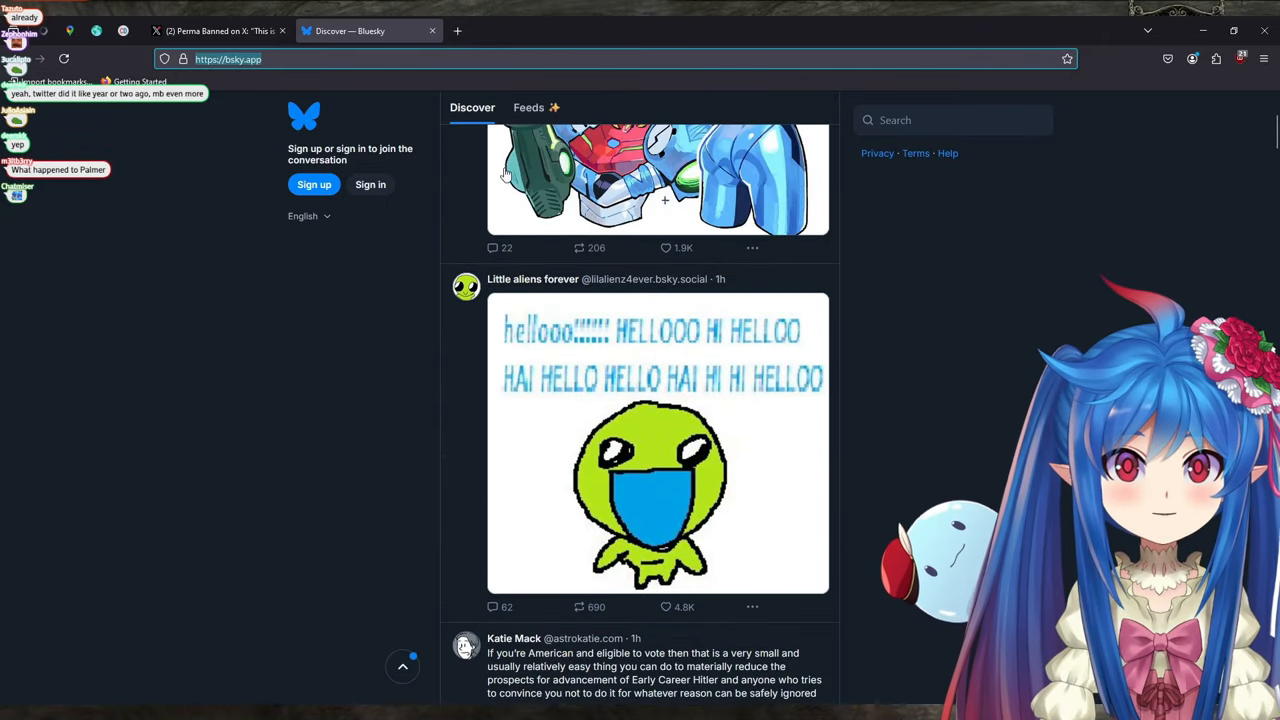
scroll("up", 3)
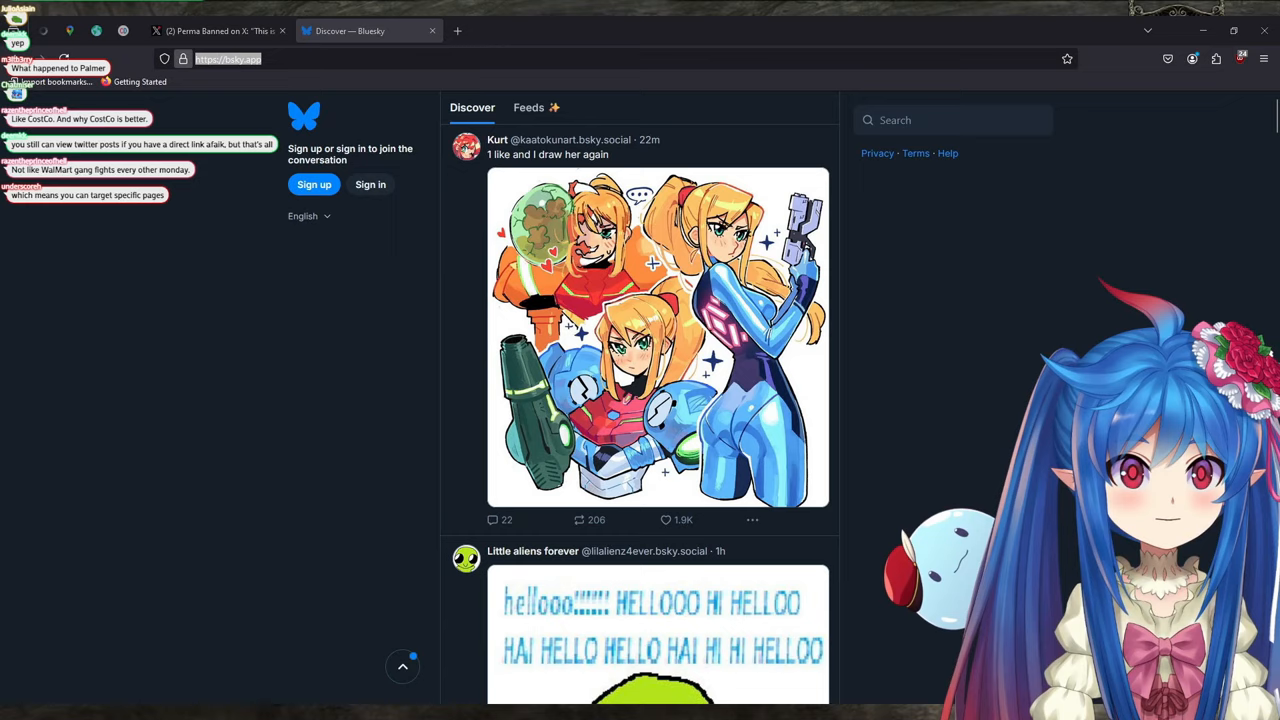
left_click(216, 32)
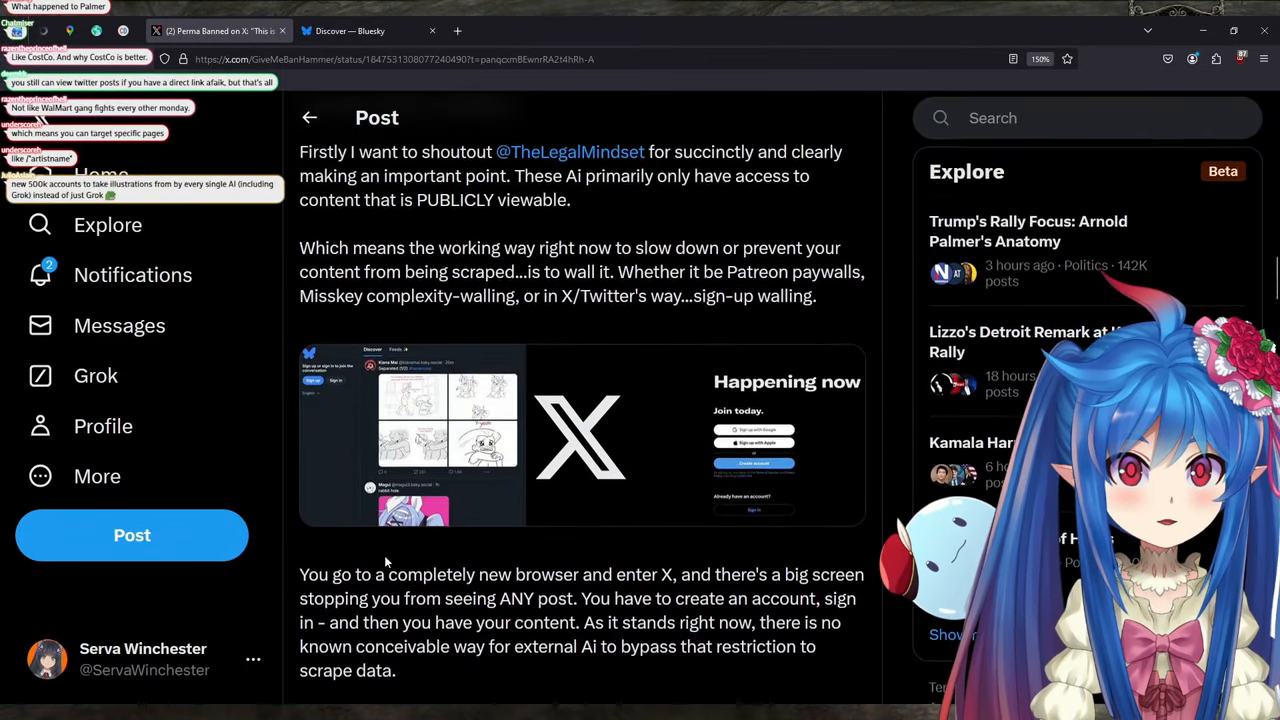
Highlight the sentence saying there is no known way for AI to bypass the restriction
scroll("down", 3)
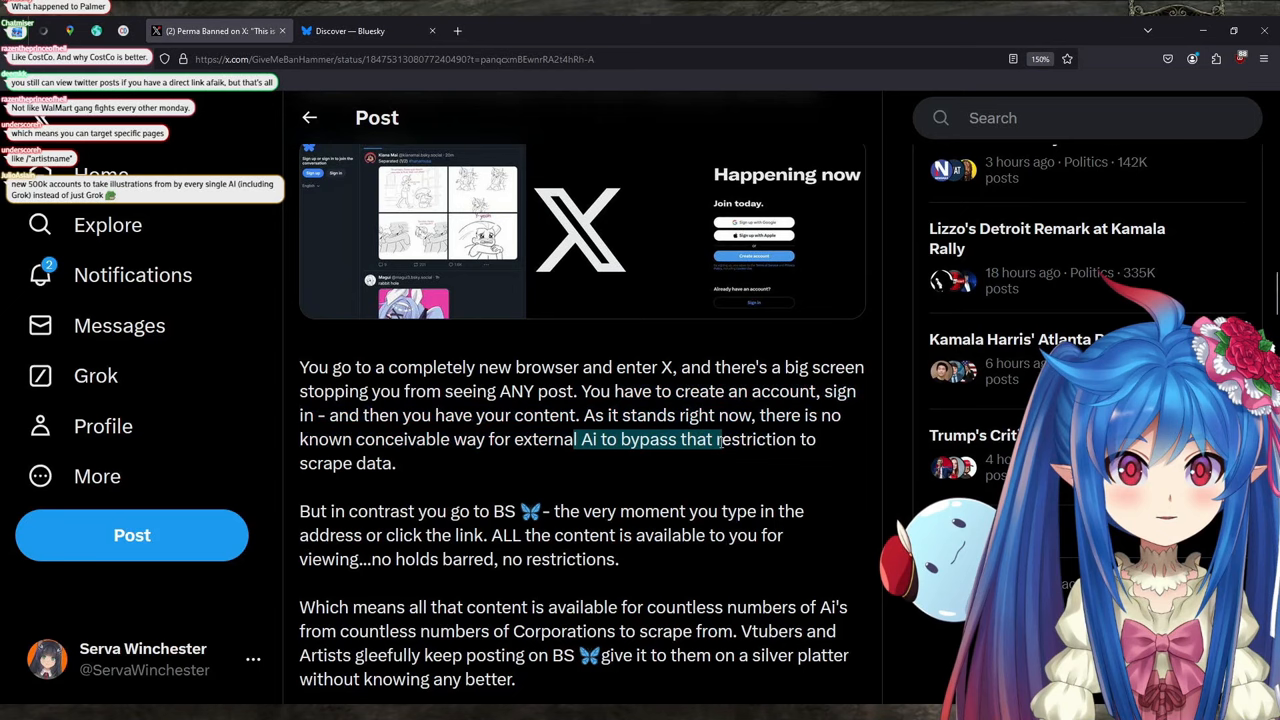
left_click_drag(718, 440, 396, 464)
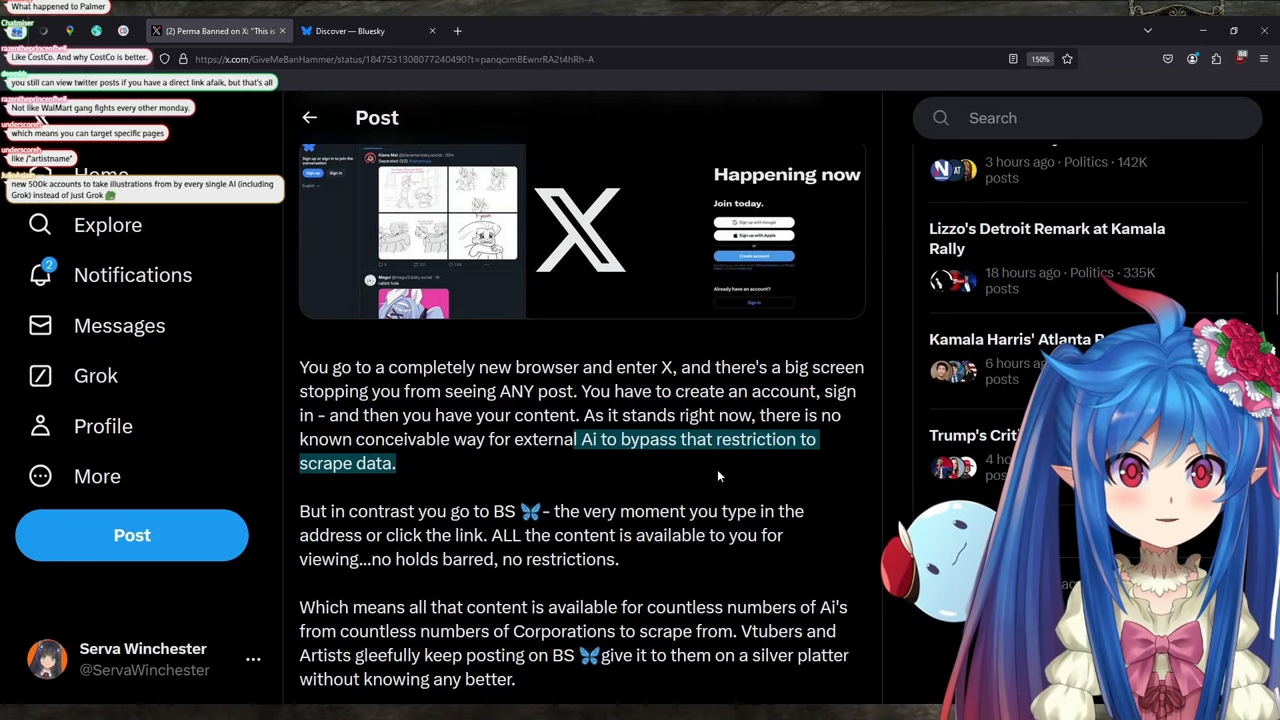
left_click_drag(584, 440, 432, 414)
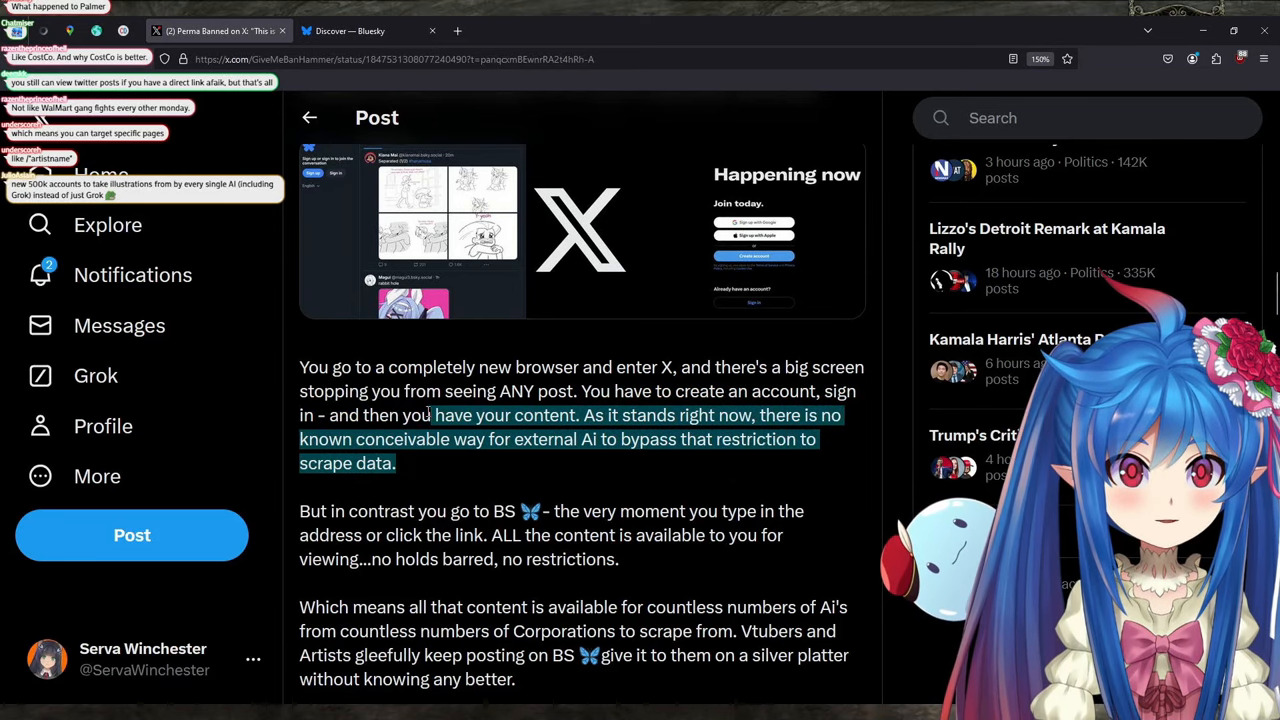
scroll("down", 3)
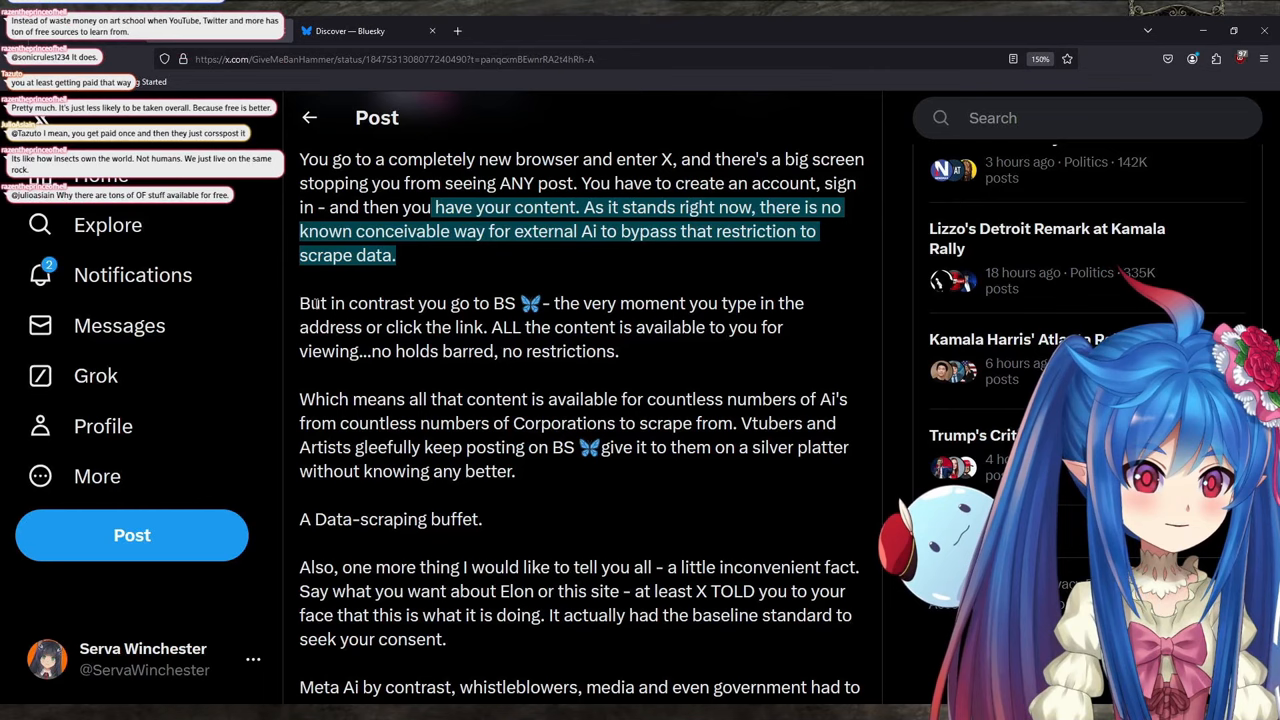
Clear the earlier highlights on the silver-platter and inconvenient-fact passages
left_click(216, 32)
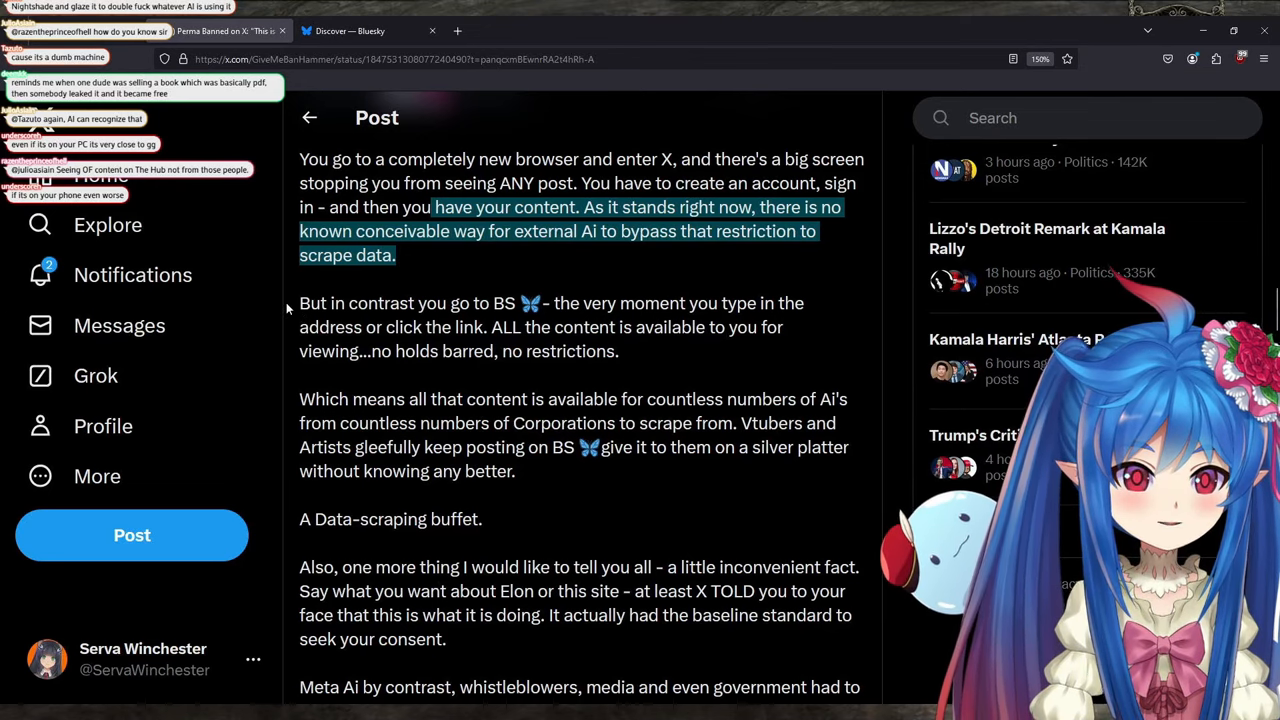
mouse_move(438, 370)
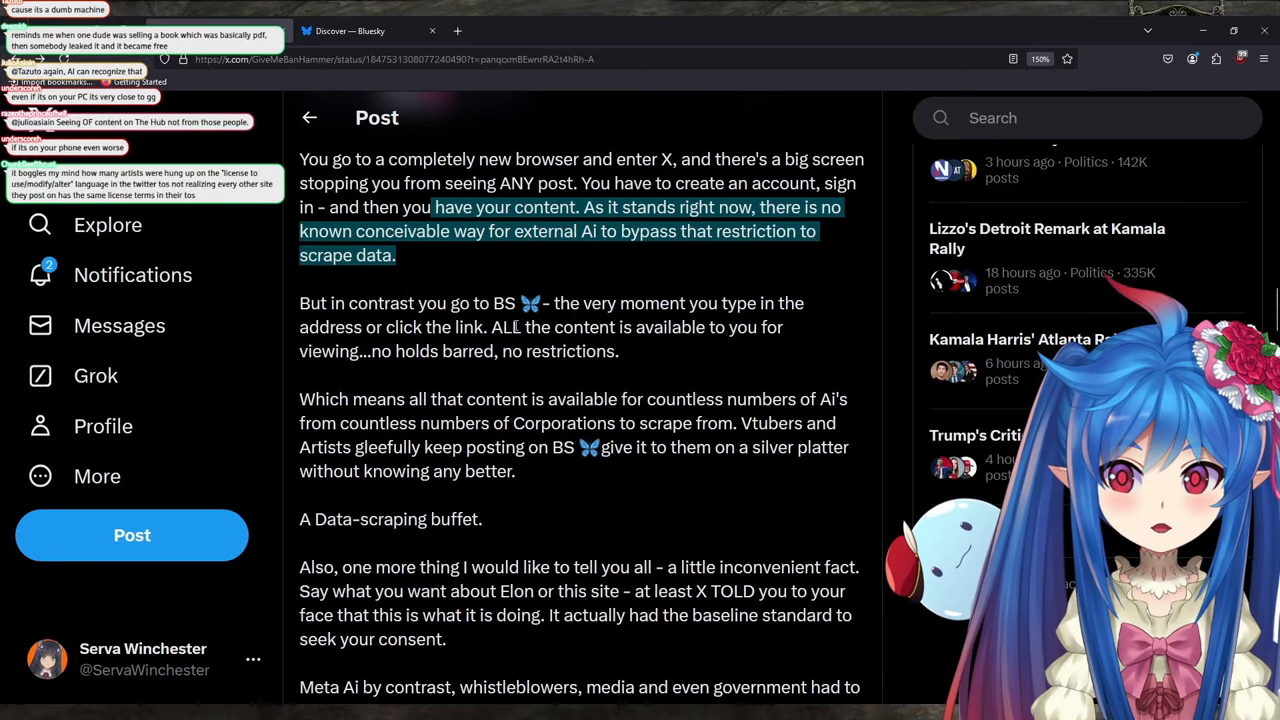
left_click(444, 372)
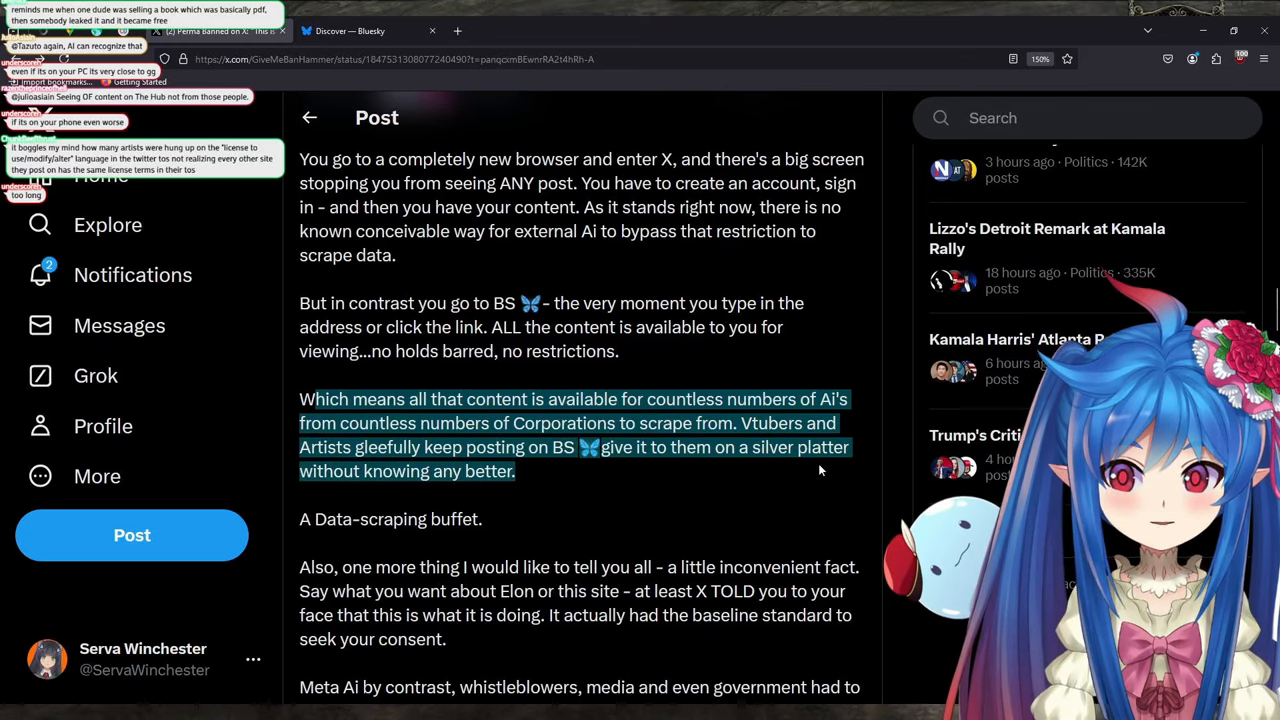
left_click(696, 488)
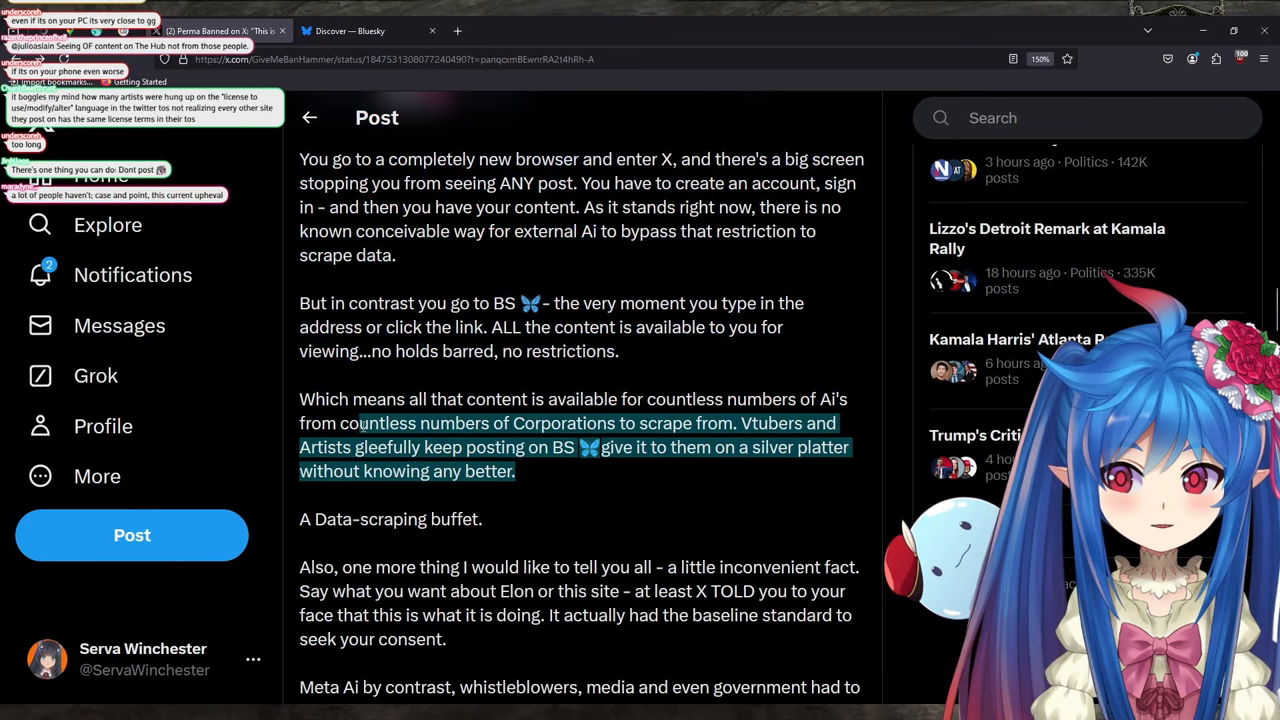
scroll("down", 3)
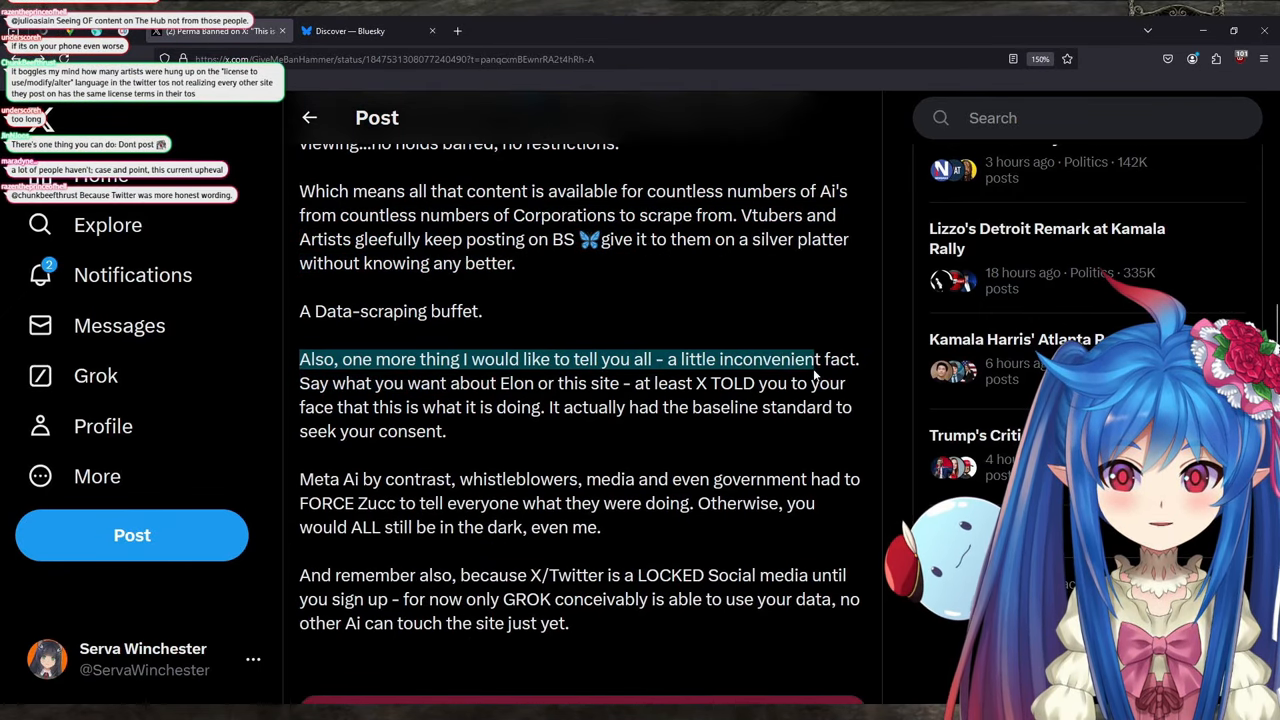
left_click(570, 404)
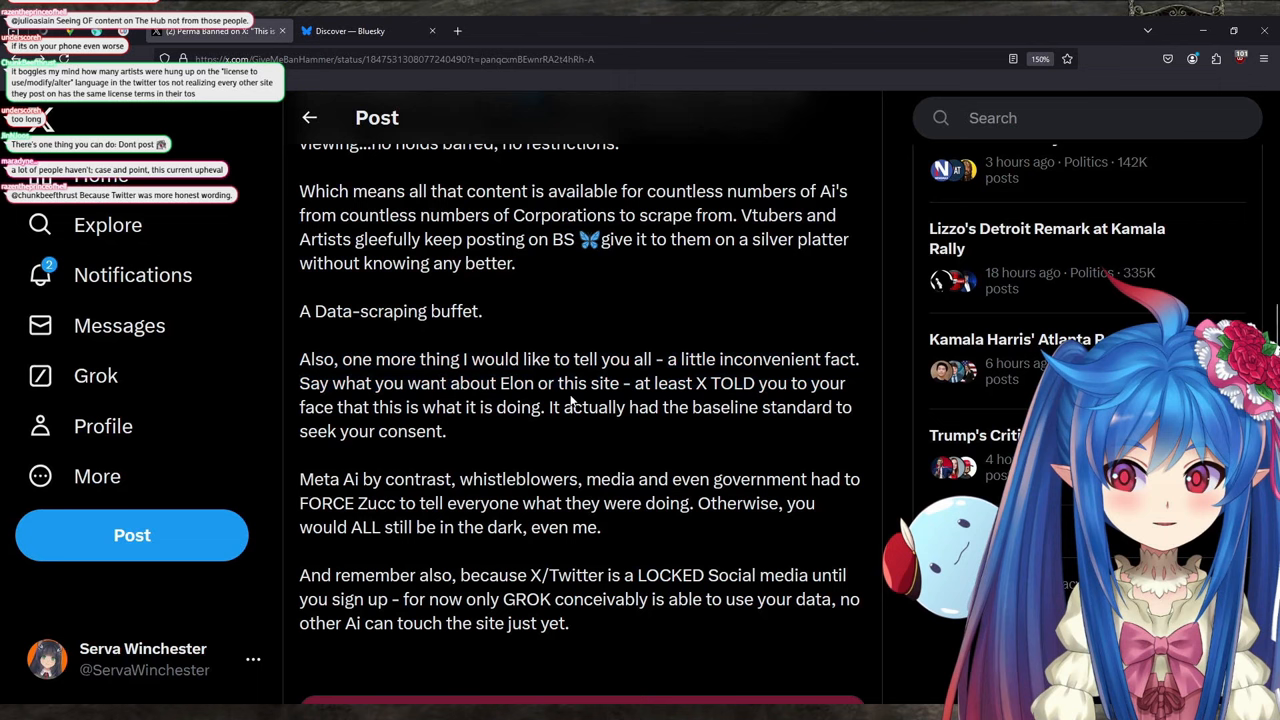
Highlight the passages about X seeking consent and Meta AI whistleblowers, reading on to the comparison chart
left_click_drag(640, 384, 836, 408)
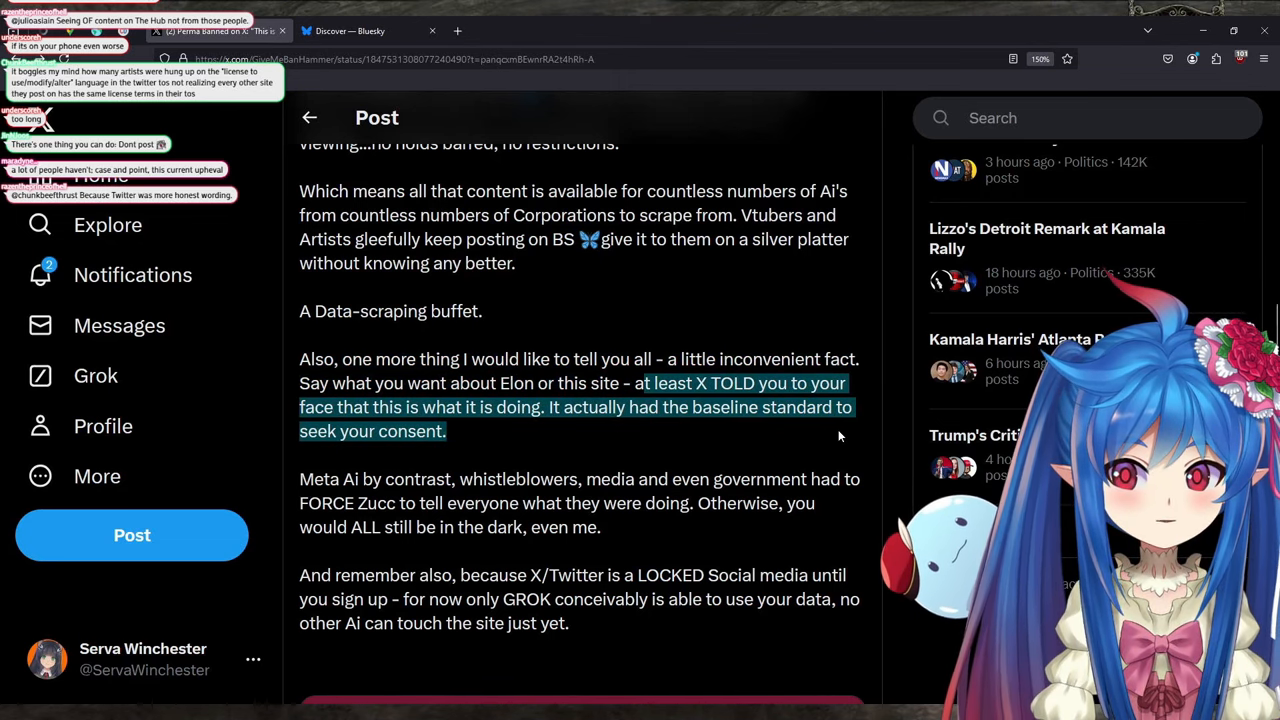
mouse_move(770, 450)
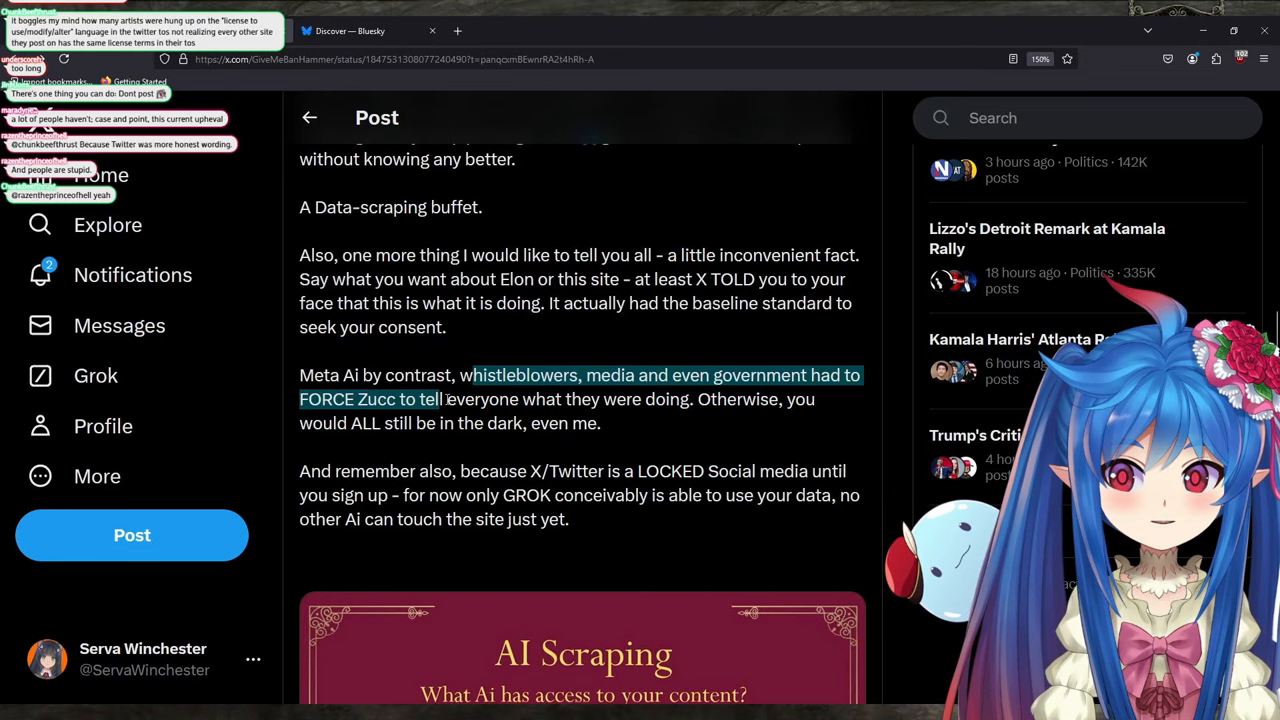
left_click_drag(440, 398, 602, 422)
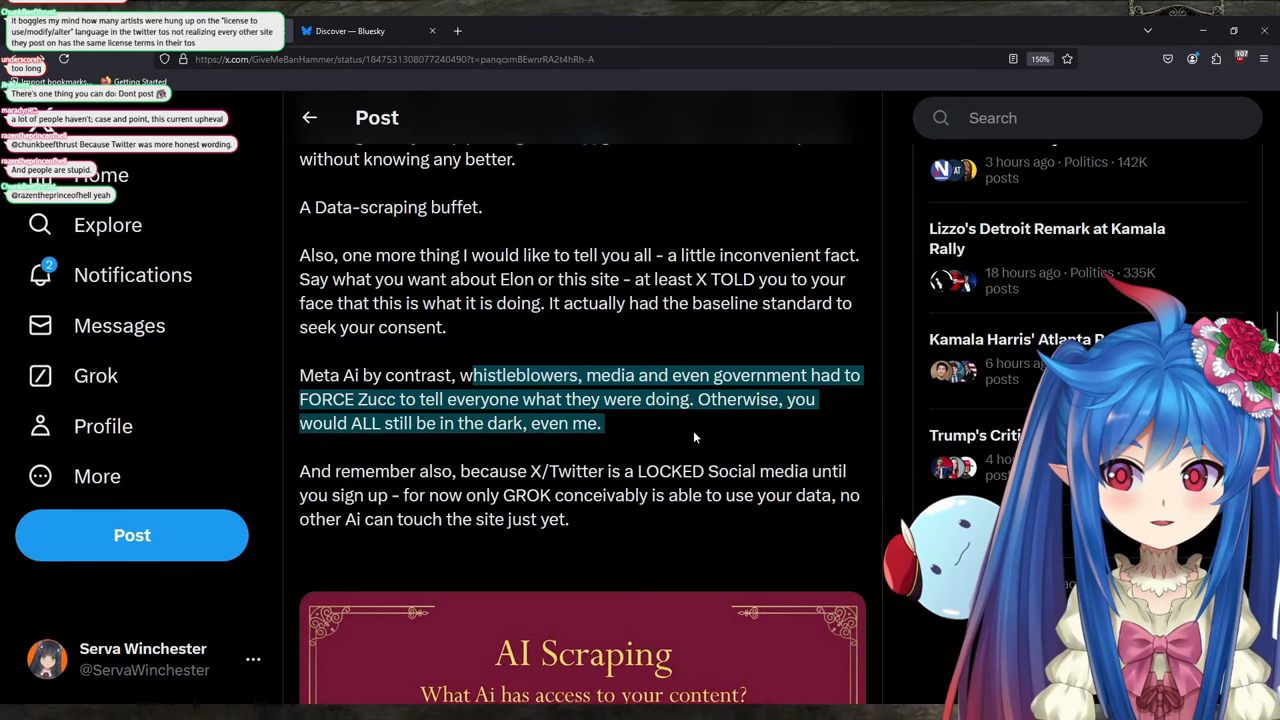
scroll("down", 3)
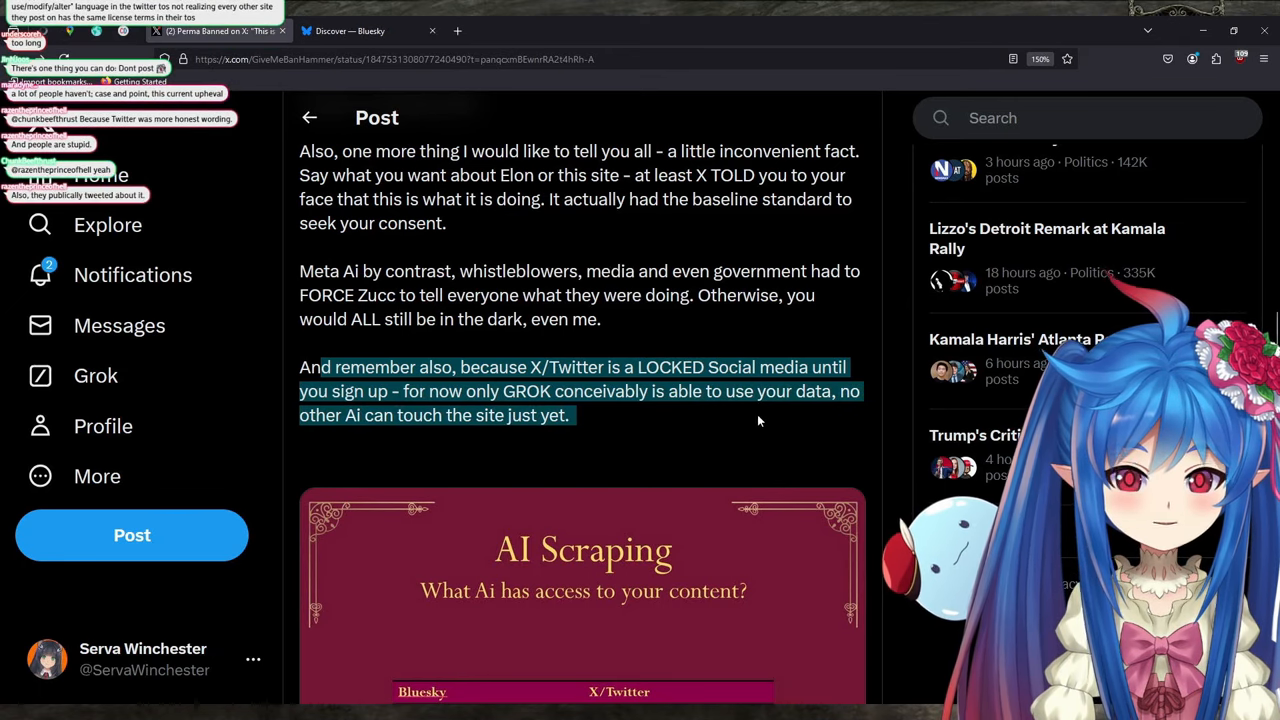
scroll("down", 3)
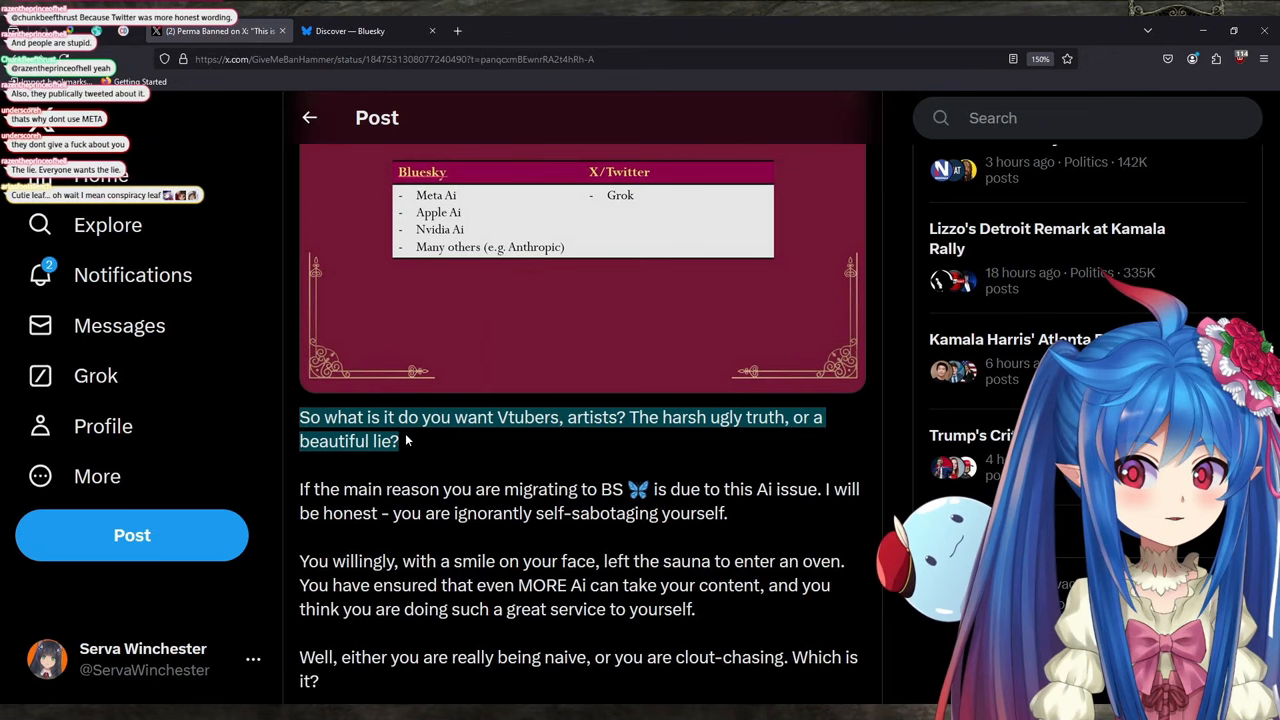
mouse_move(476, 384)
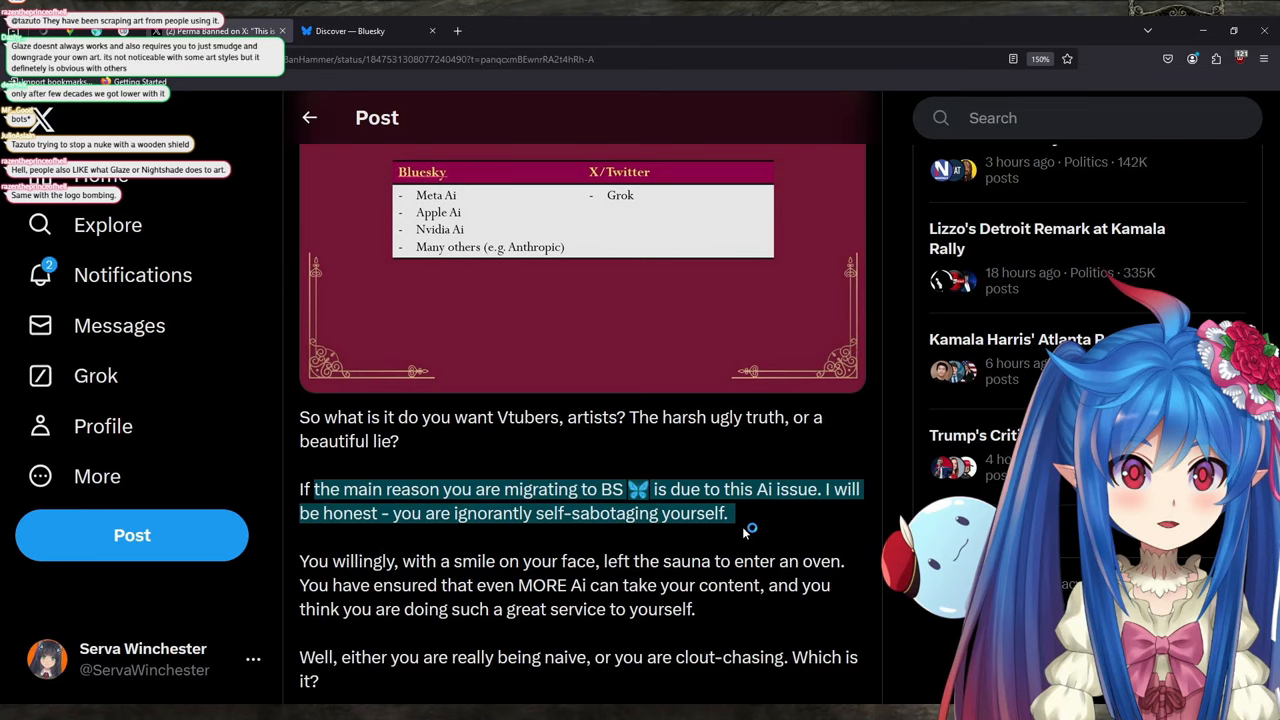
mouse_move(868, 420)
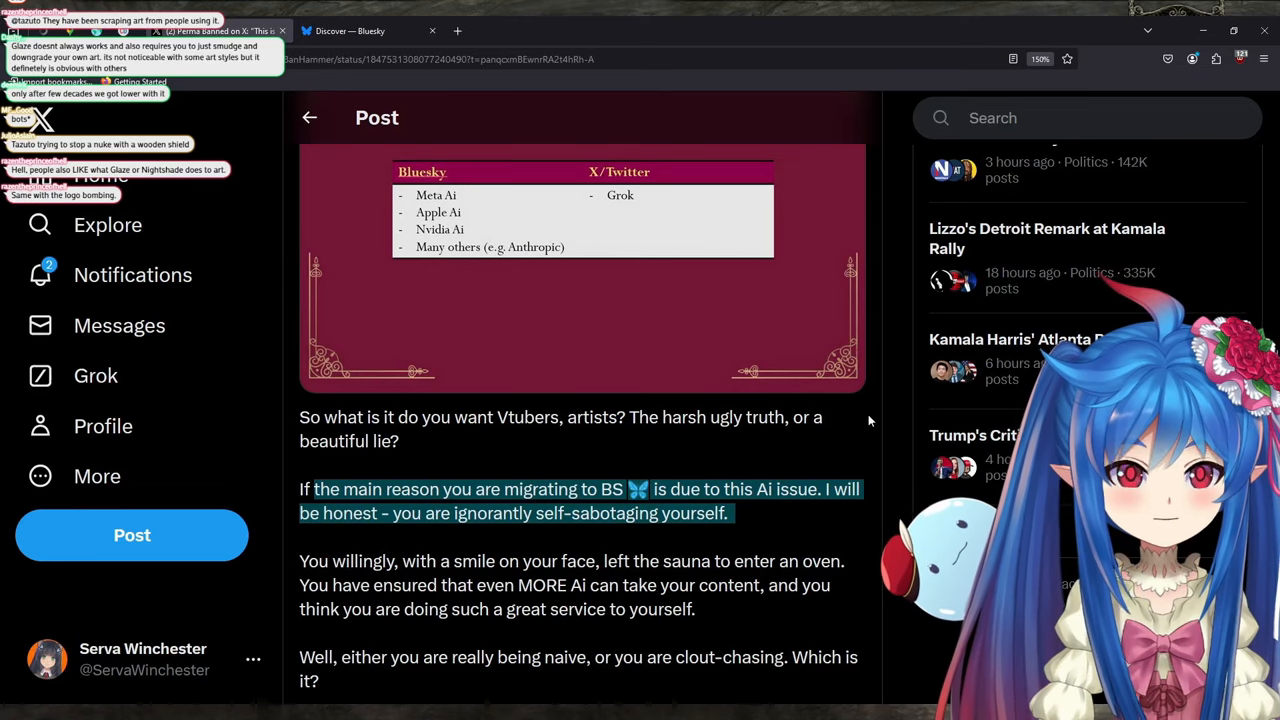
Read past the self-sabotaging-migration passage to the sauna-and-oven line
scroll("down", 3)
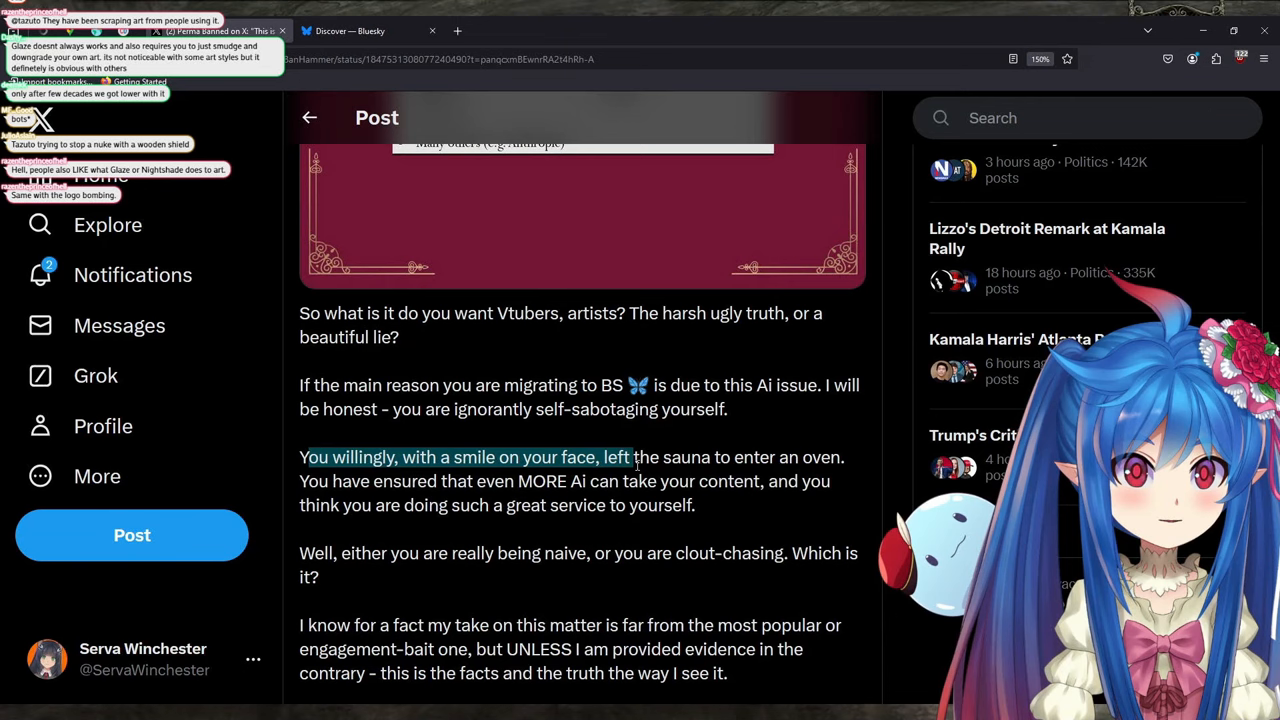
Highlight the passage about leaving the sauna for an oven and read on
left_click_drag(632, 456, 760, 480)
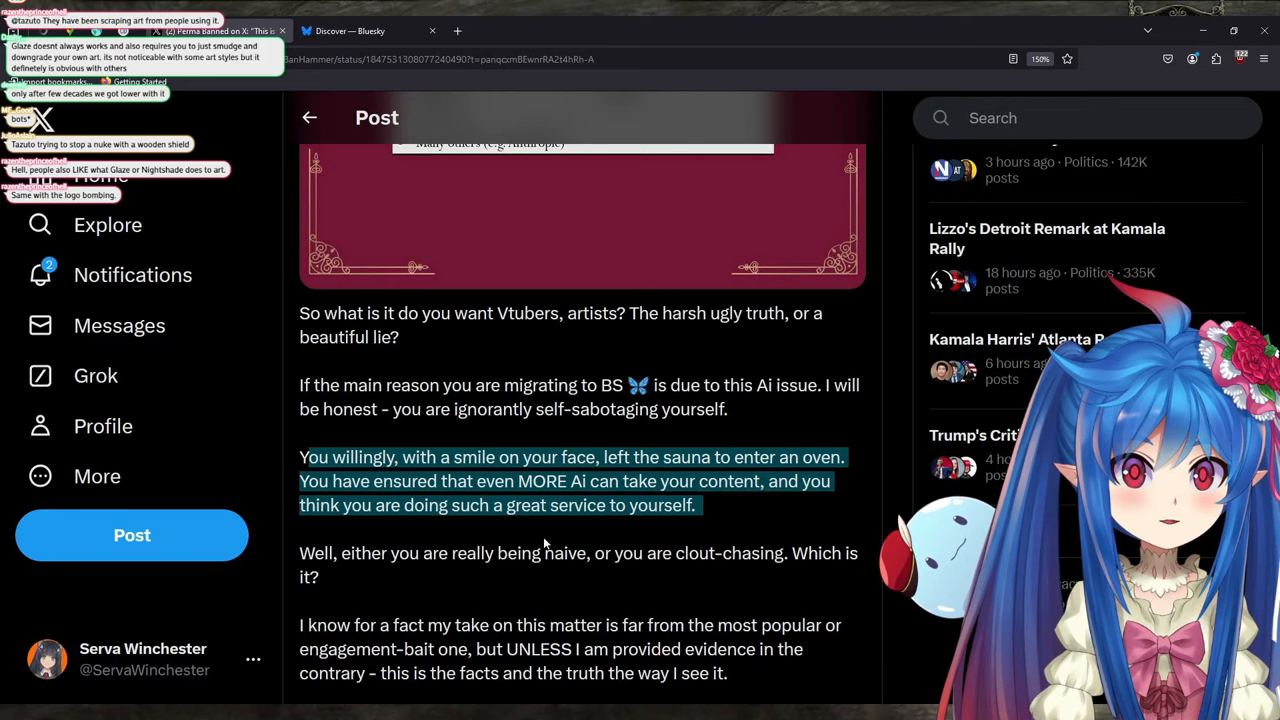
scroll("down", 3)
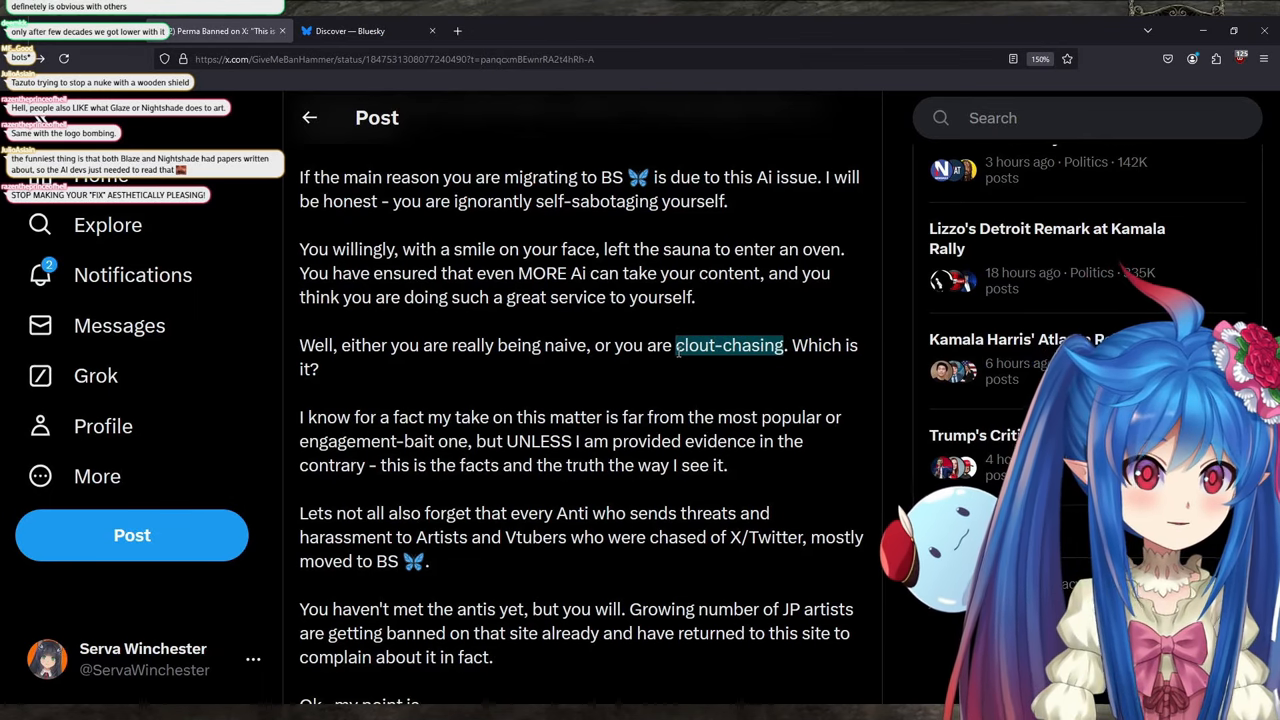
scroll("down", 3)
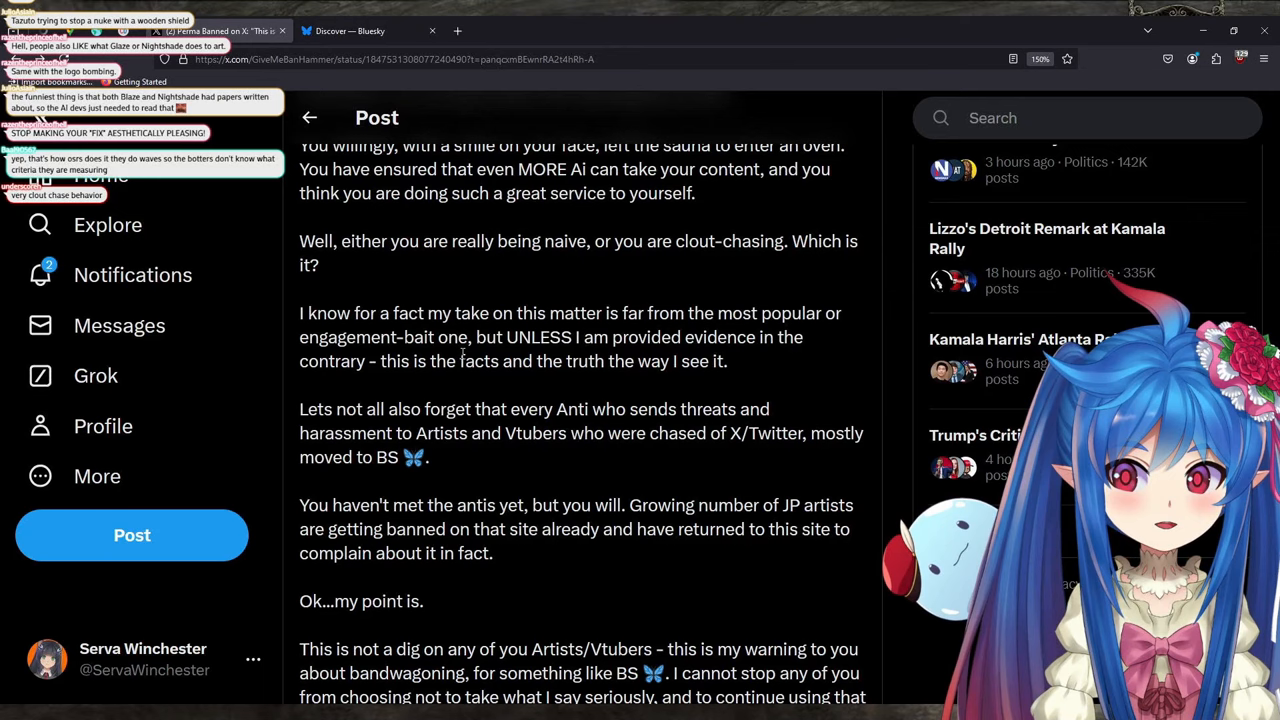
scroll("down", 3)
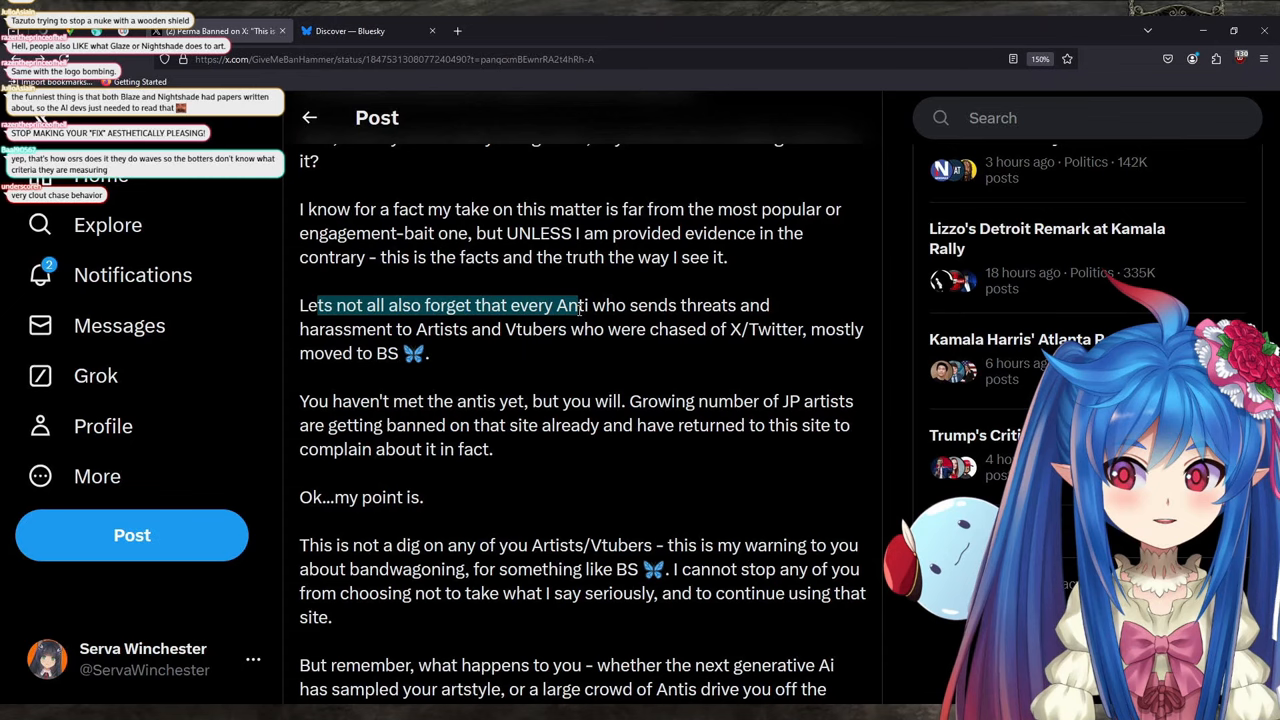
Highlight the passage about Antis moving to BS and read through to the closing line
left_click_drag(566, 304, 596, 328)
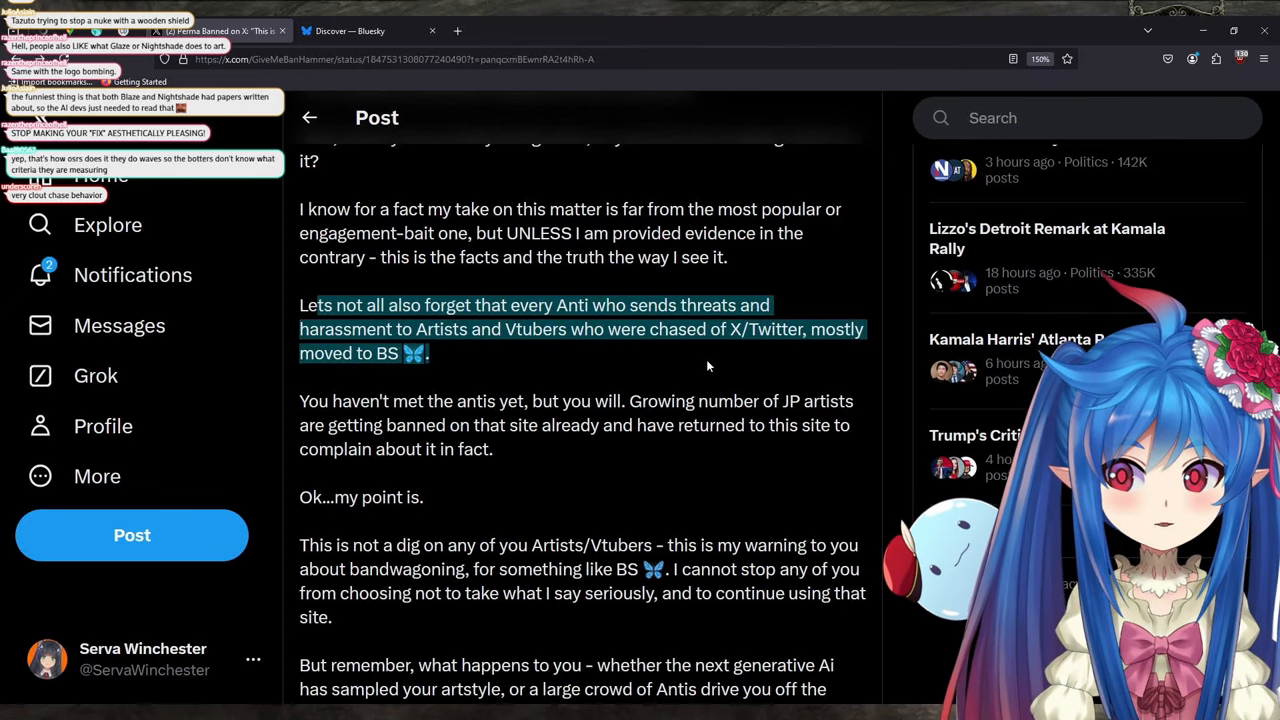
scroll("down", 3)
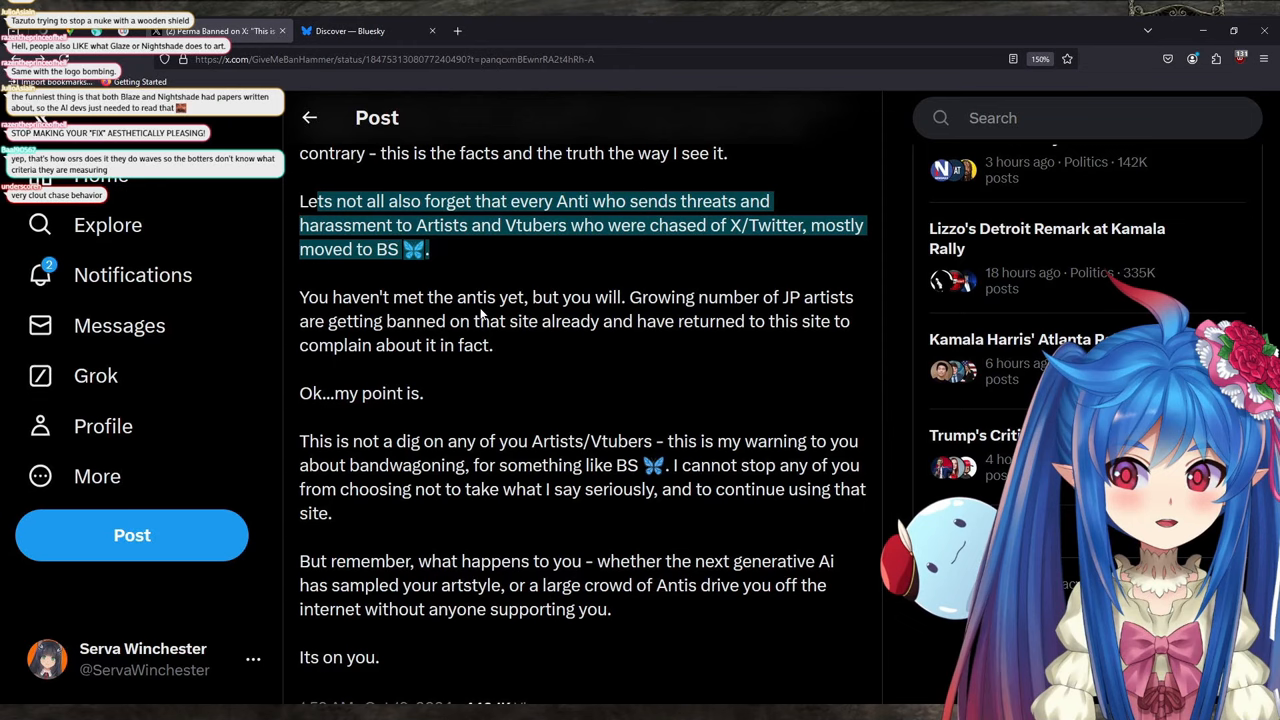
mouse_move(568, 344)
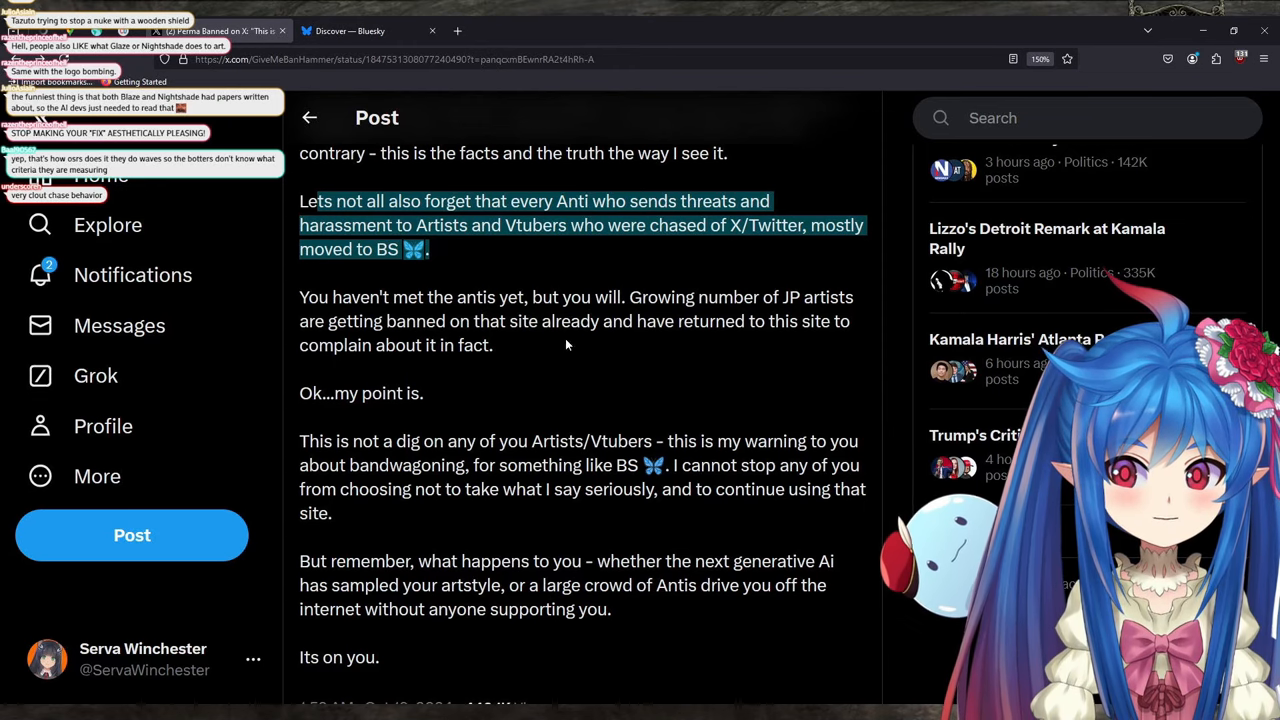
mouse_move(632, 344)
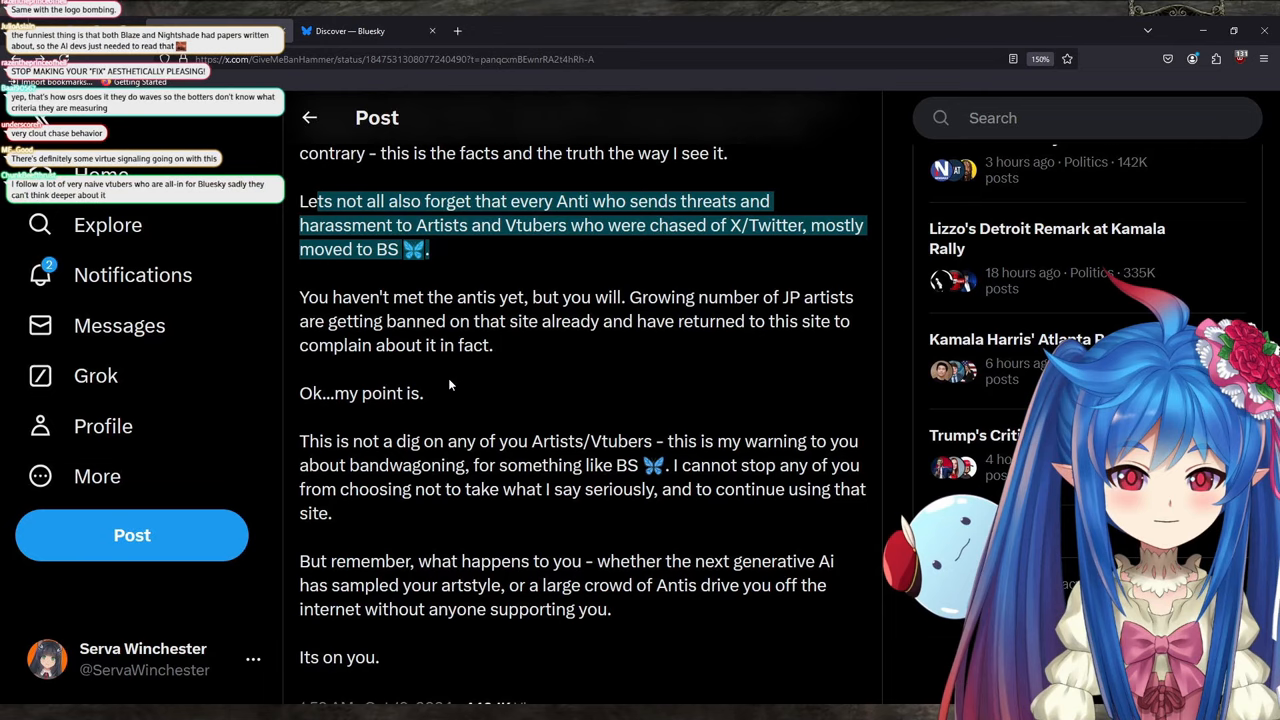
scroll("down", 3)
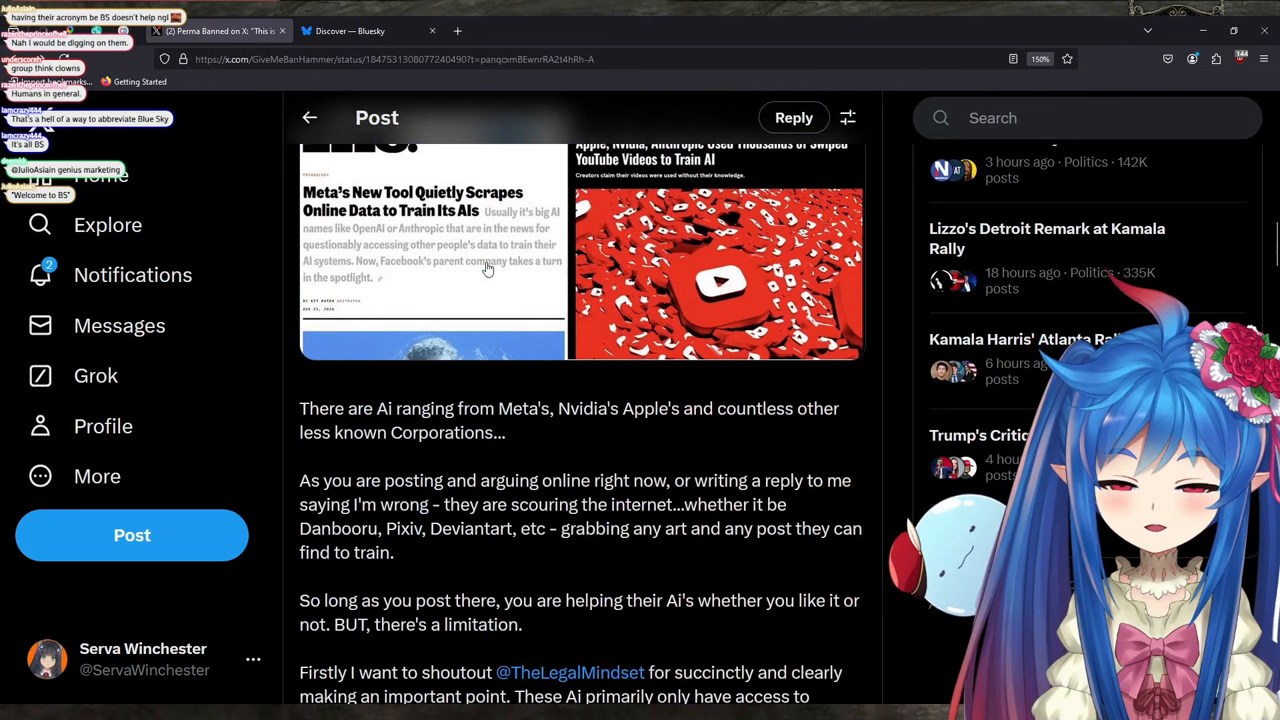
Move within the post near the Meta, Nvidia and Apple data-scraping paragraph
scroll("down", 3)
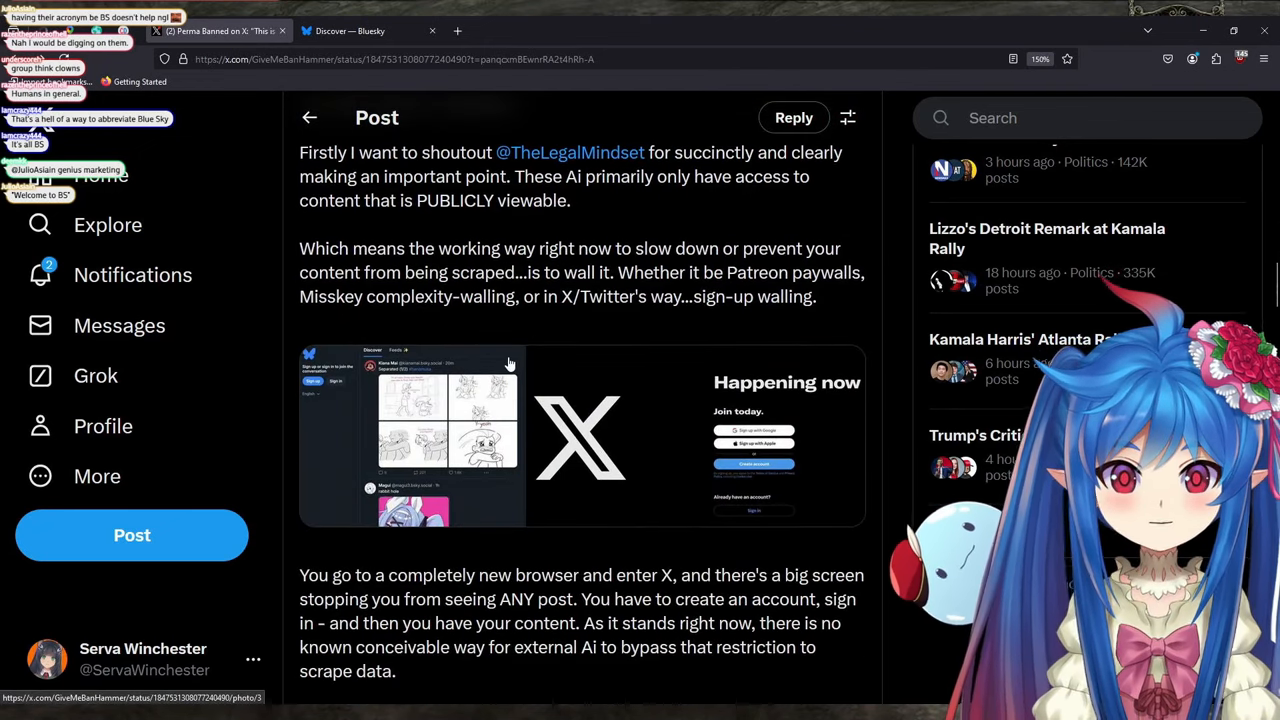
Scroll down to the Meta AI disclosure and Grok-only passage above the AI Scraping comparison chart
scroll("down", 3)
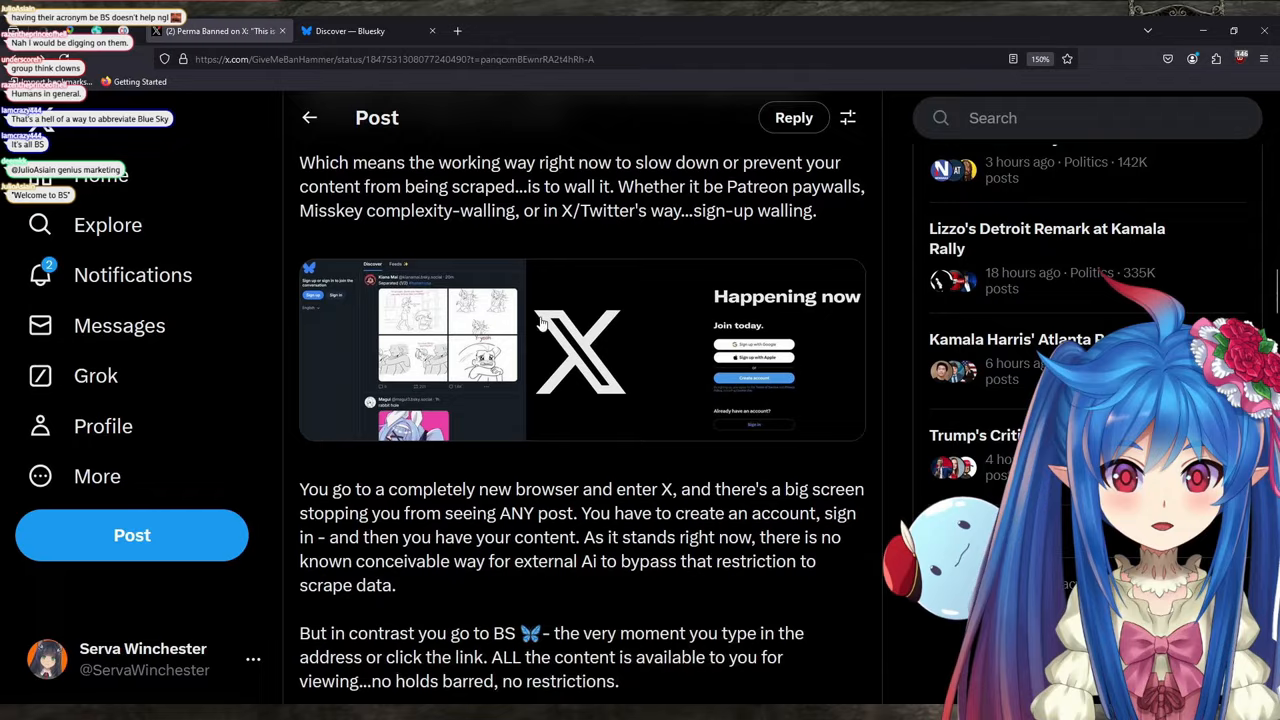
scroll("down", 3)
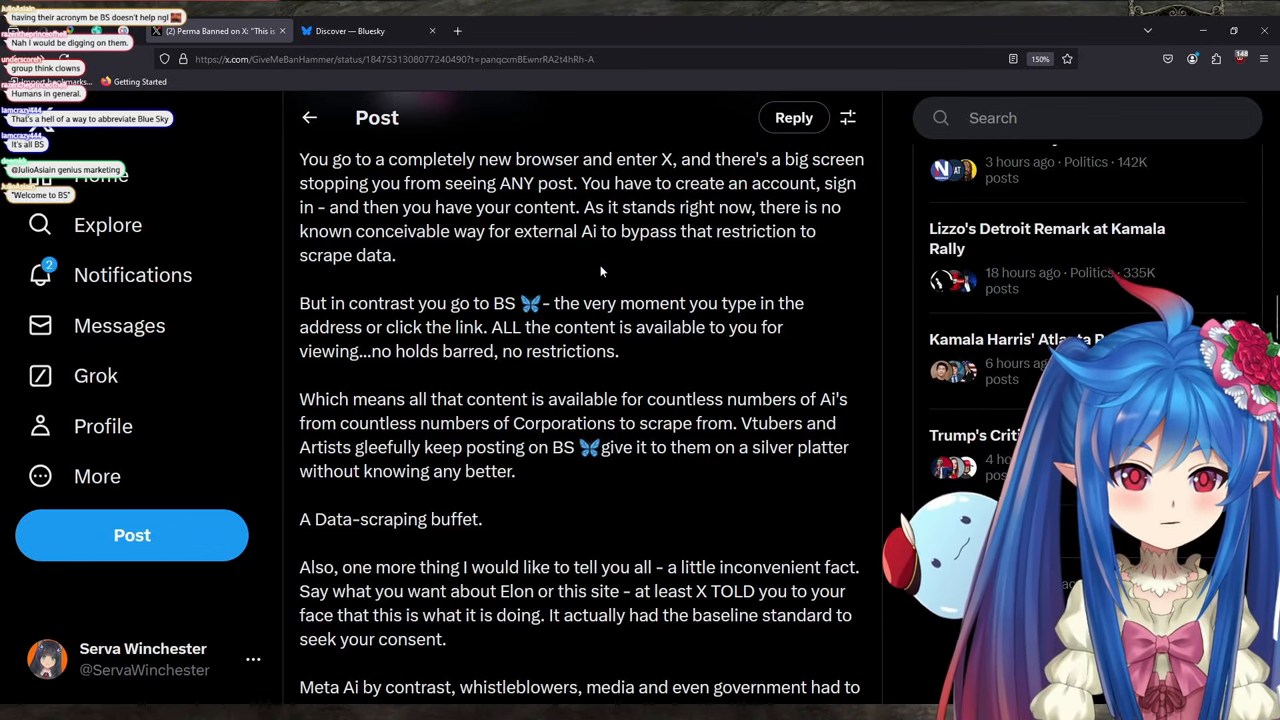
scroll("down", 3)
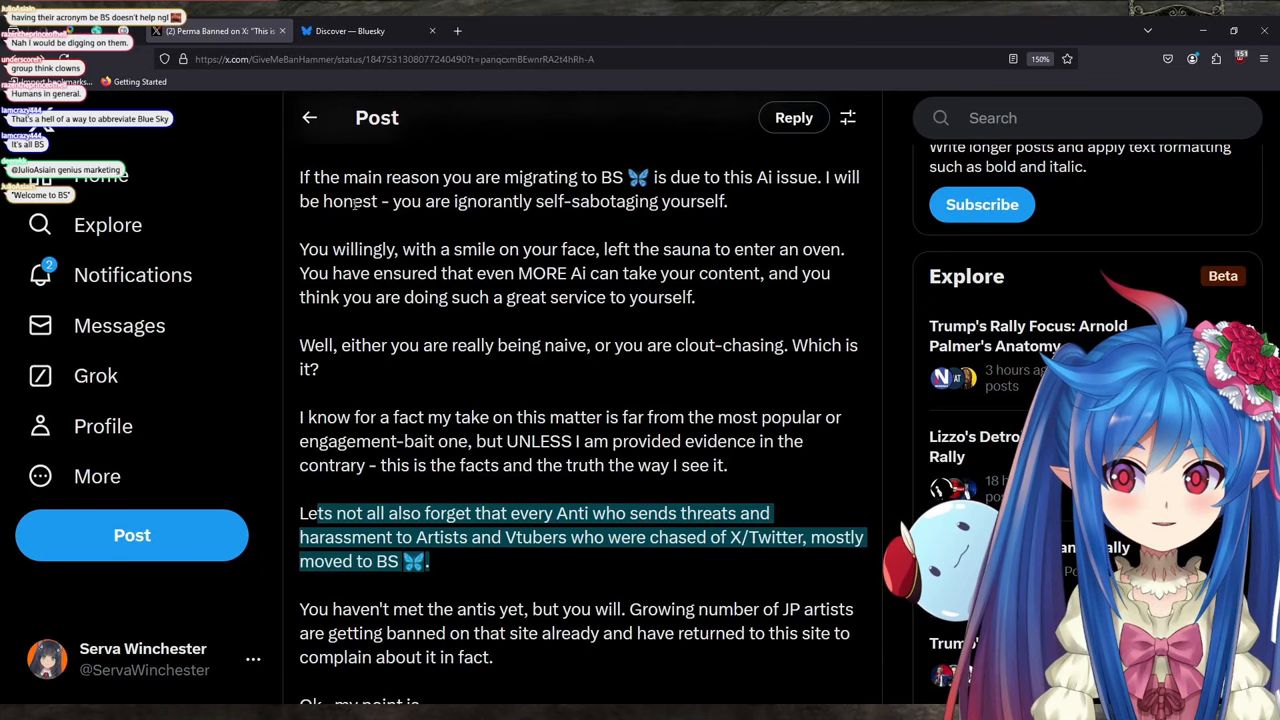
scroll("up", 3)
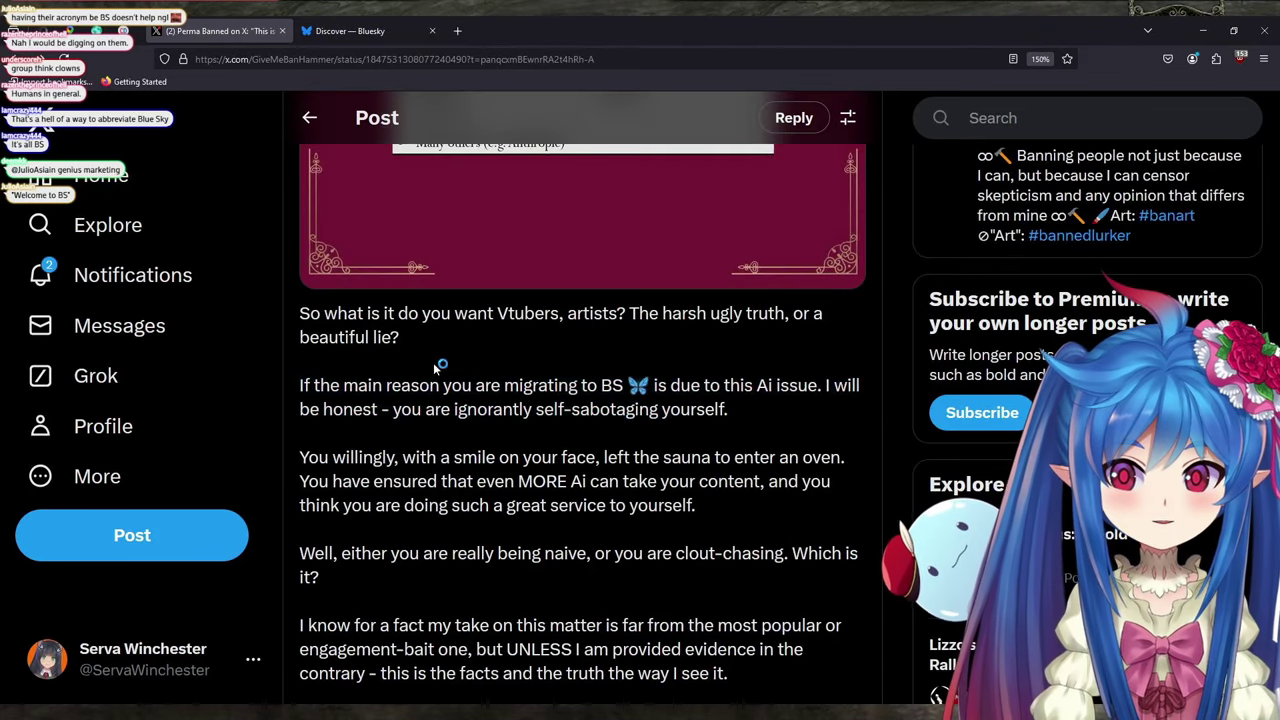
scroll("down", 3)
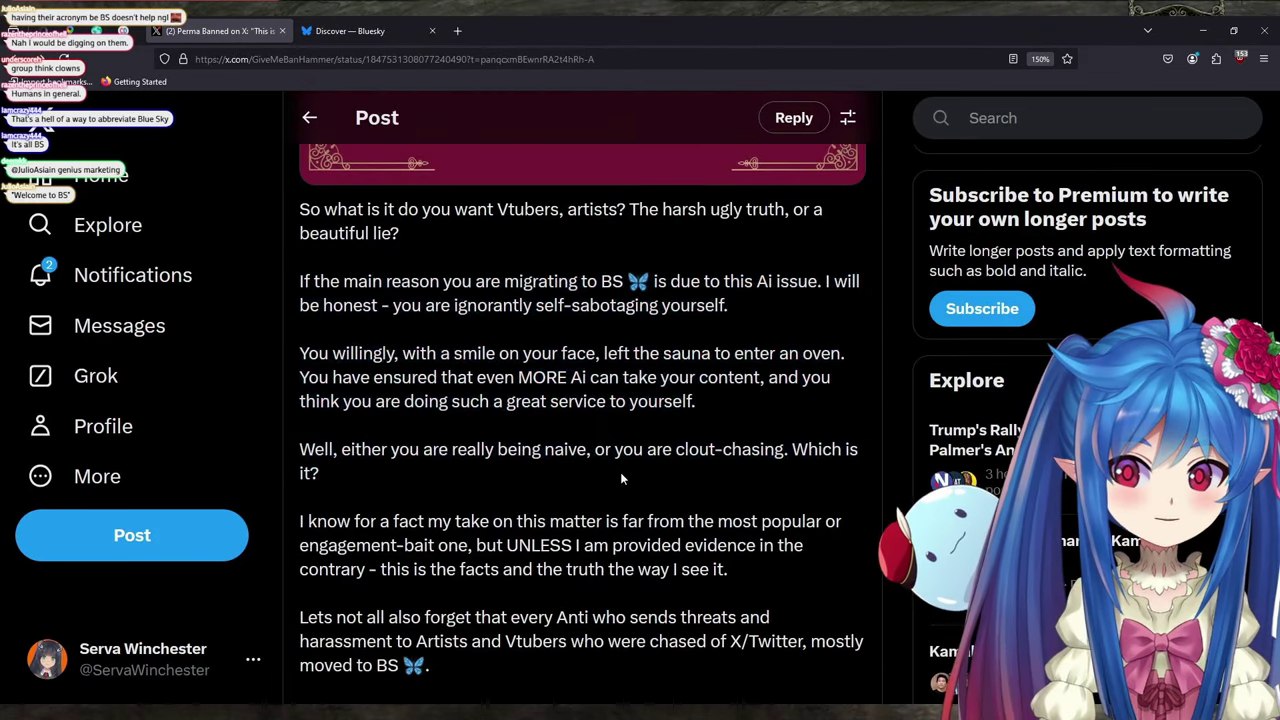
scroll("down", 3)
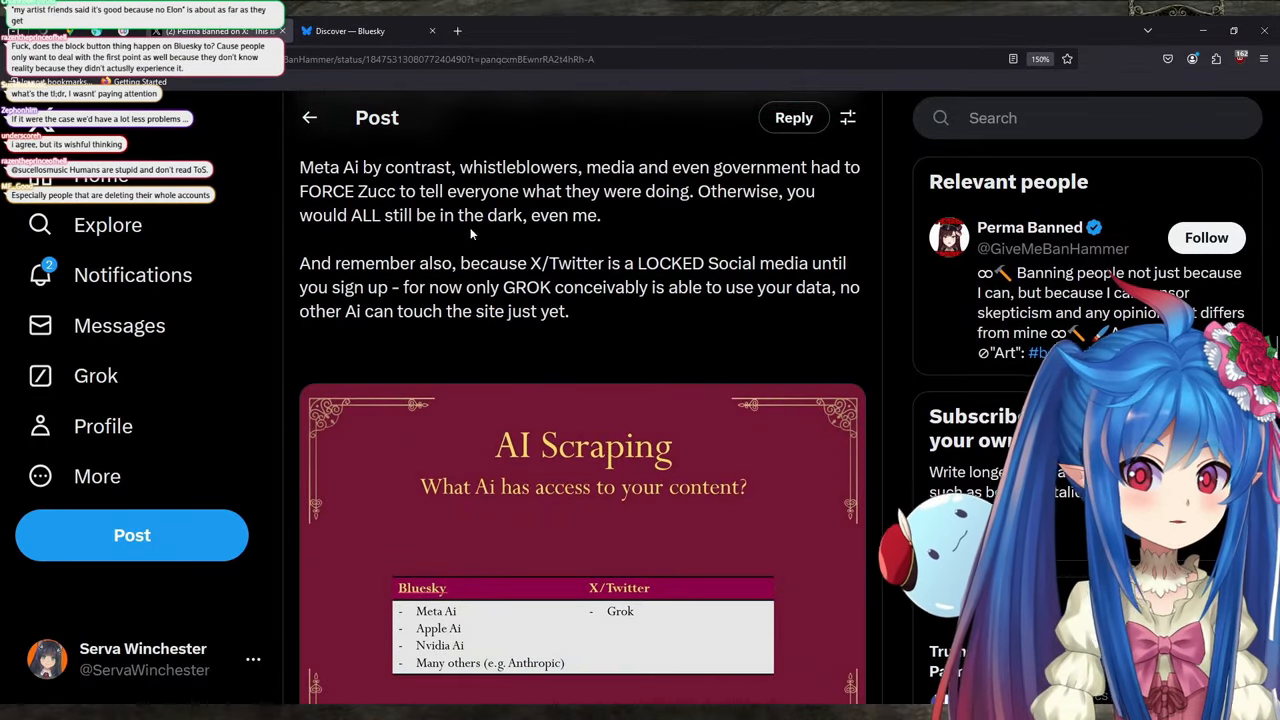
Scroll past the post's closing section to the replies with Perma Banned's linked YouTube explanation
scroll("down", 3)
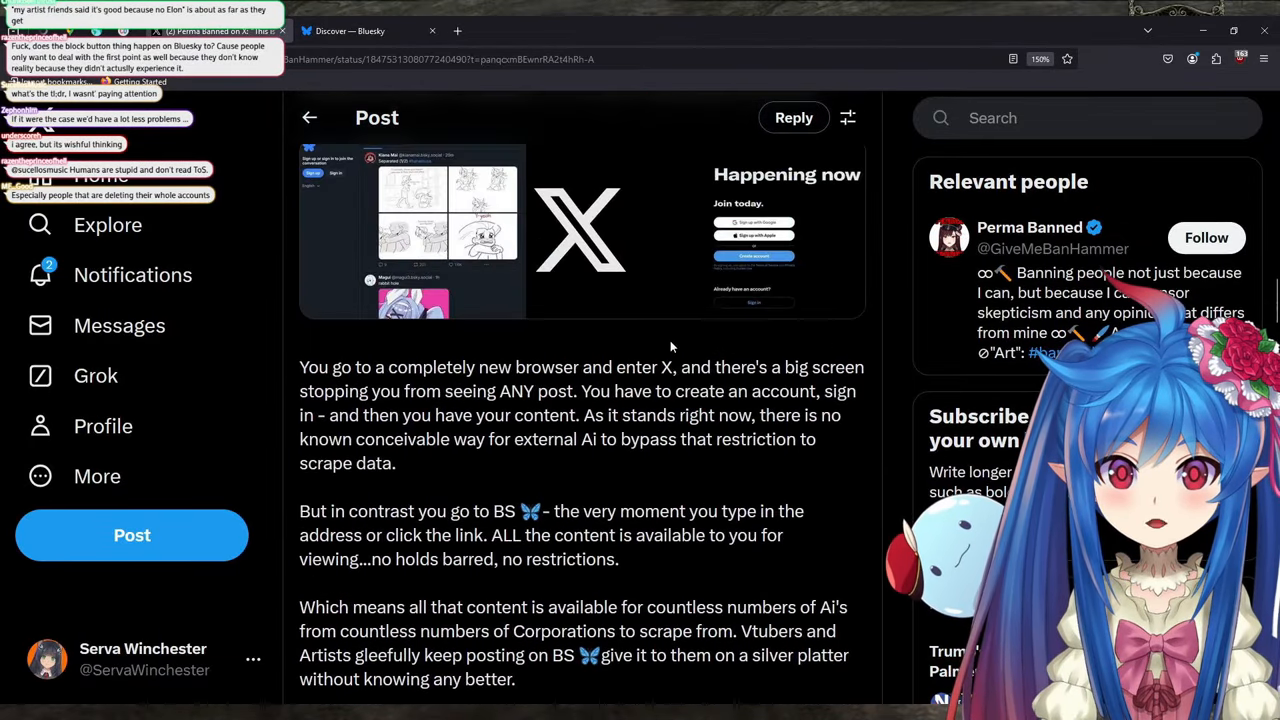
scroll("down", 3)
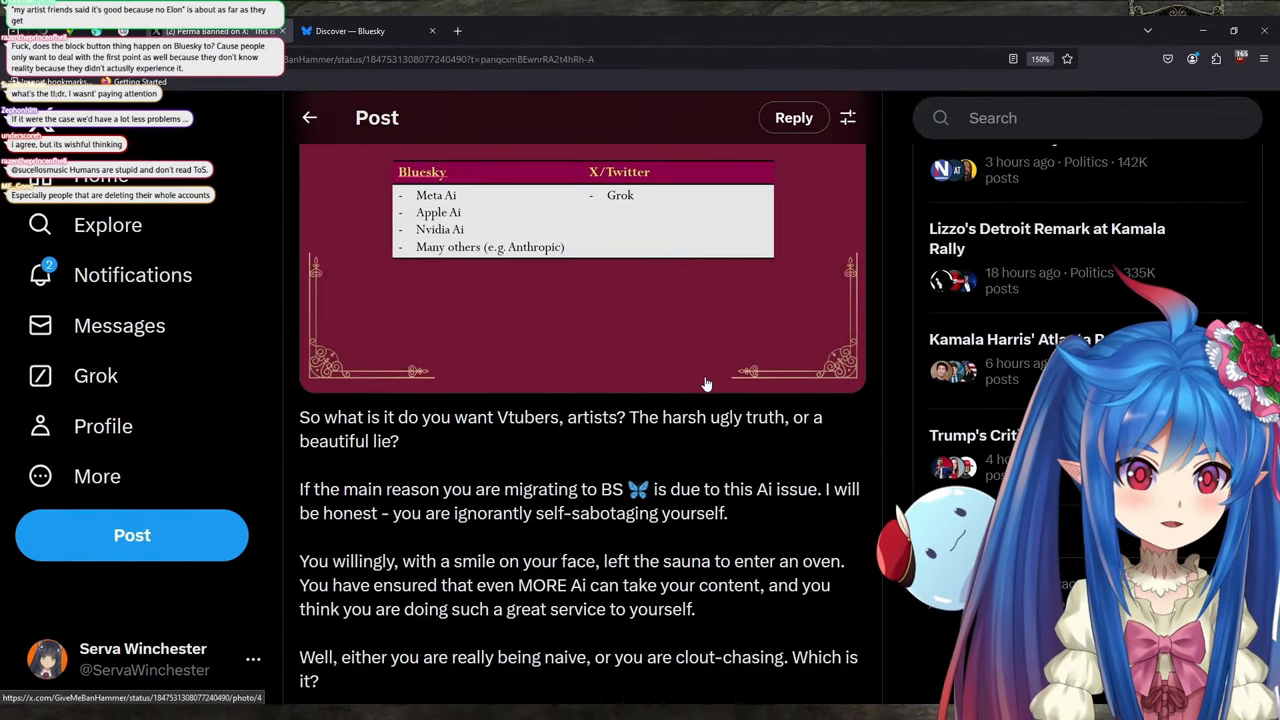
scroll("down", 3)
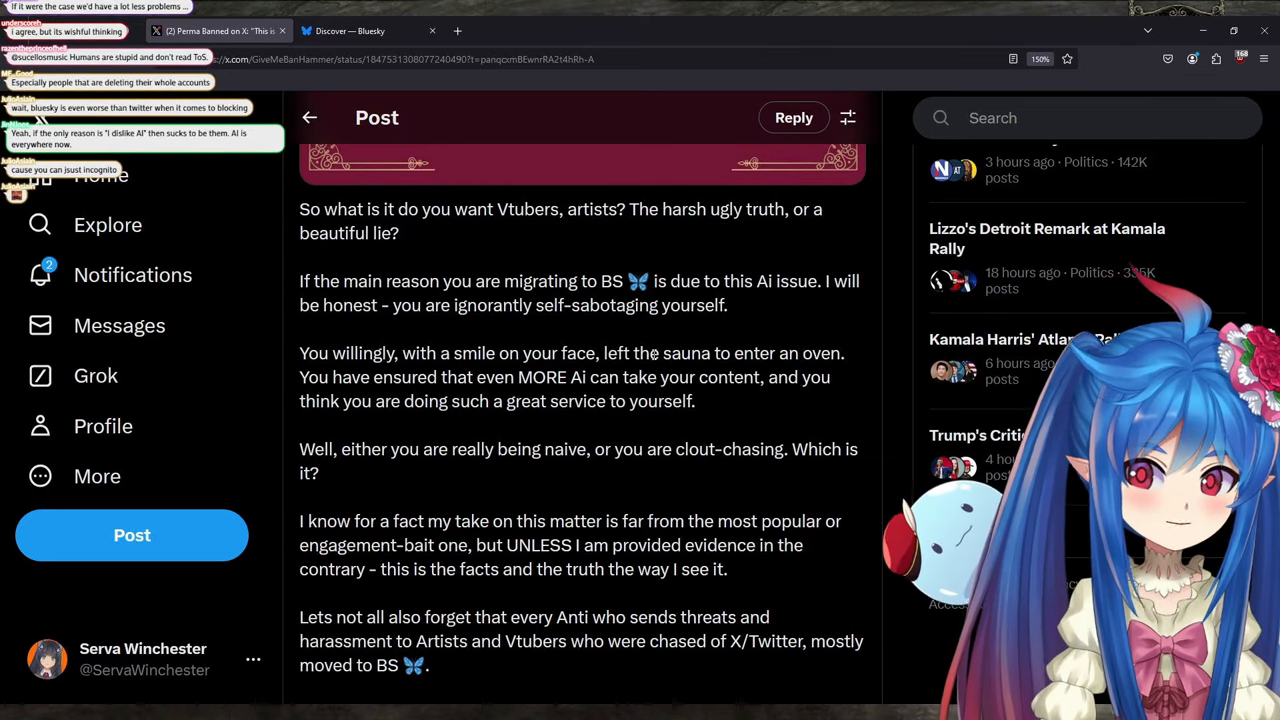
mouse_move(684, 240)
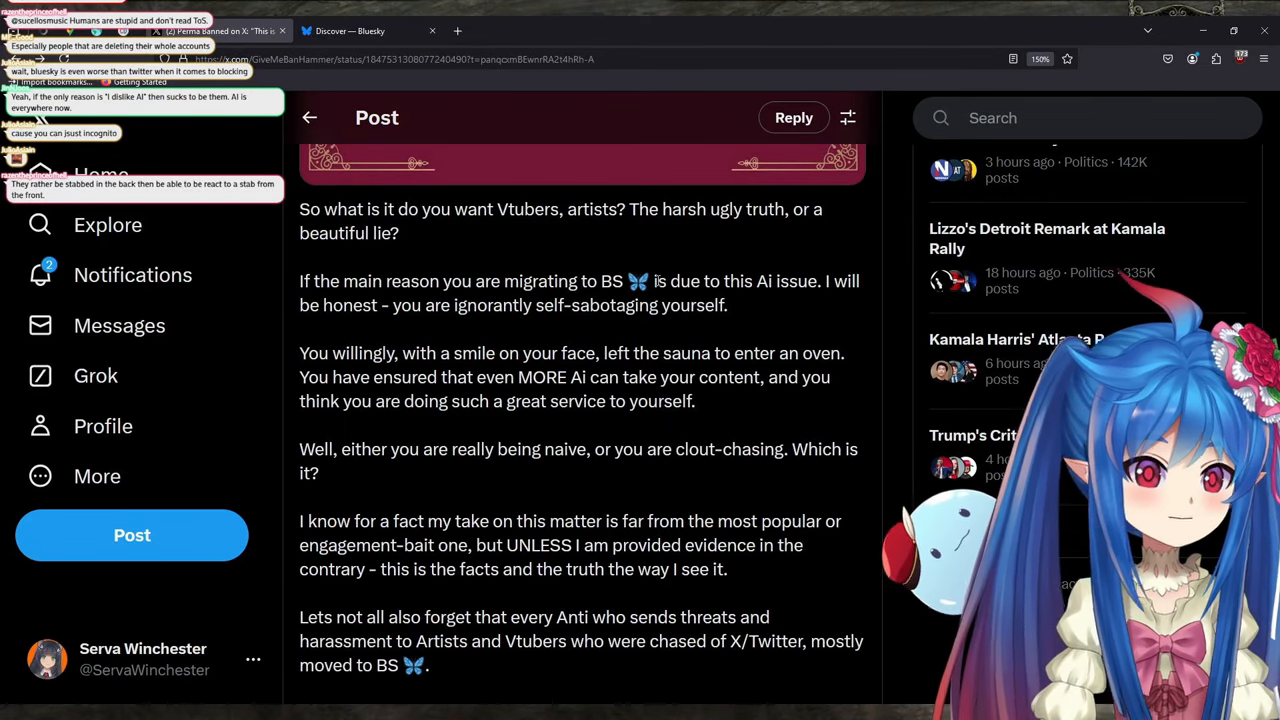
scroll("down", 3)
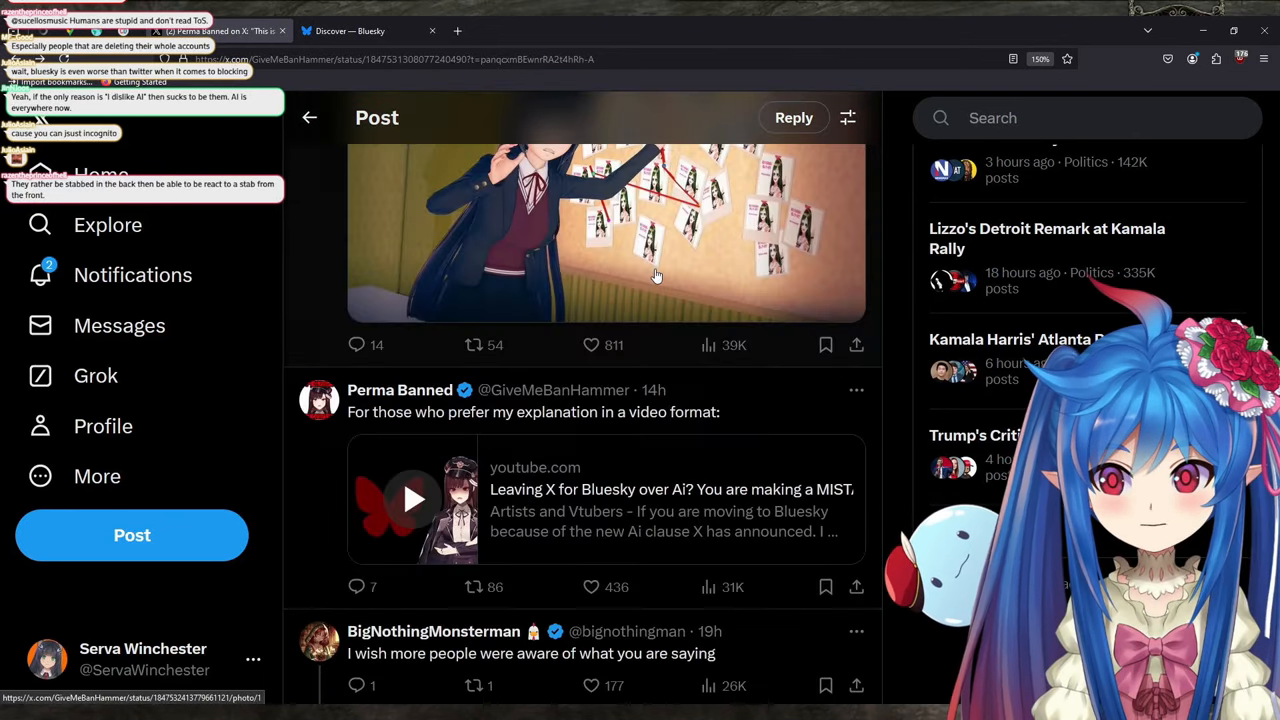